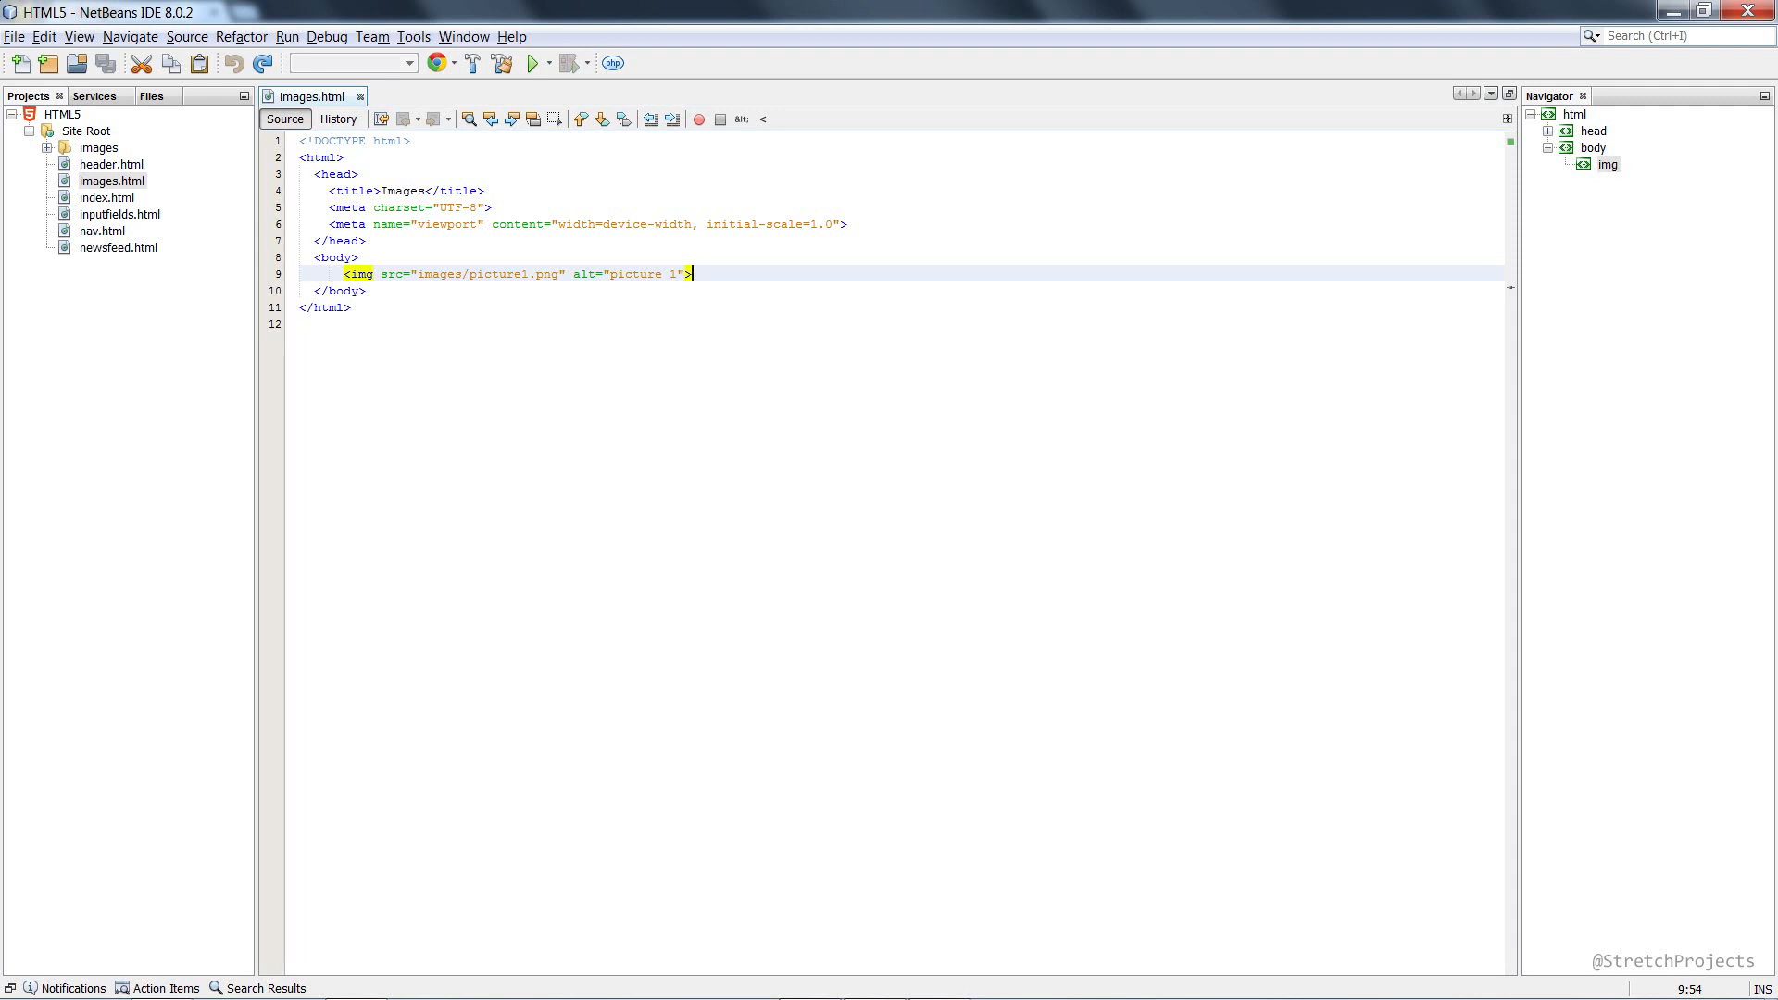
Step: Below the img line, write a picture element with a picture2.png source at max-width 700px and a picture1.png fallback img
left_click(532, 64)
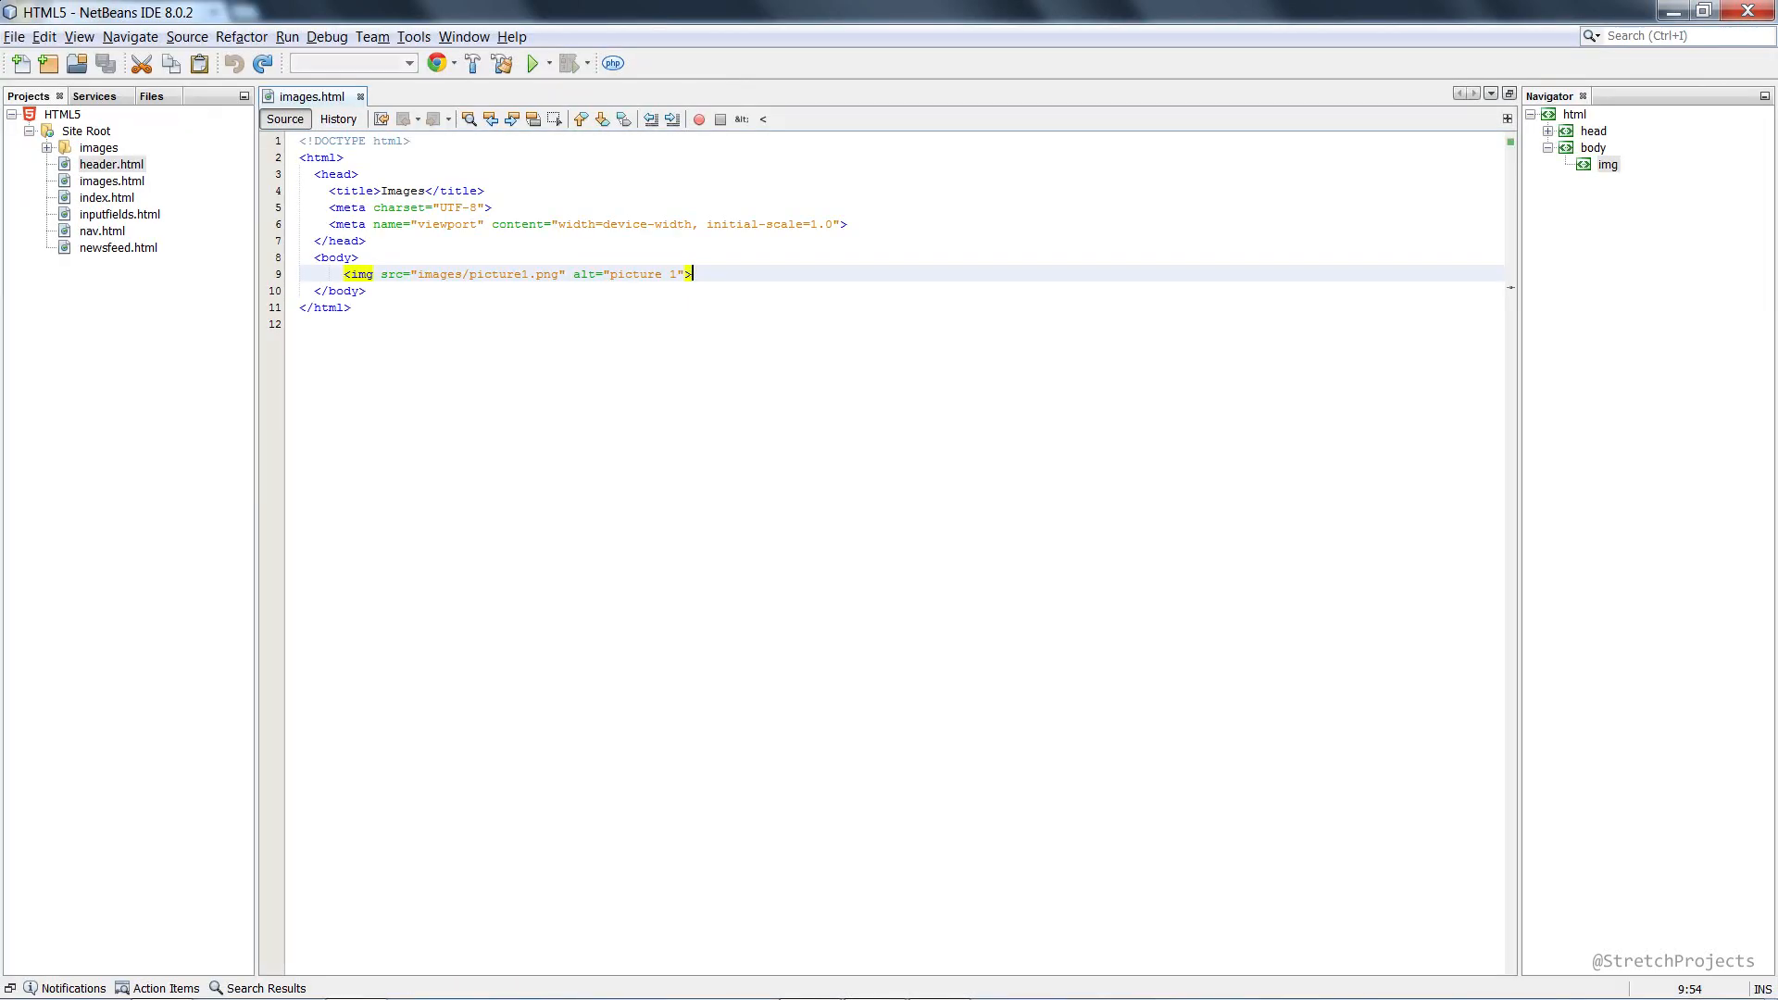
key("enter")
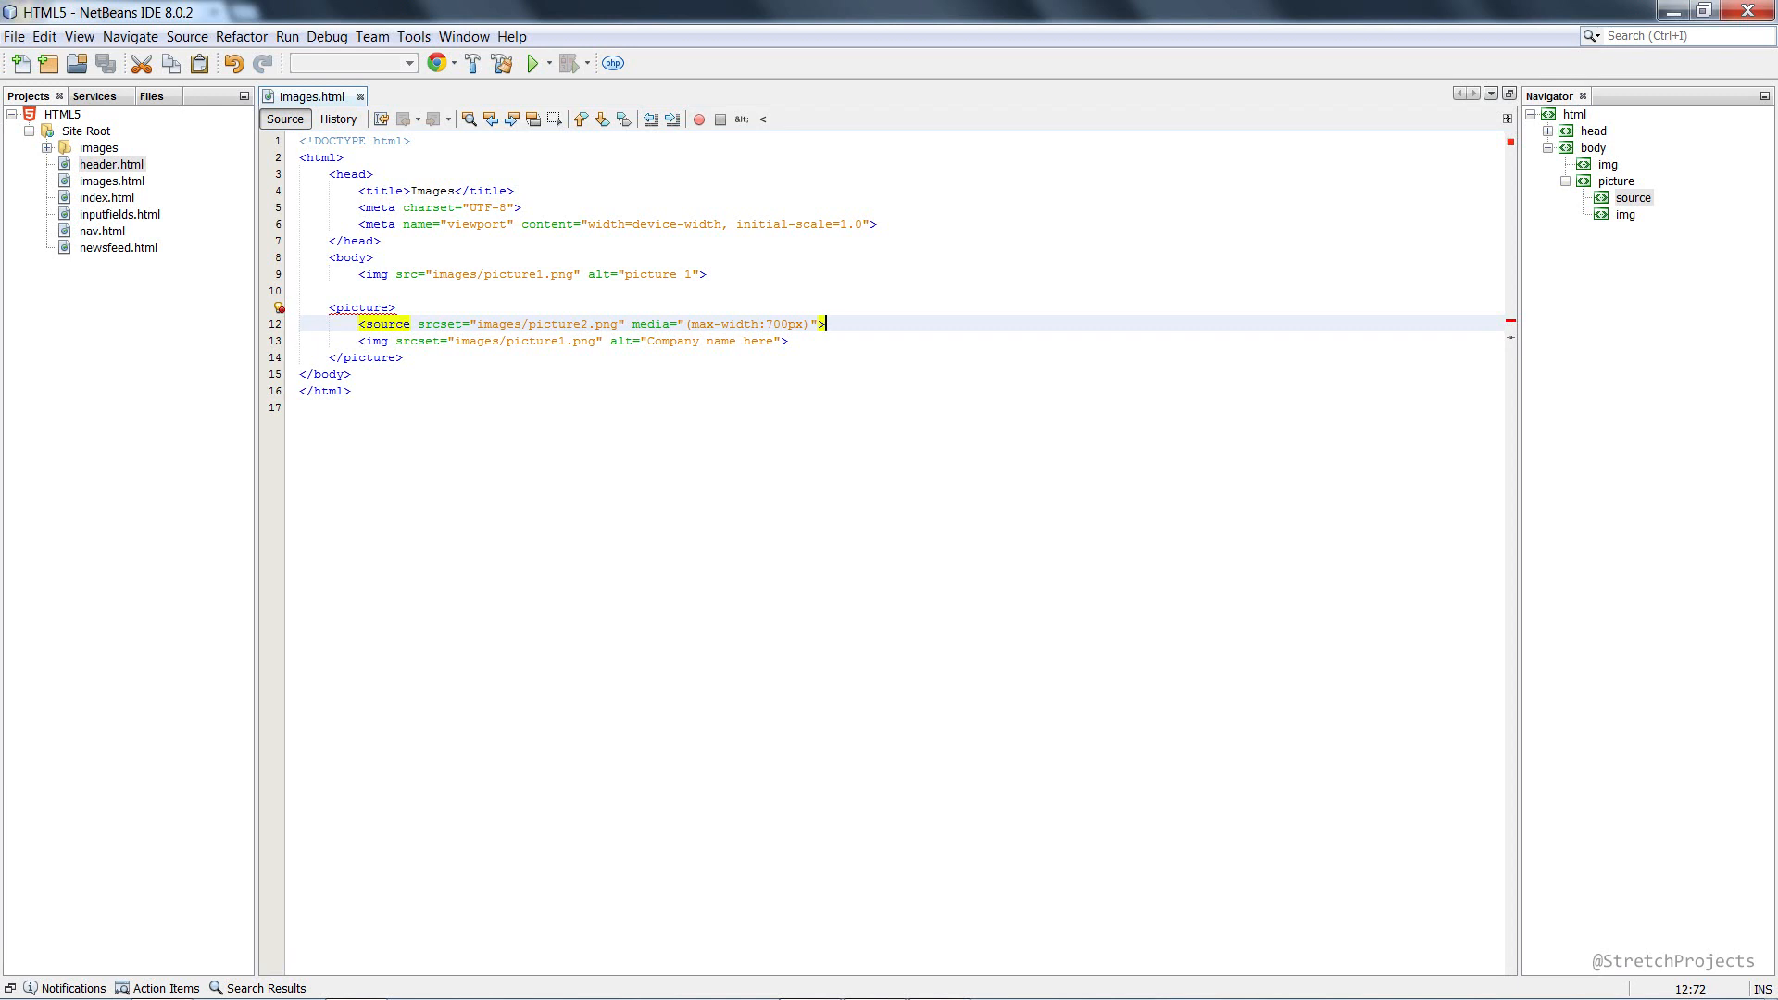
left_click(531, 64)
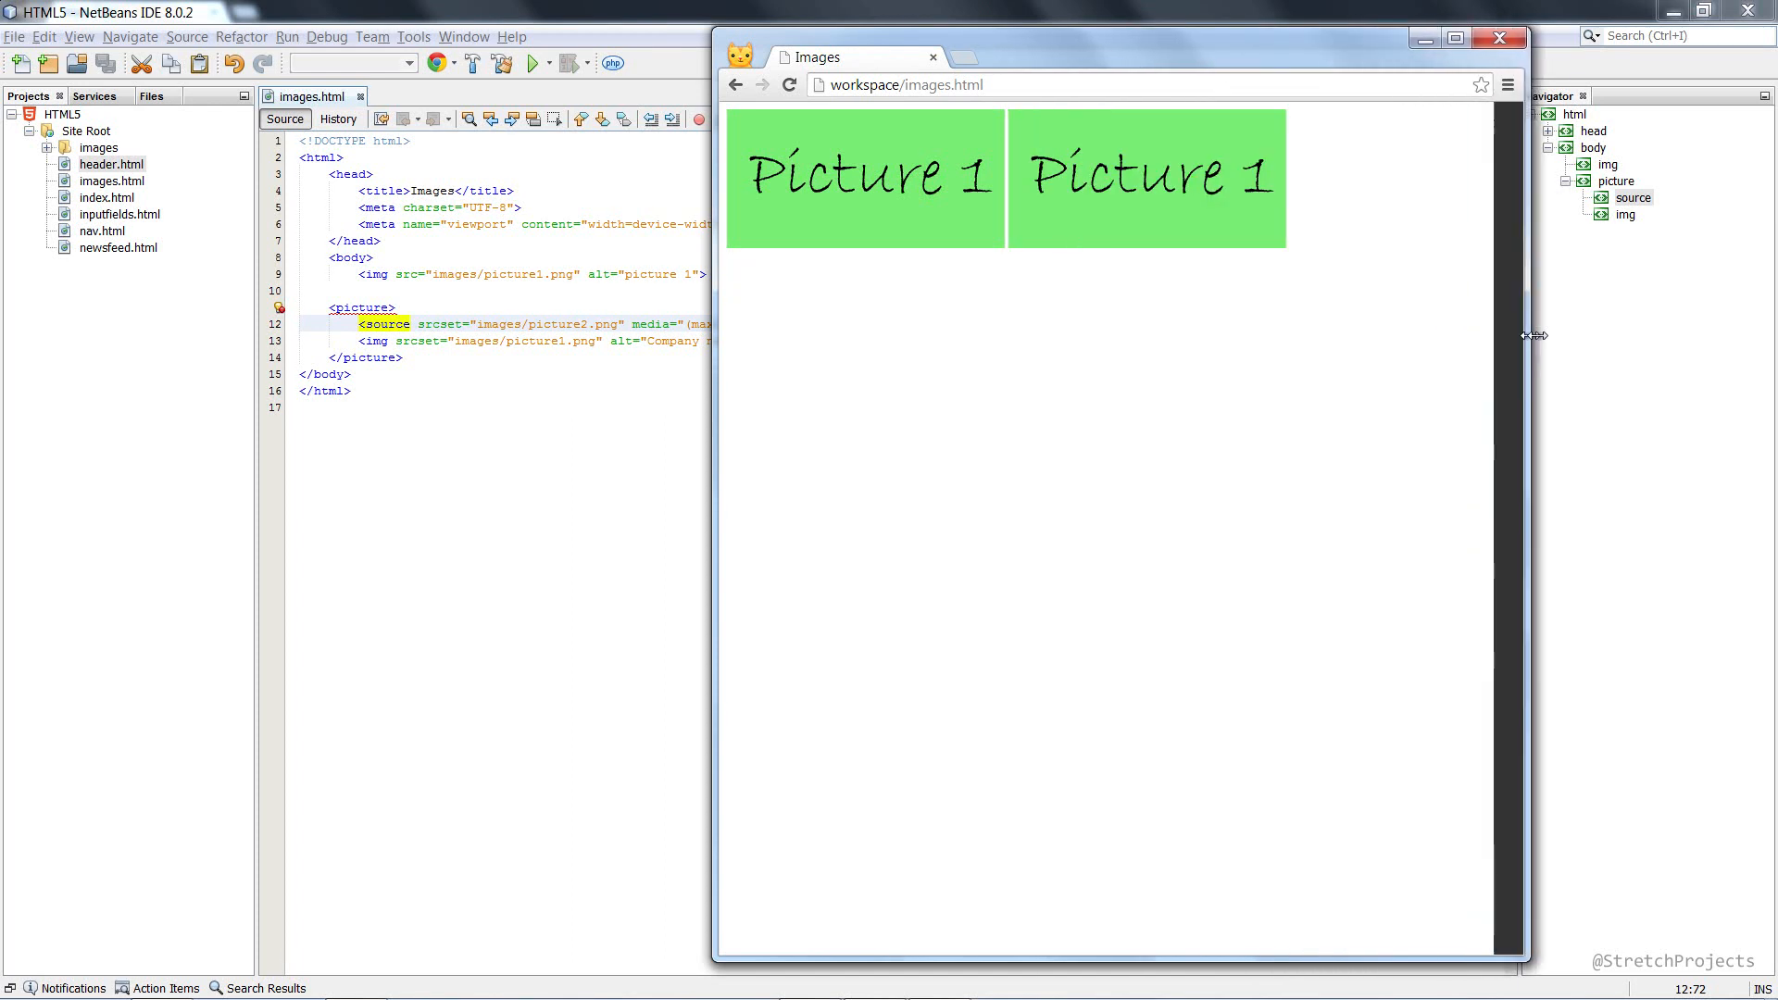
left_click(1455, 37)
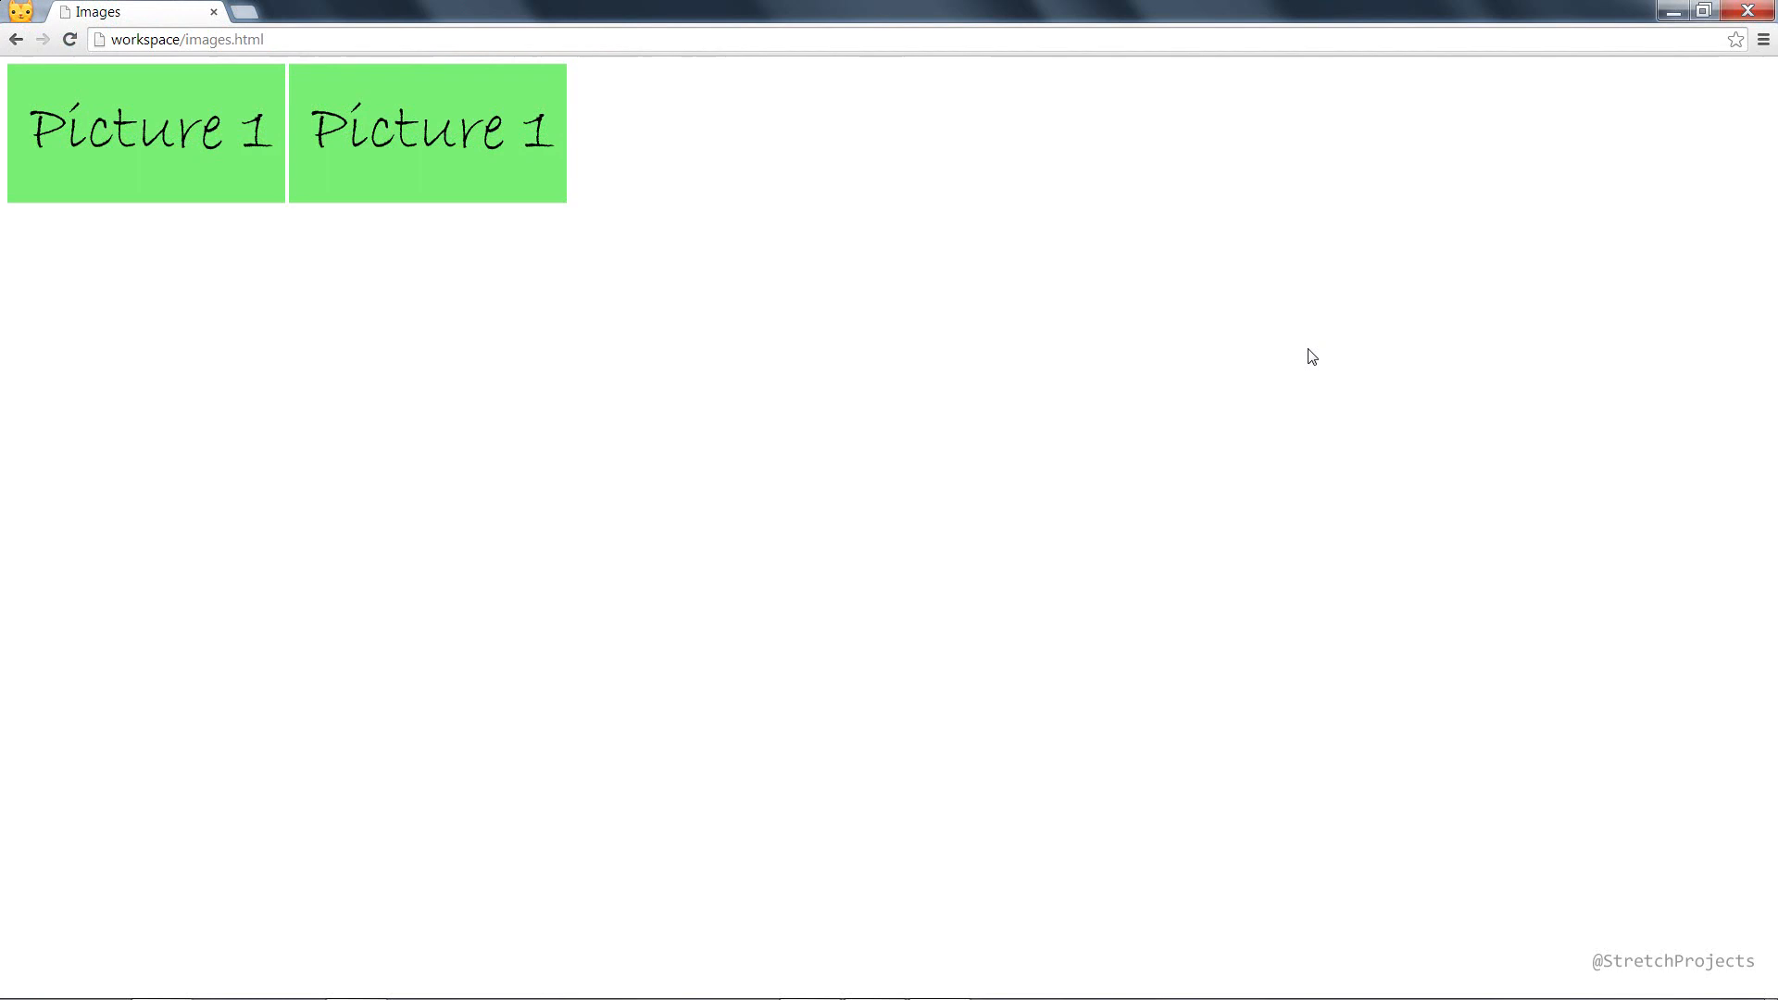
mouse_move(1247, 395)
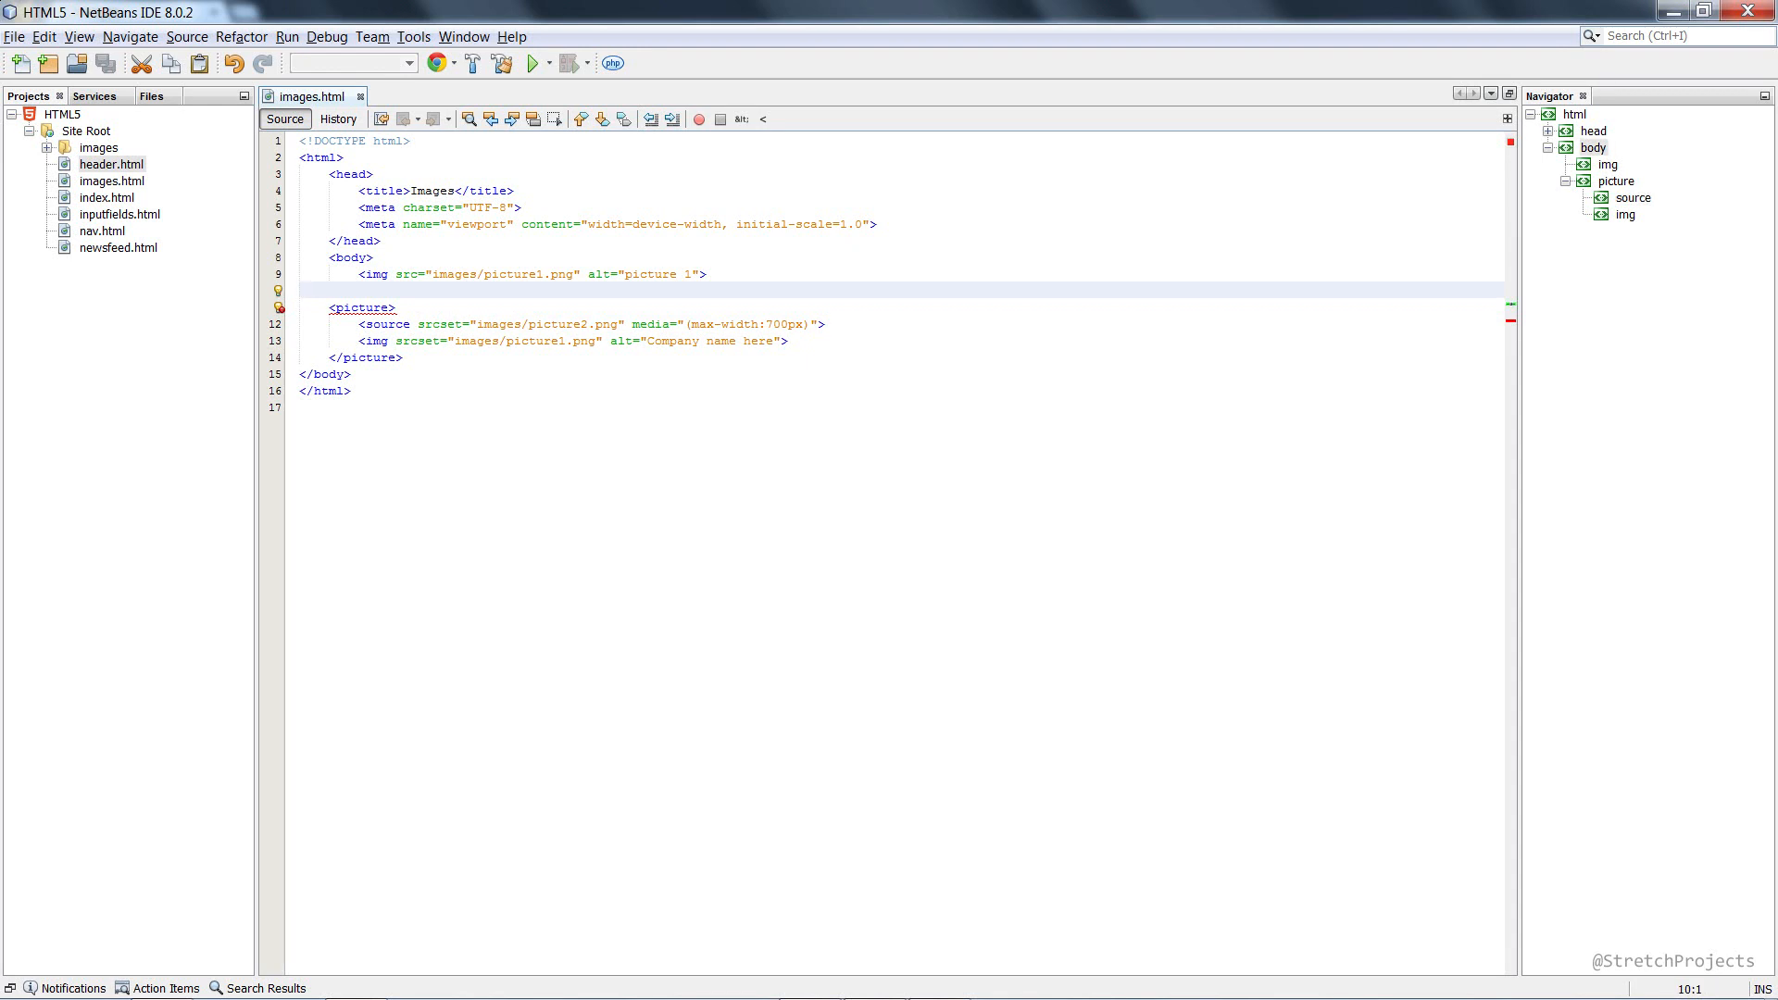
left_click(340, 290)
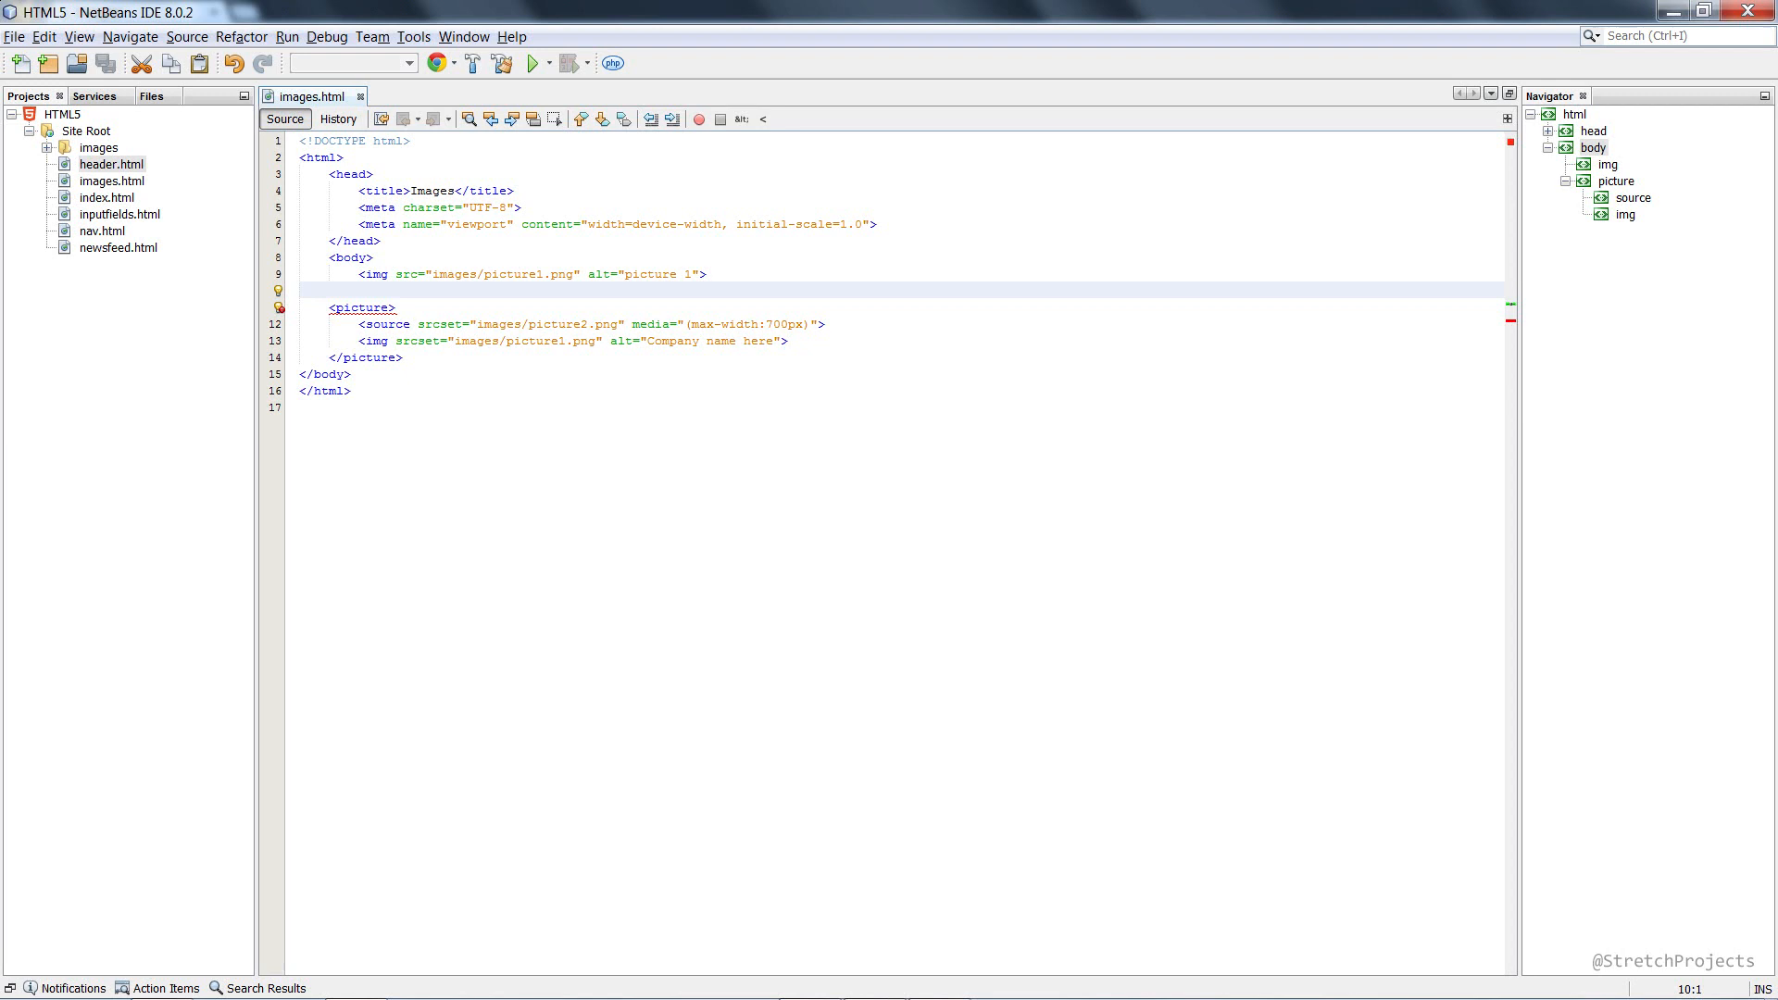
left_click(300, 291)
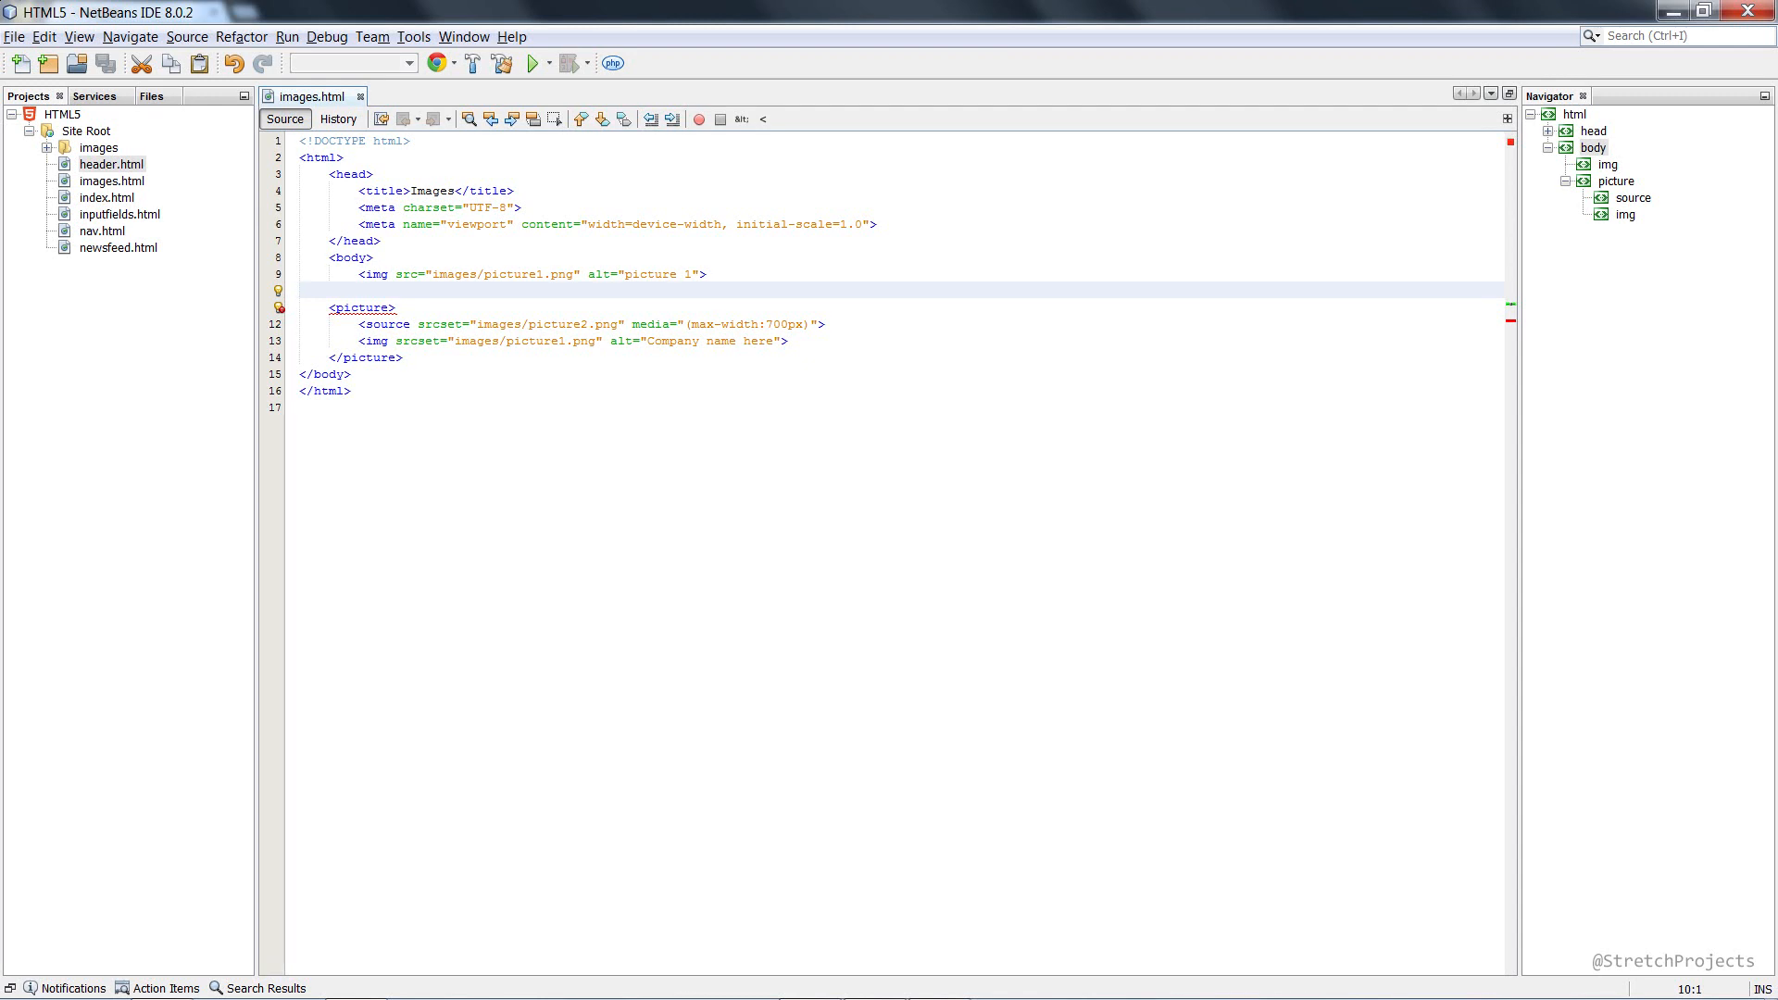
left_click(300, 290)
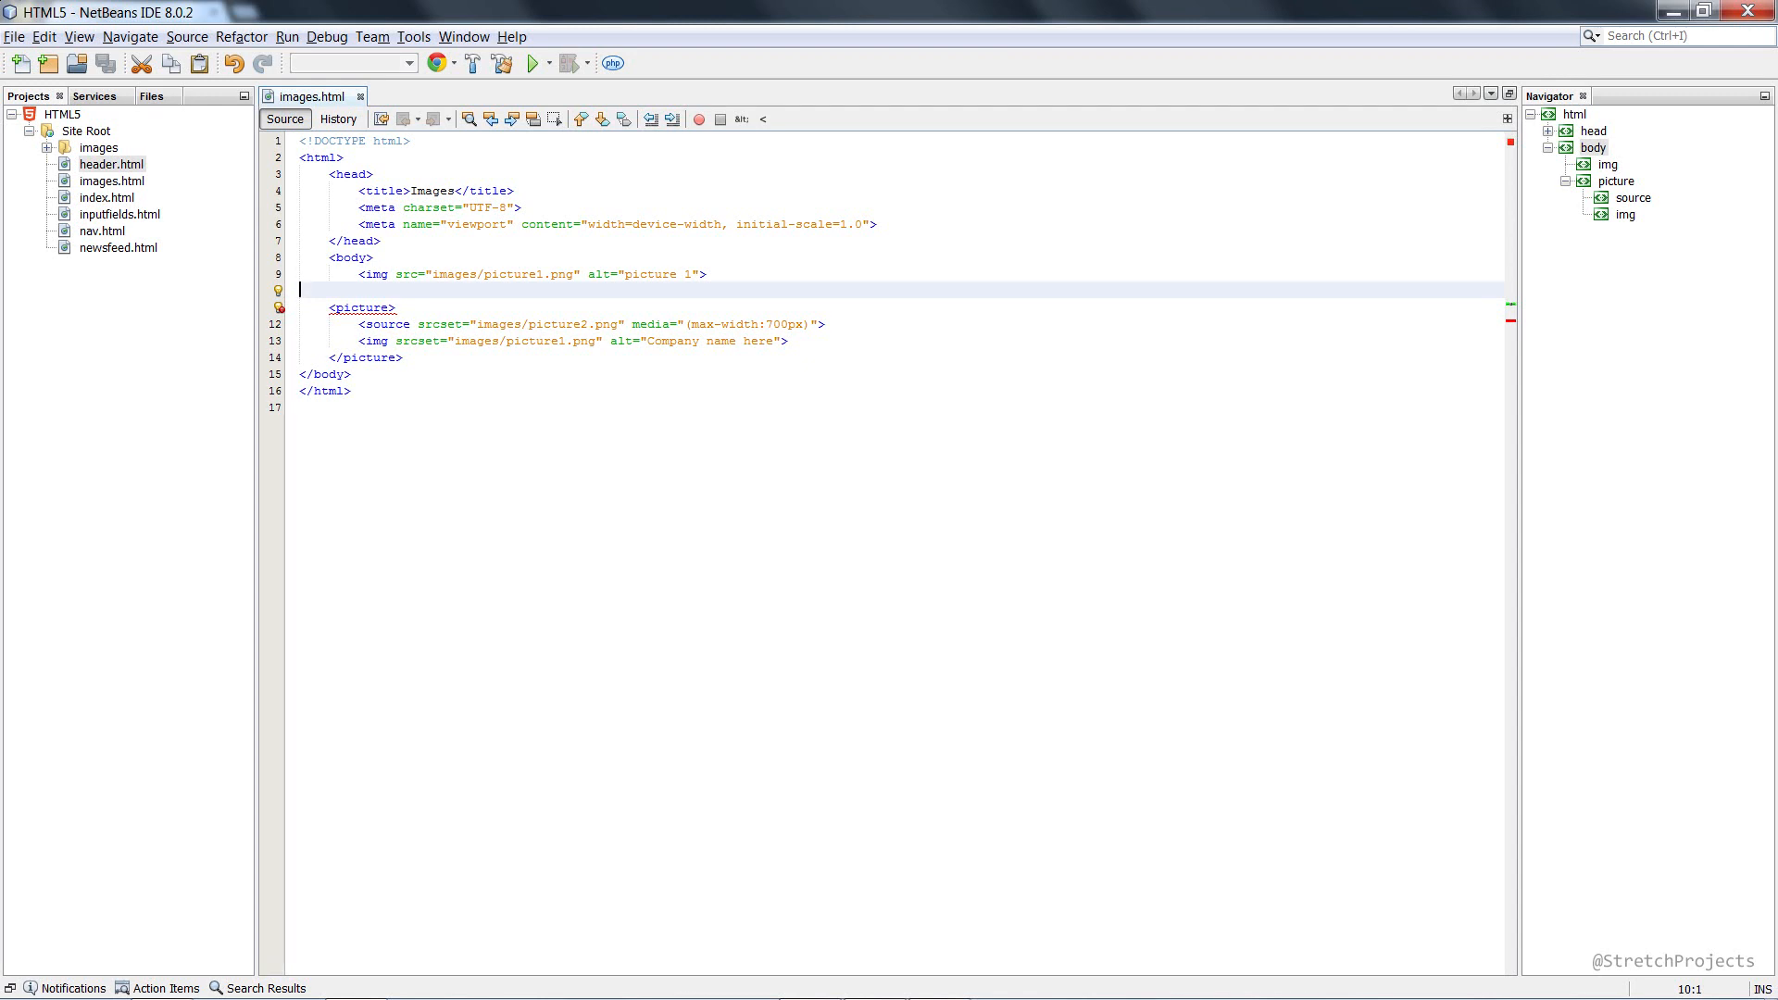
Step: Add a shortcut-icon link line for favicon.ico inside the head
key("enter")
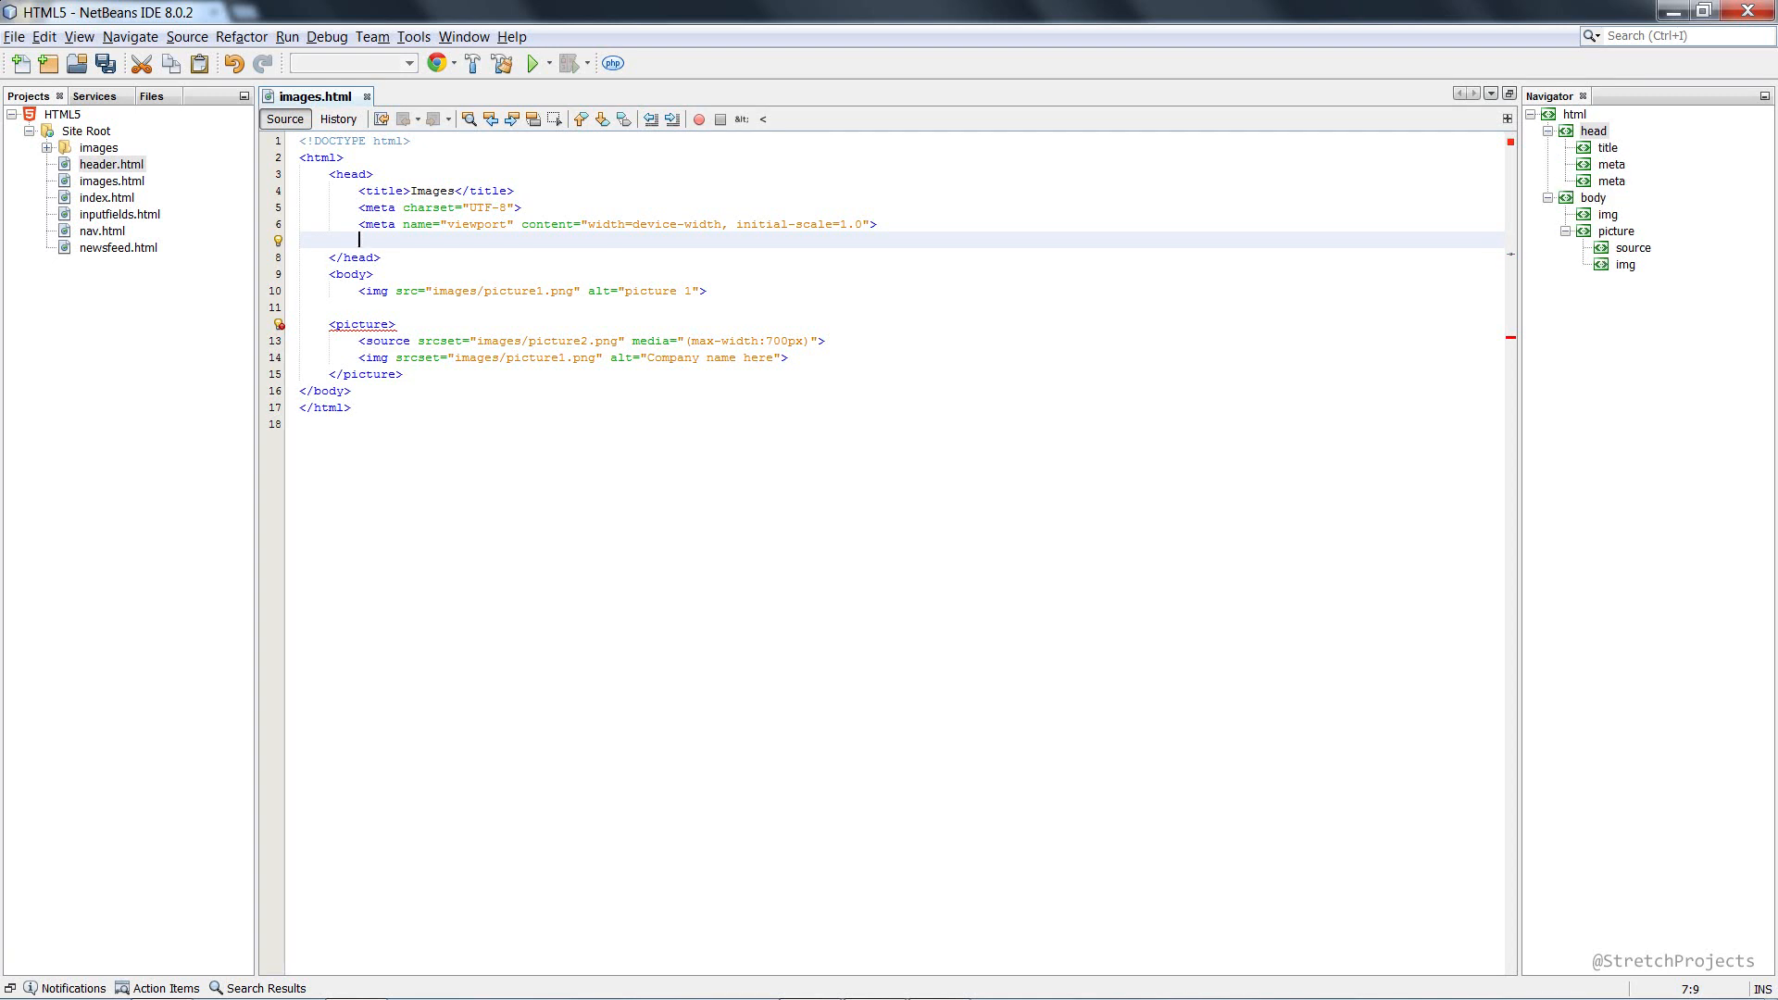
type("<link rel=\"shortcut icon\" href=\"\" type=\"image/x-icon\">")
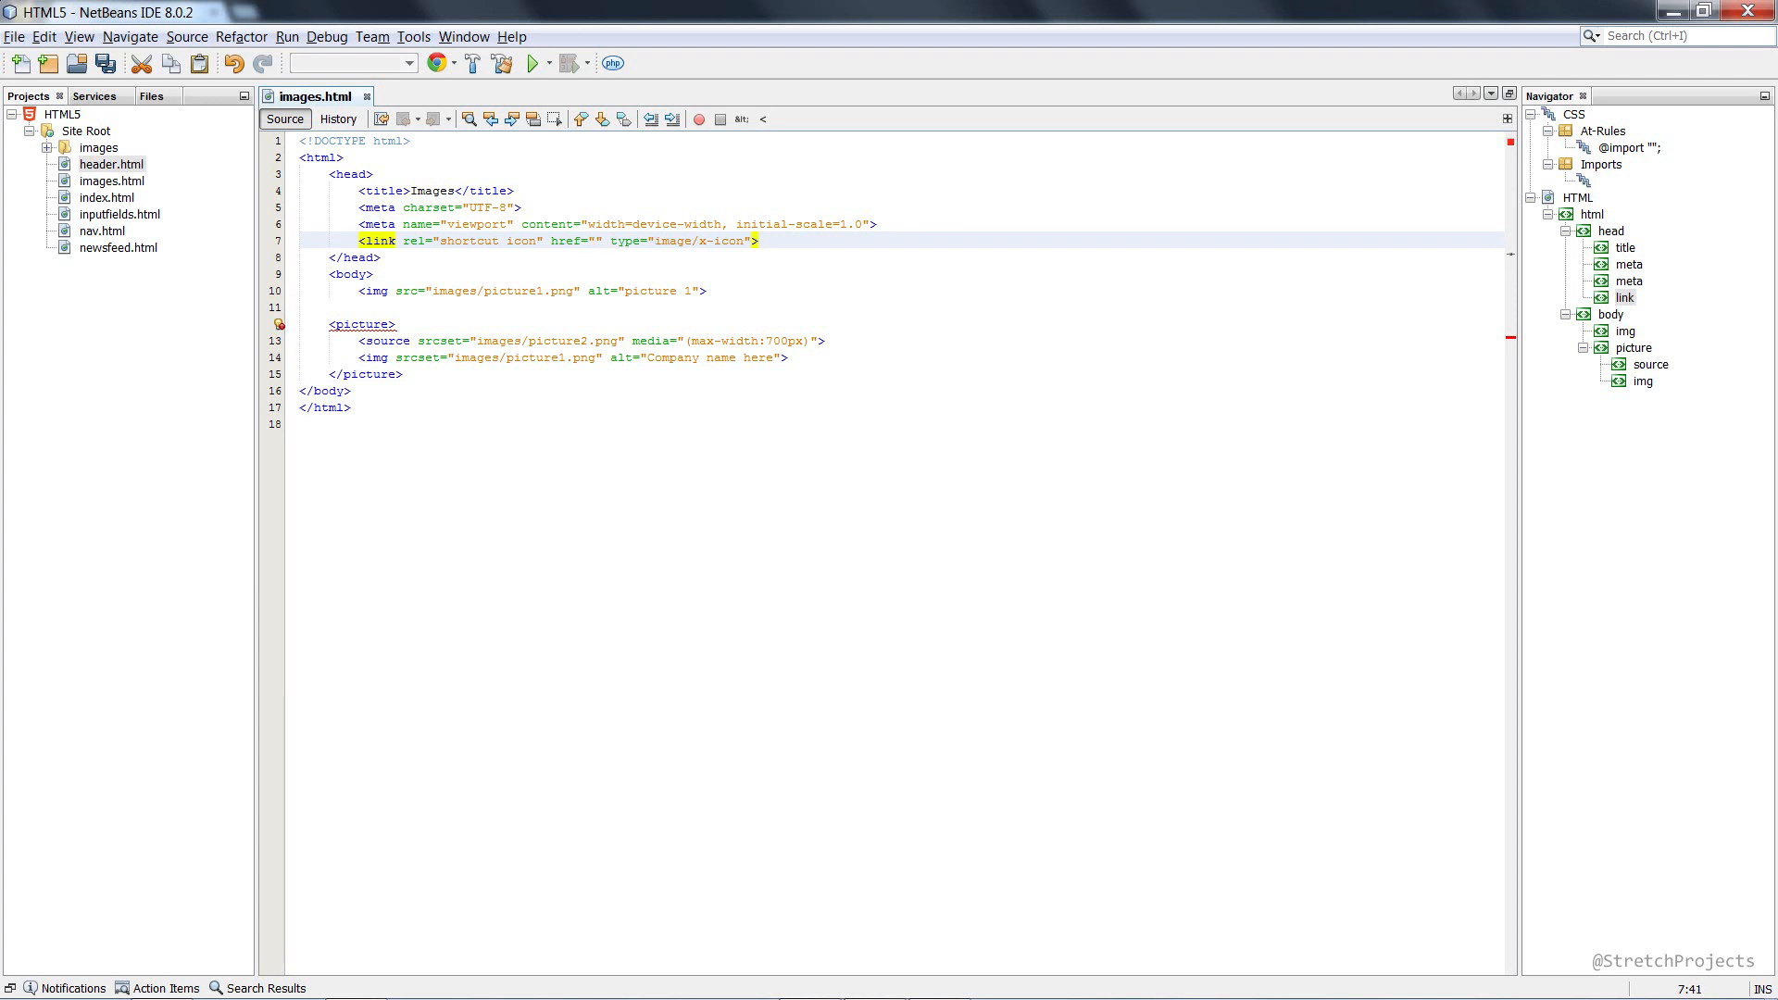
type("favicon.ico")
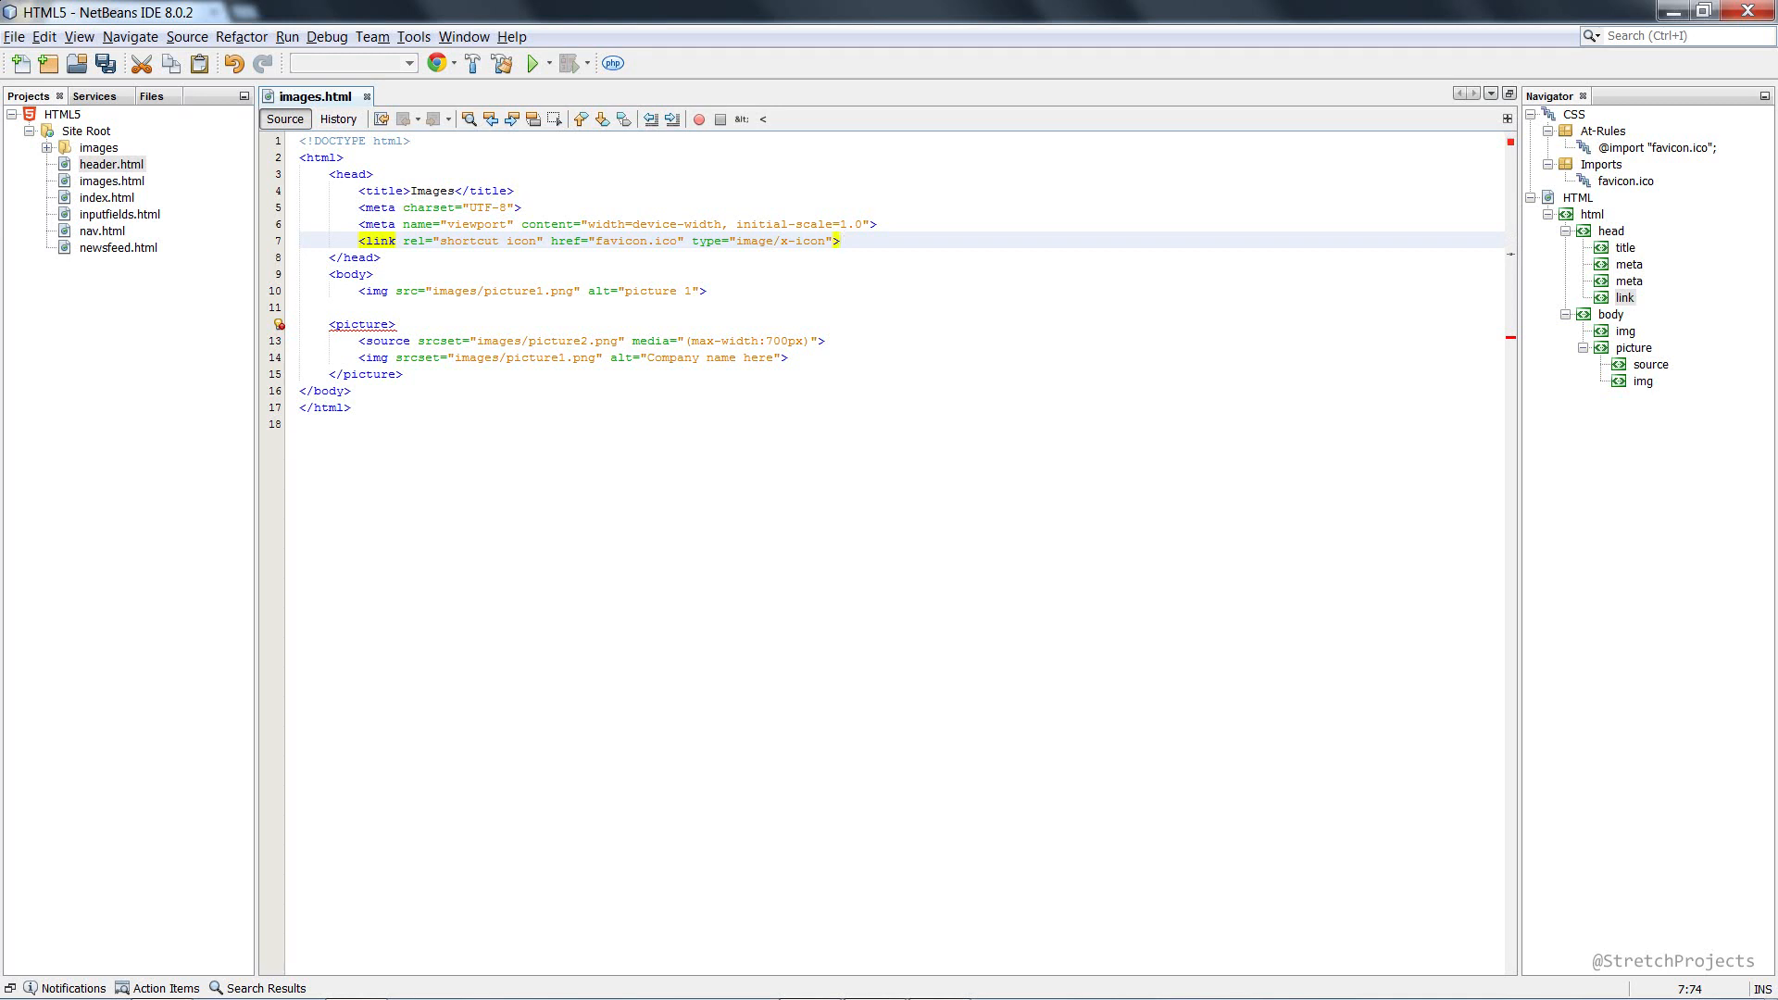
Step: Duplicate the favicon link for the jpg and gif extensions and comment the lines out
left_click(677, 241)
type("png")
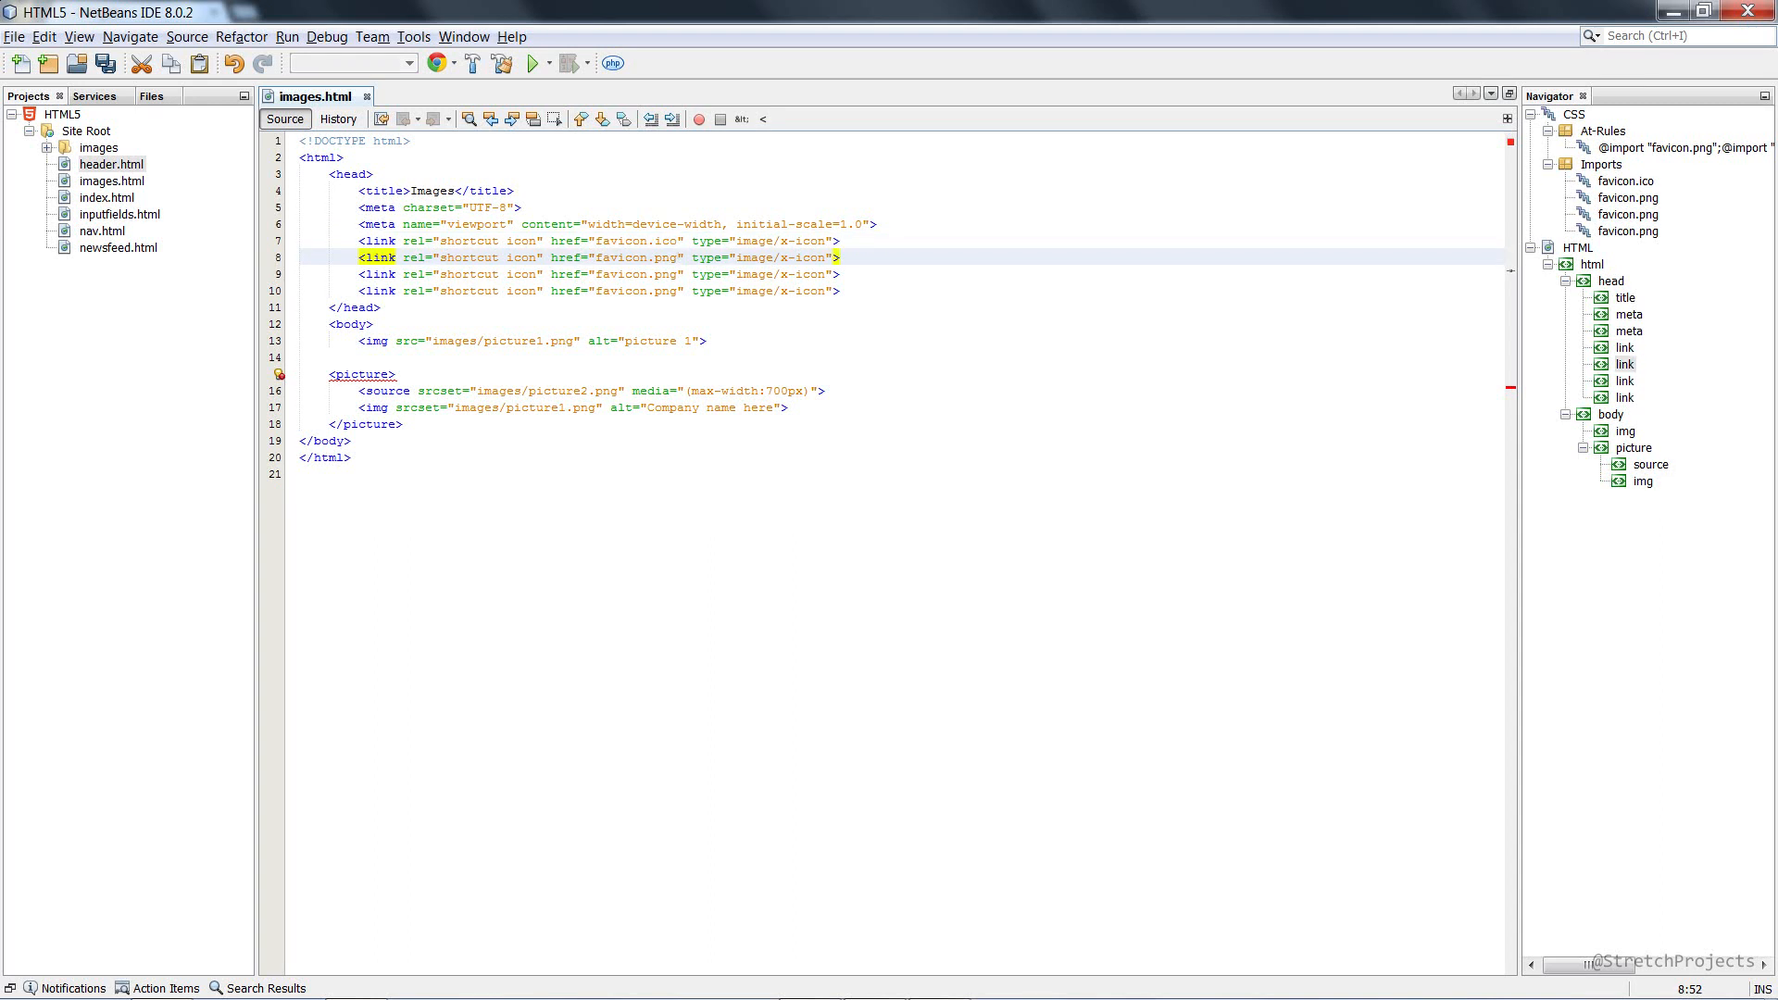
type("jpg")
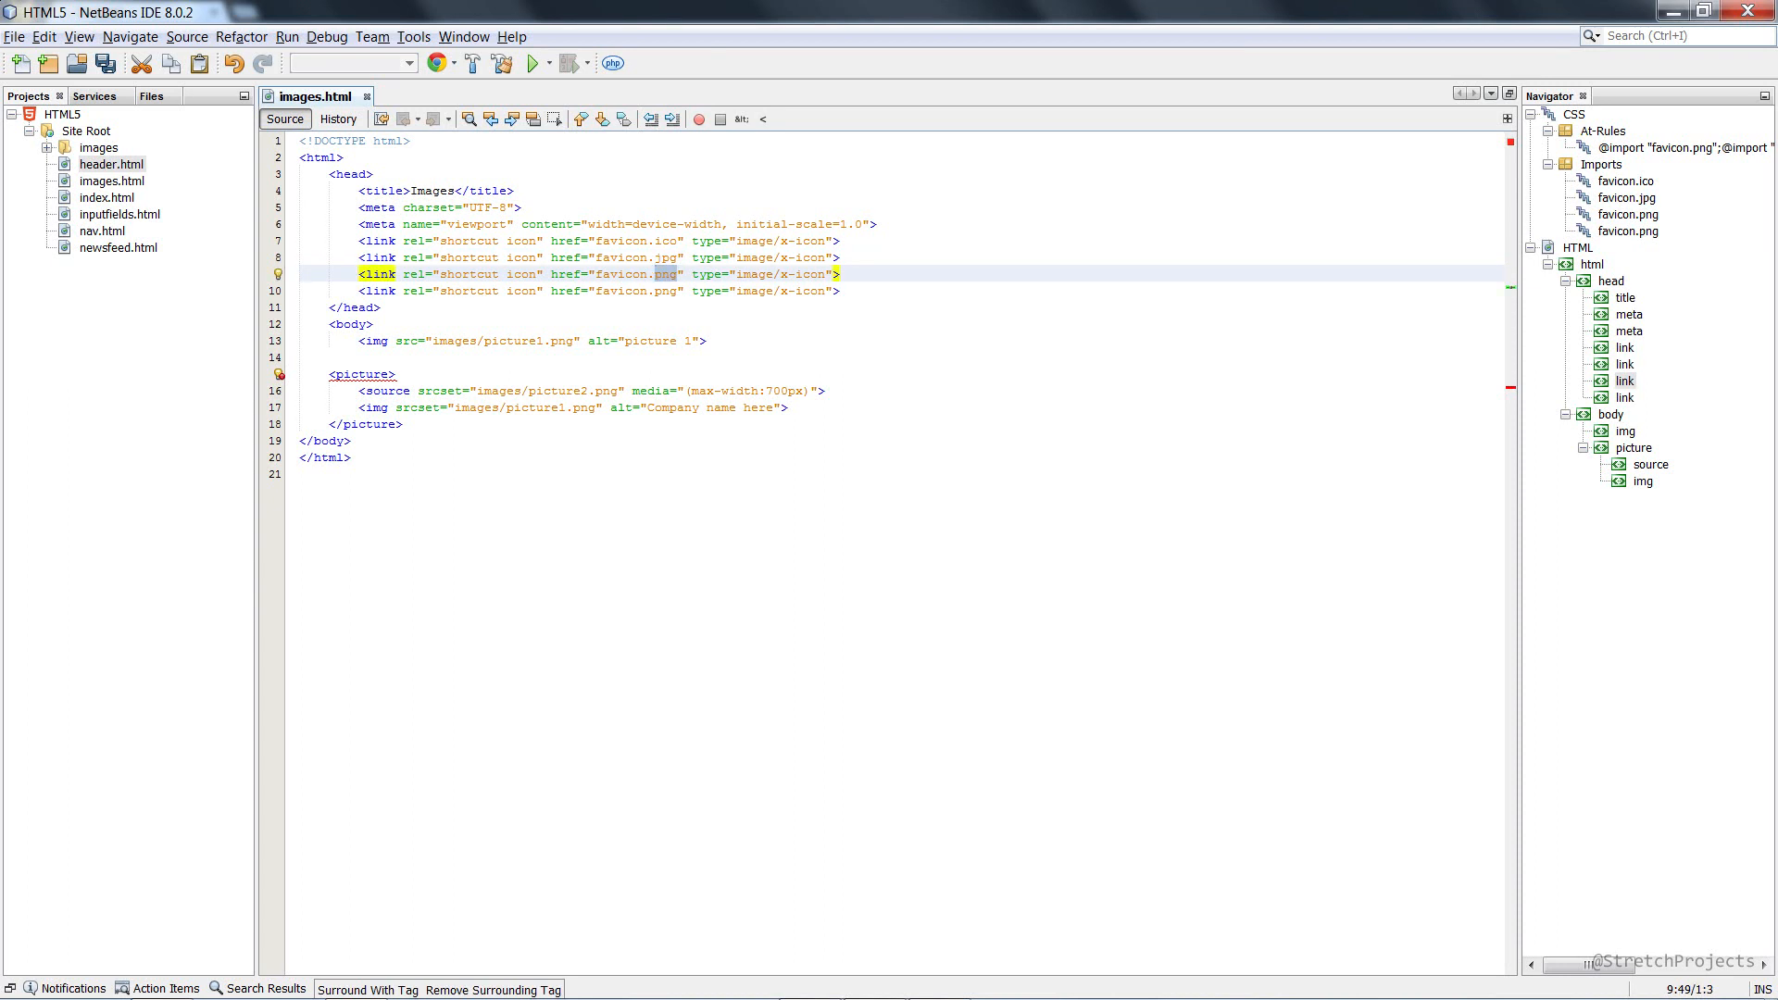
type("gif")
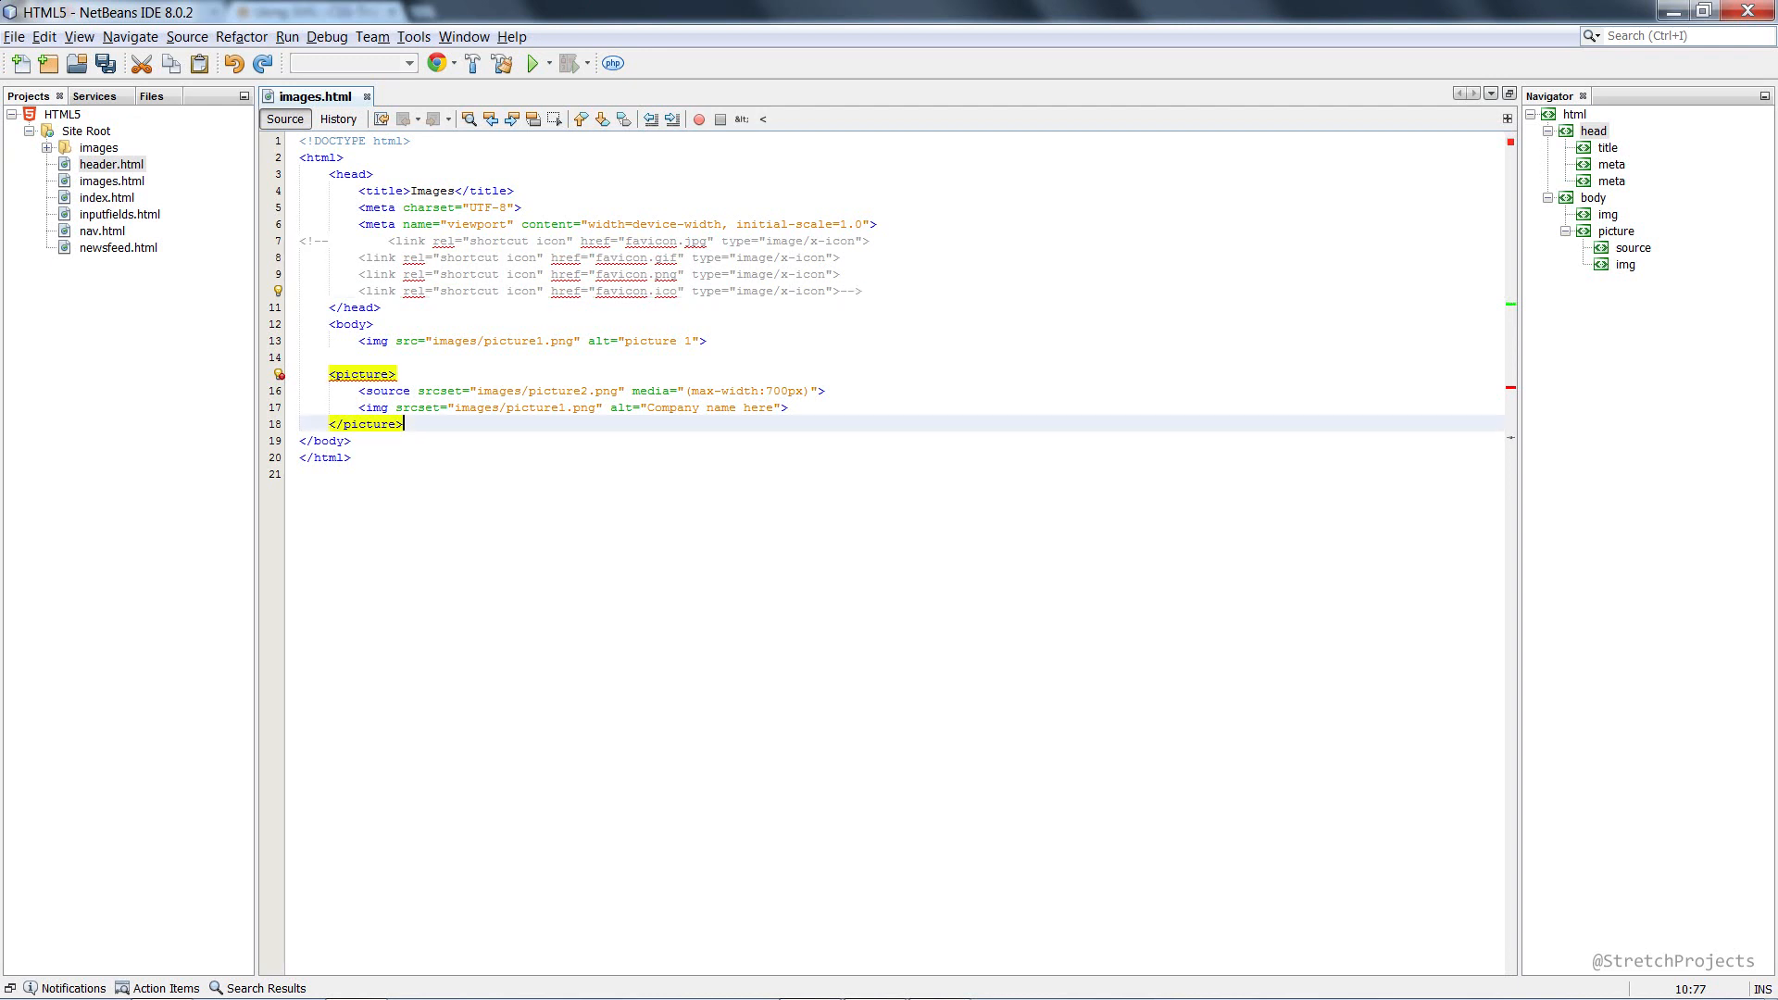
Step: Insert an empty <svg></svg> element below the picture and save images.html
key("enter")
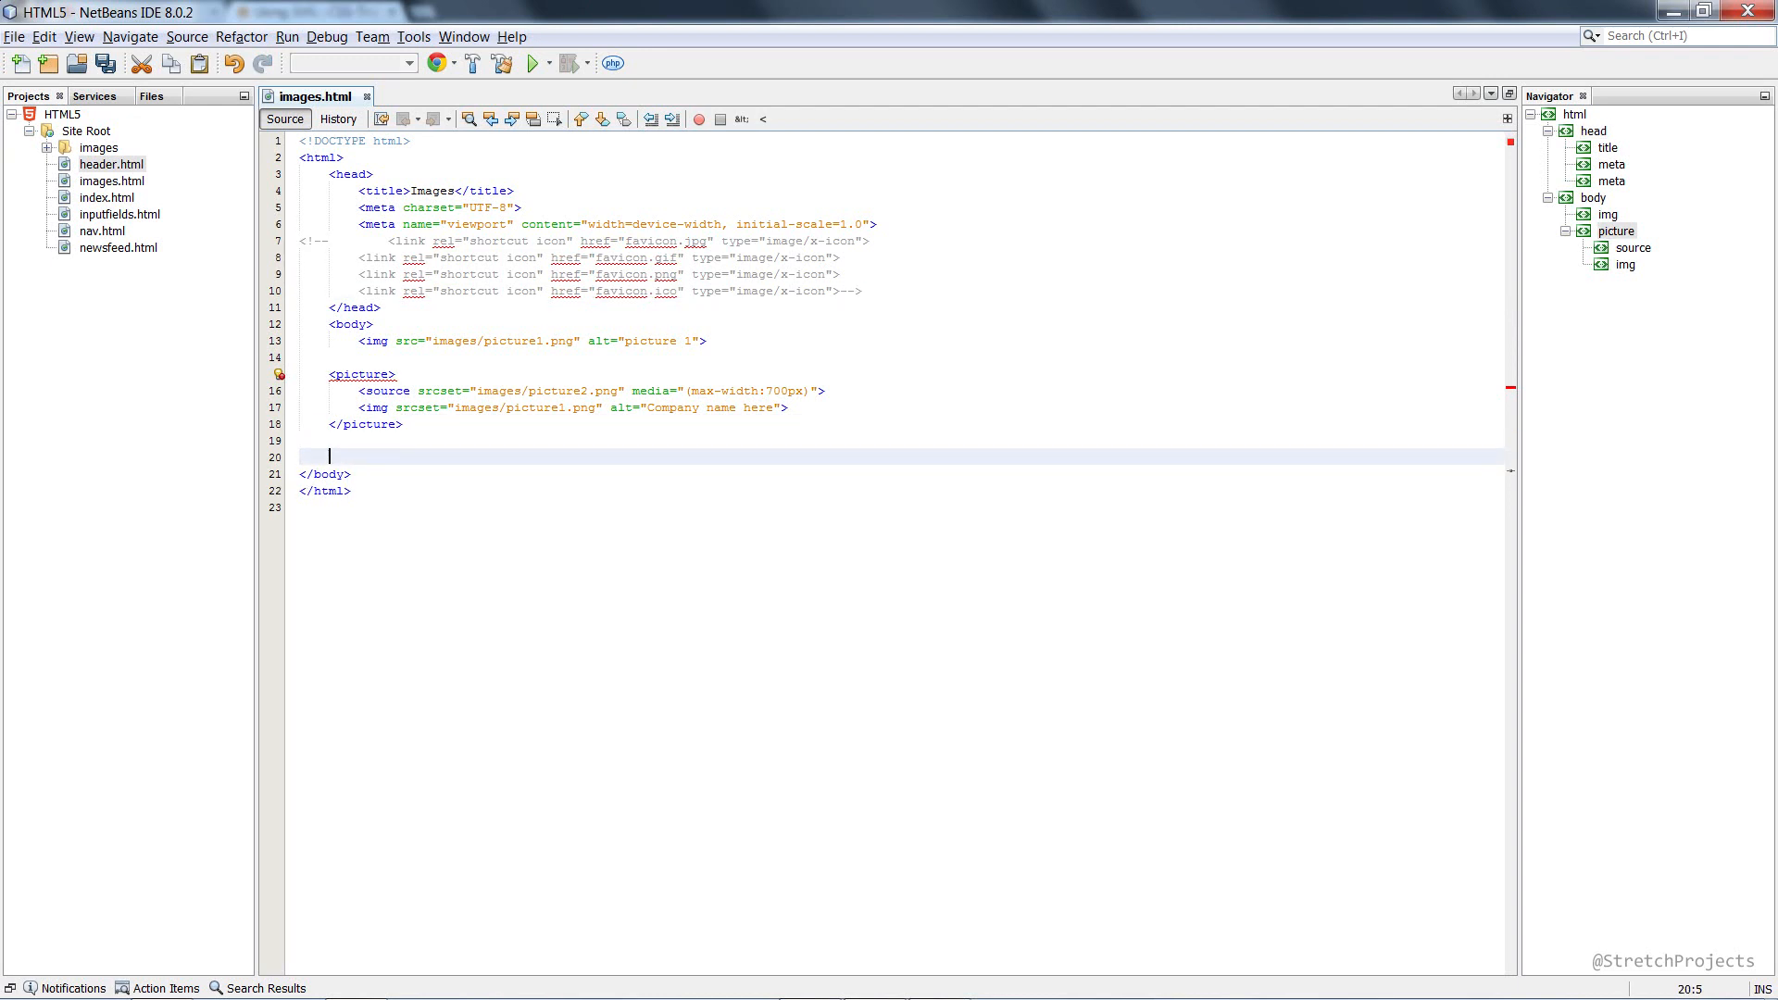
type("<svg>")
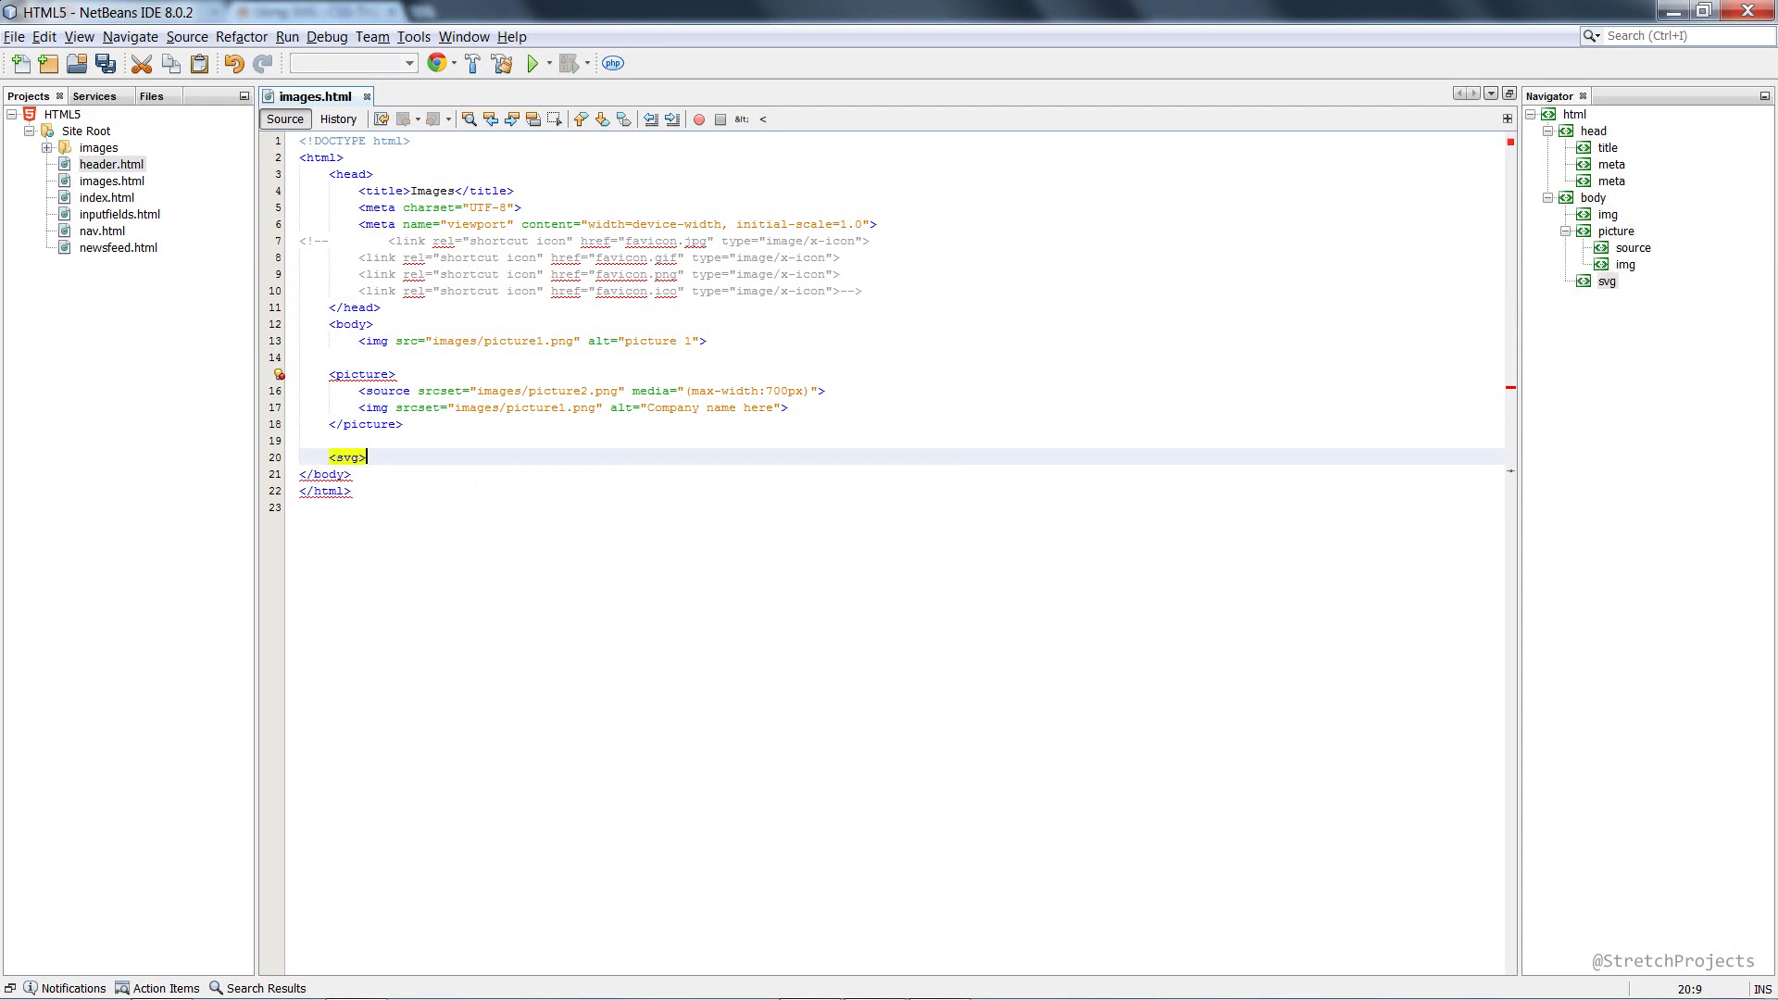
type("</svg>")
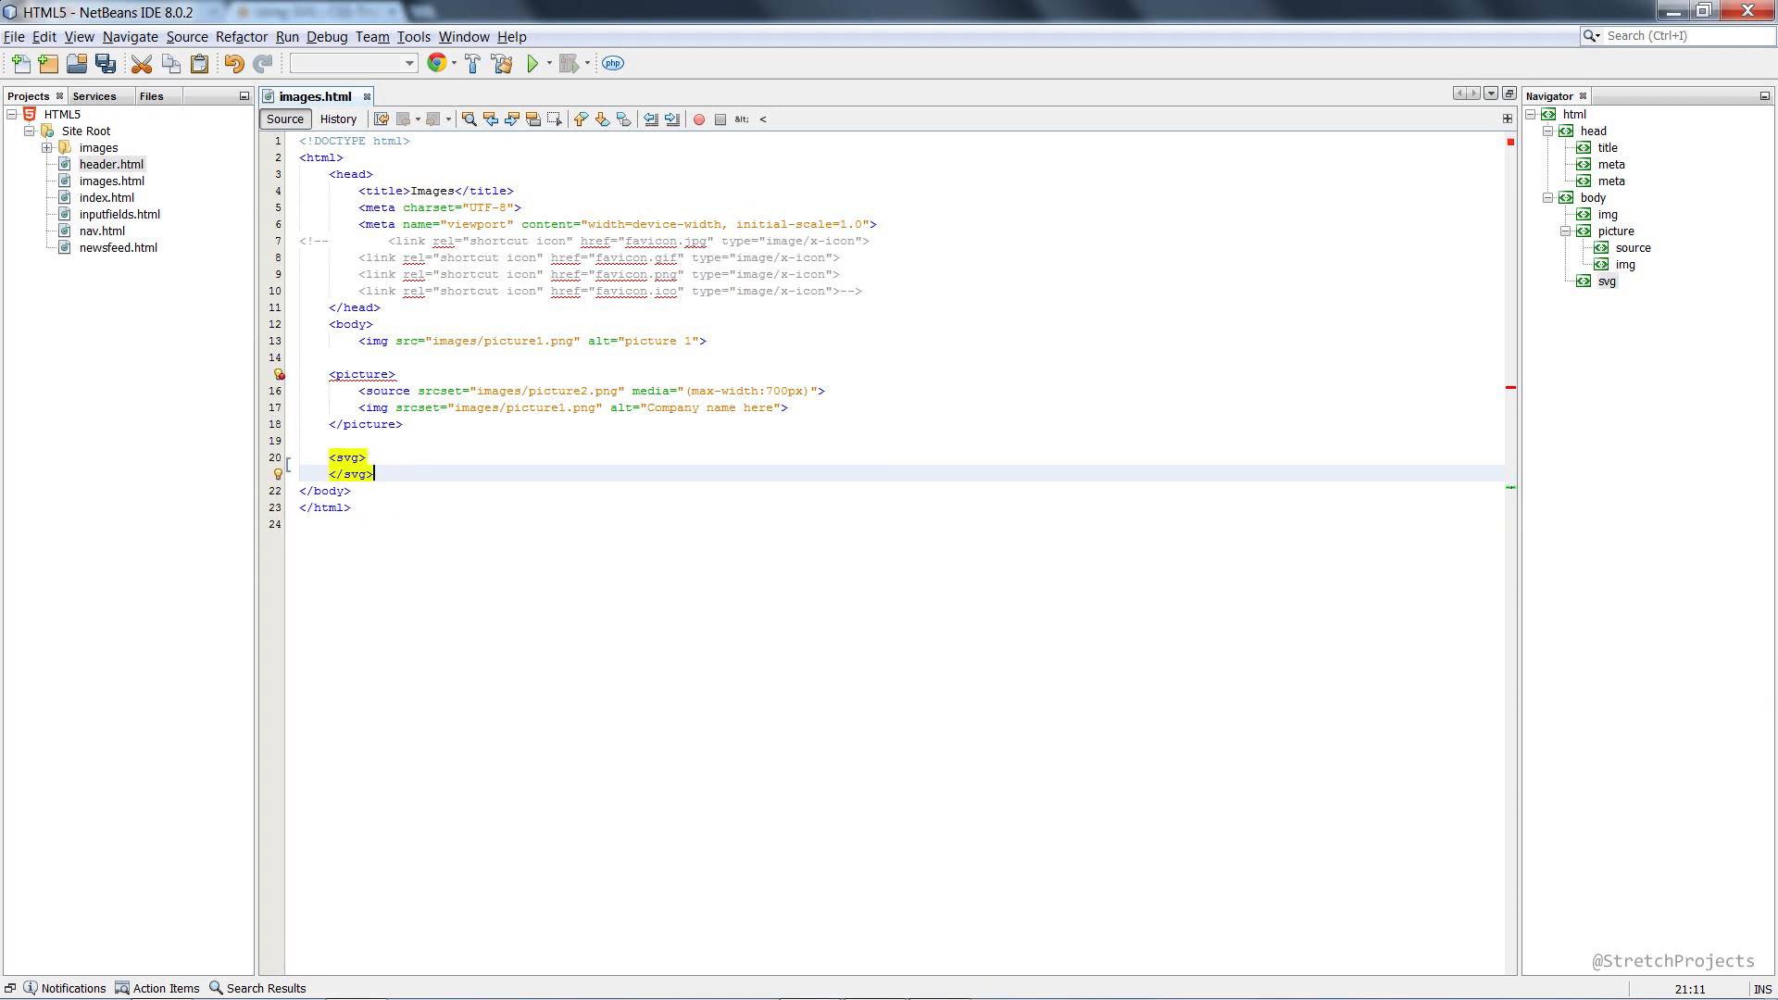
key("ctrl+s")
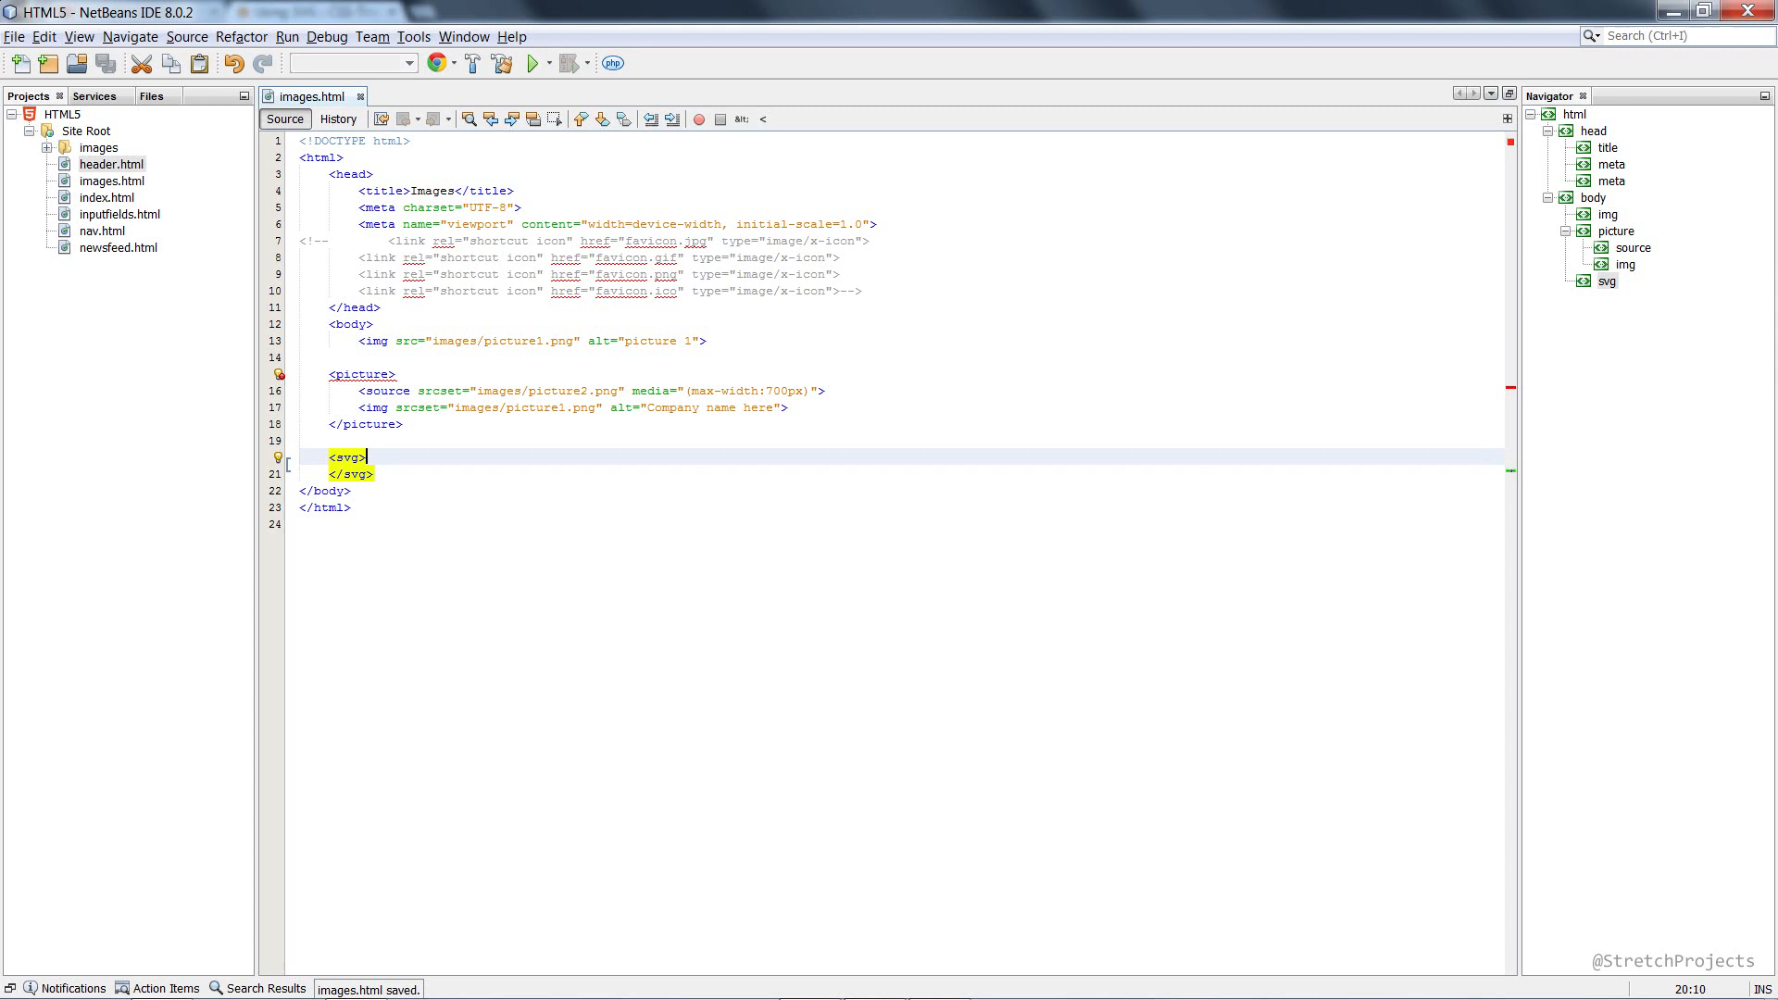
mouse_move(364, 455)
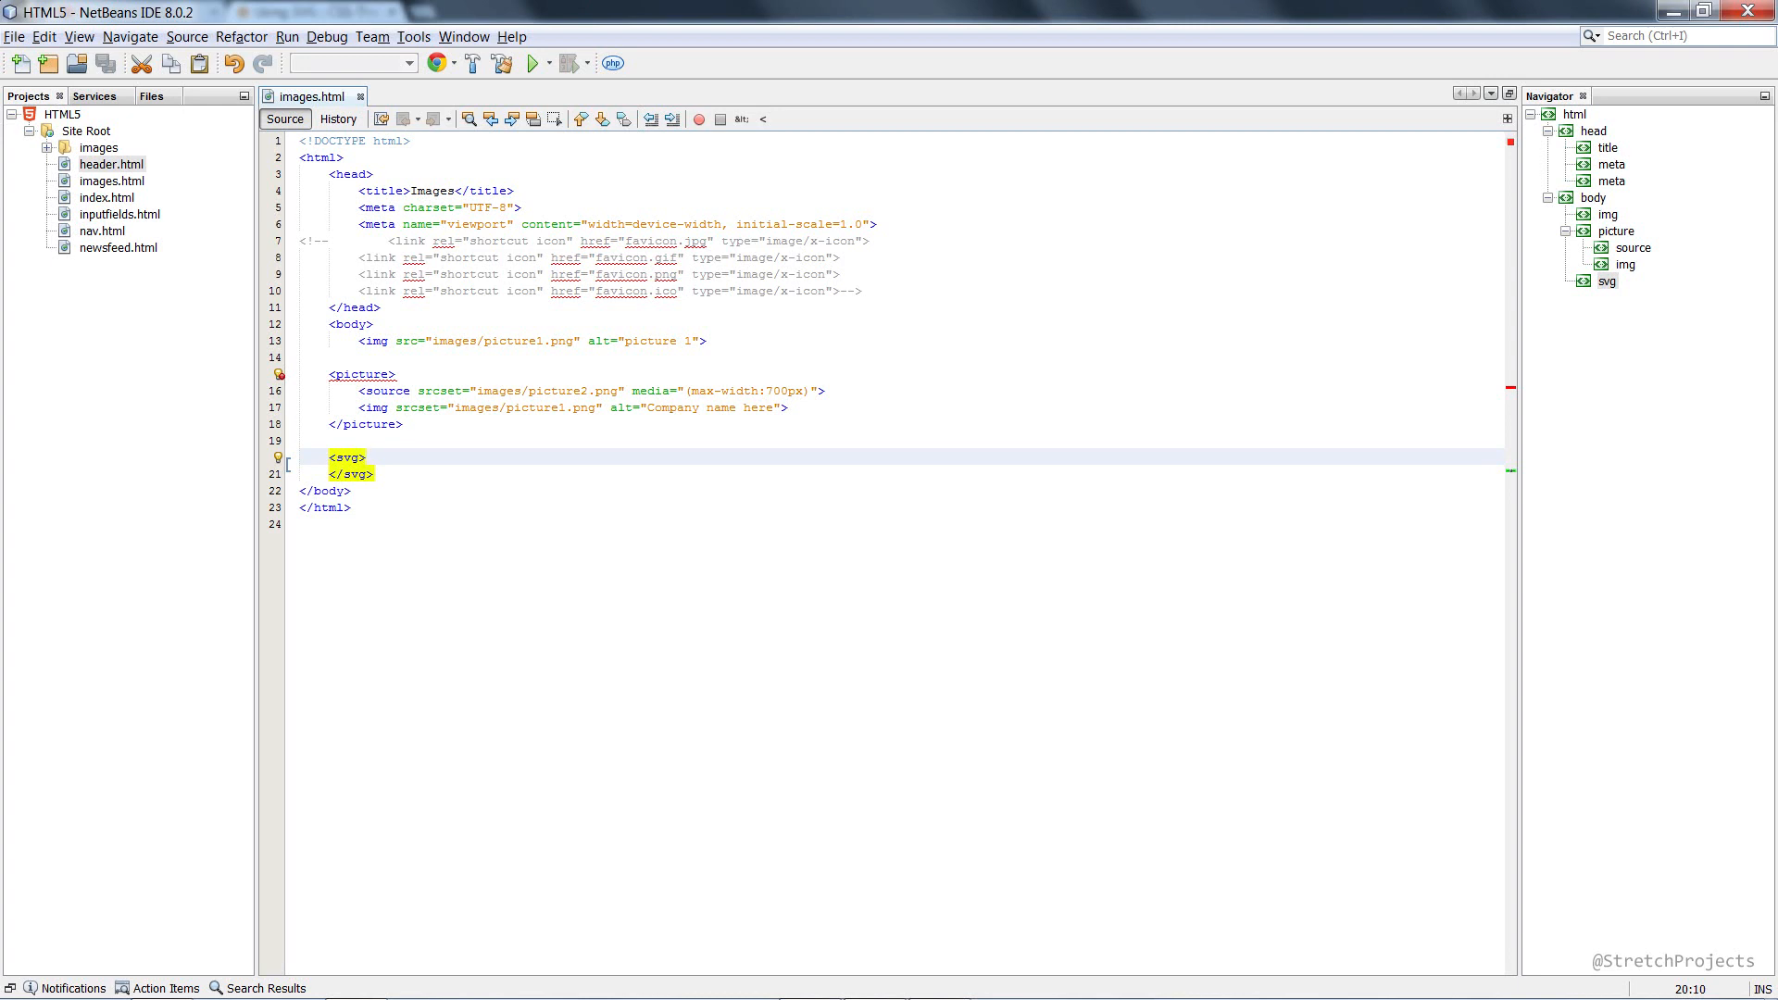
left_click(368, 457)
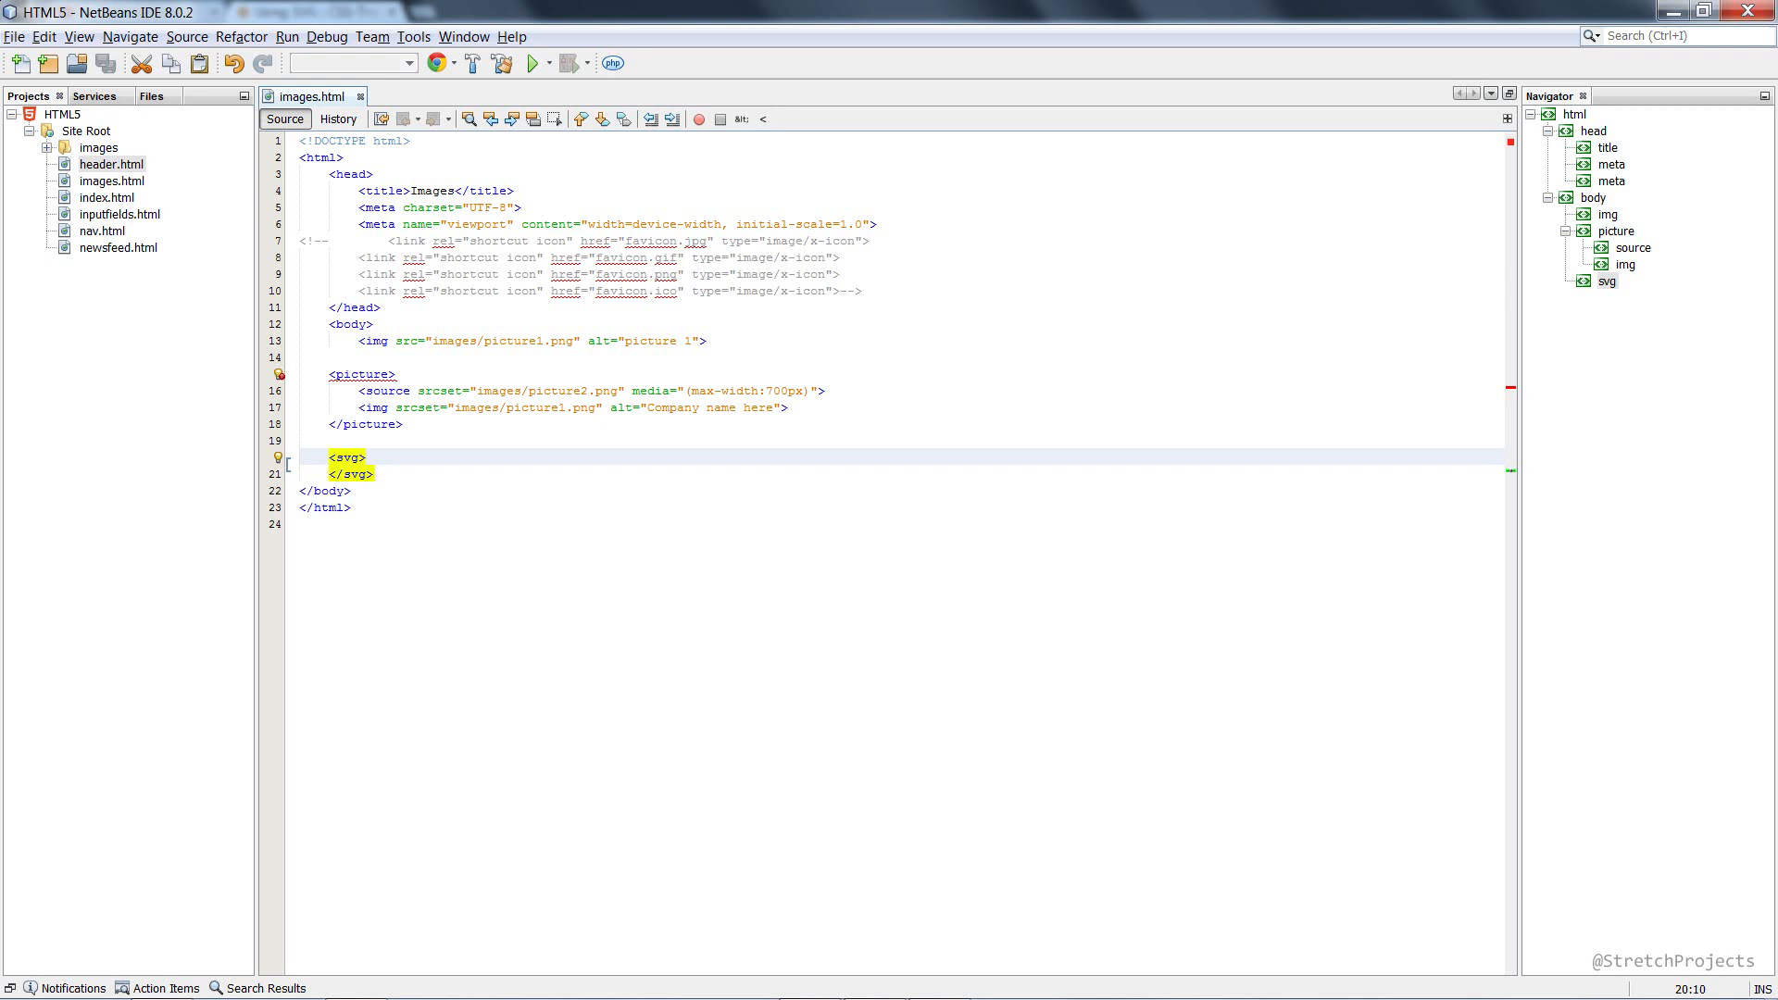
left_click(369, 457)
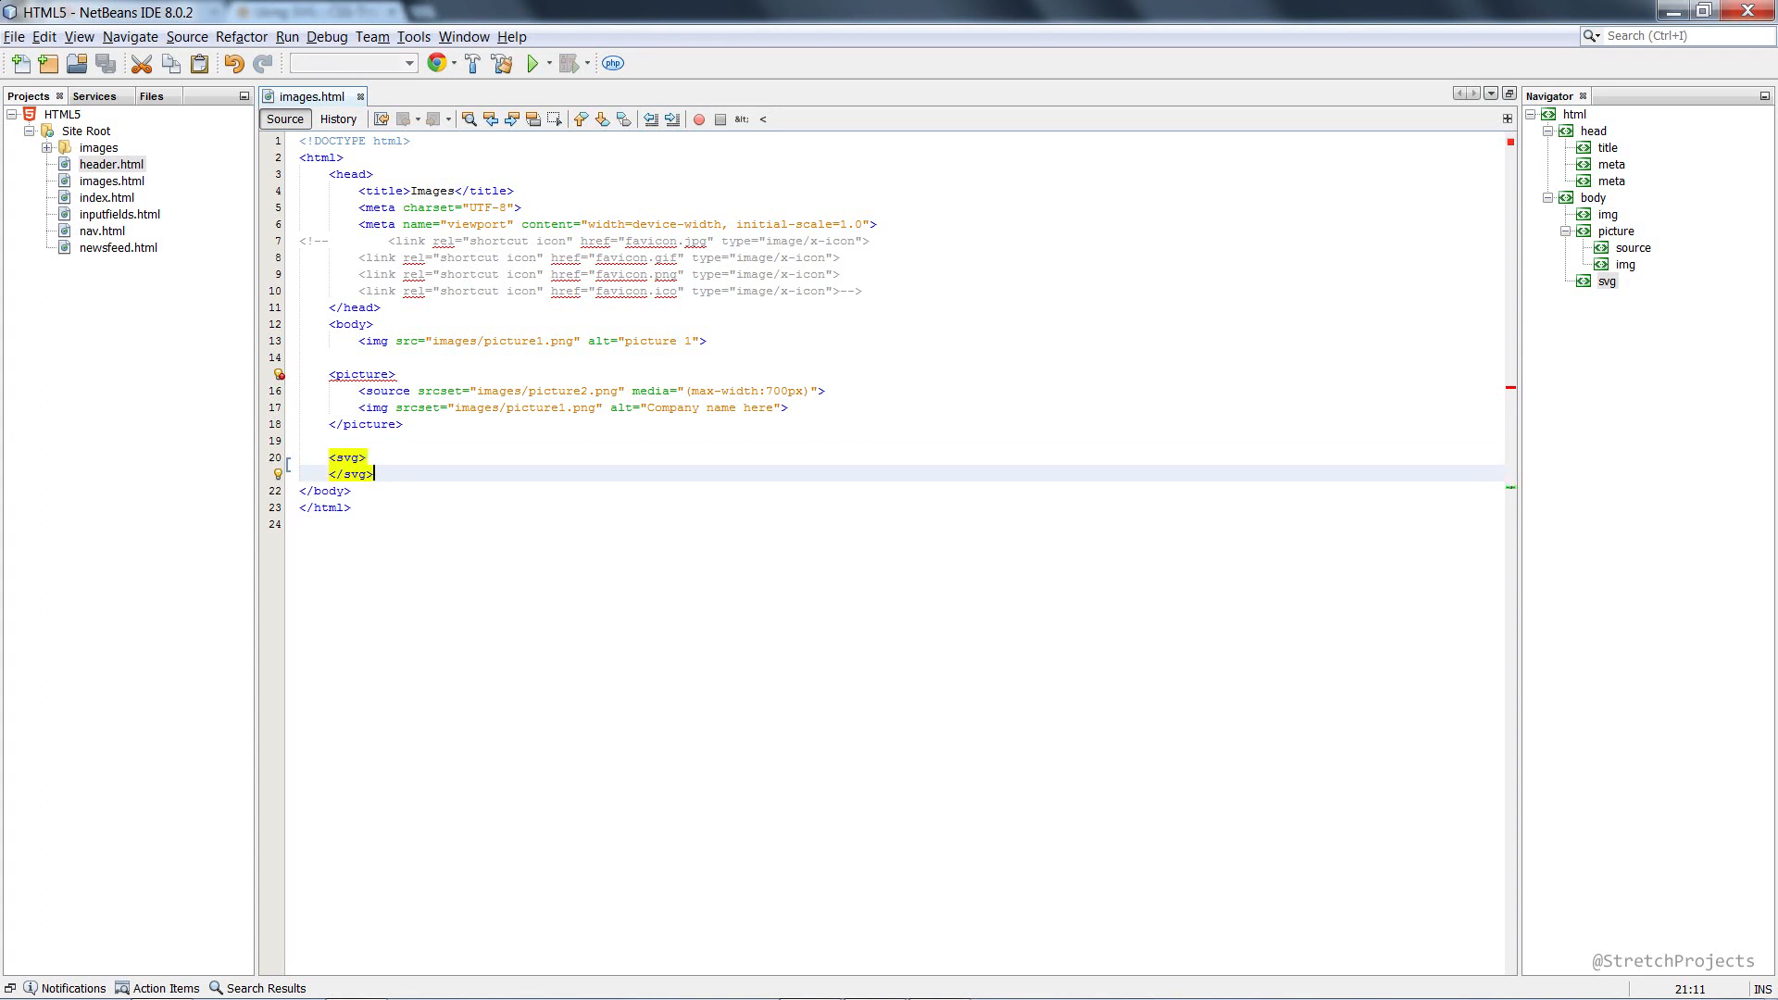
Step: Type <canvas> after </svg>, keep the auto-completed </canvas>, and leave a blank line inside
type("<canvas>")
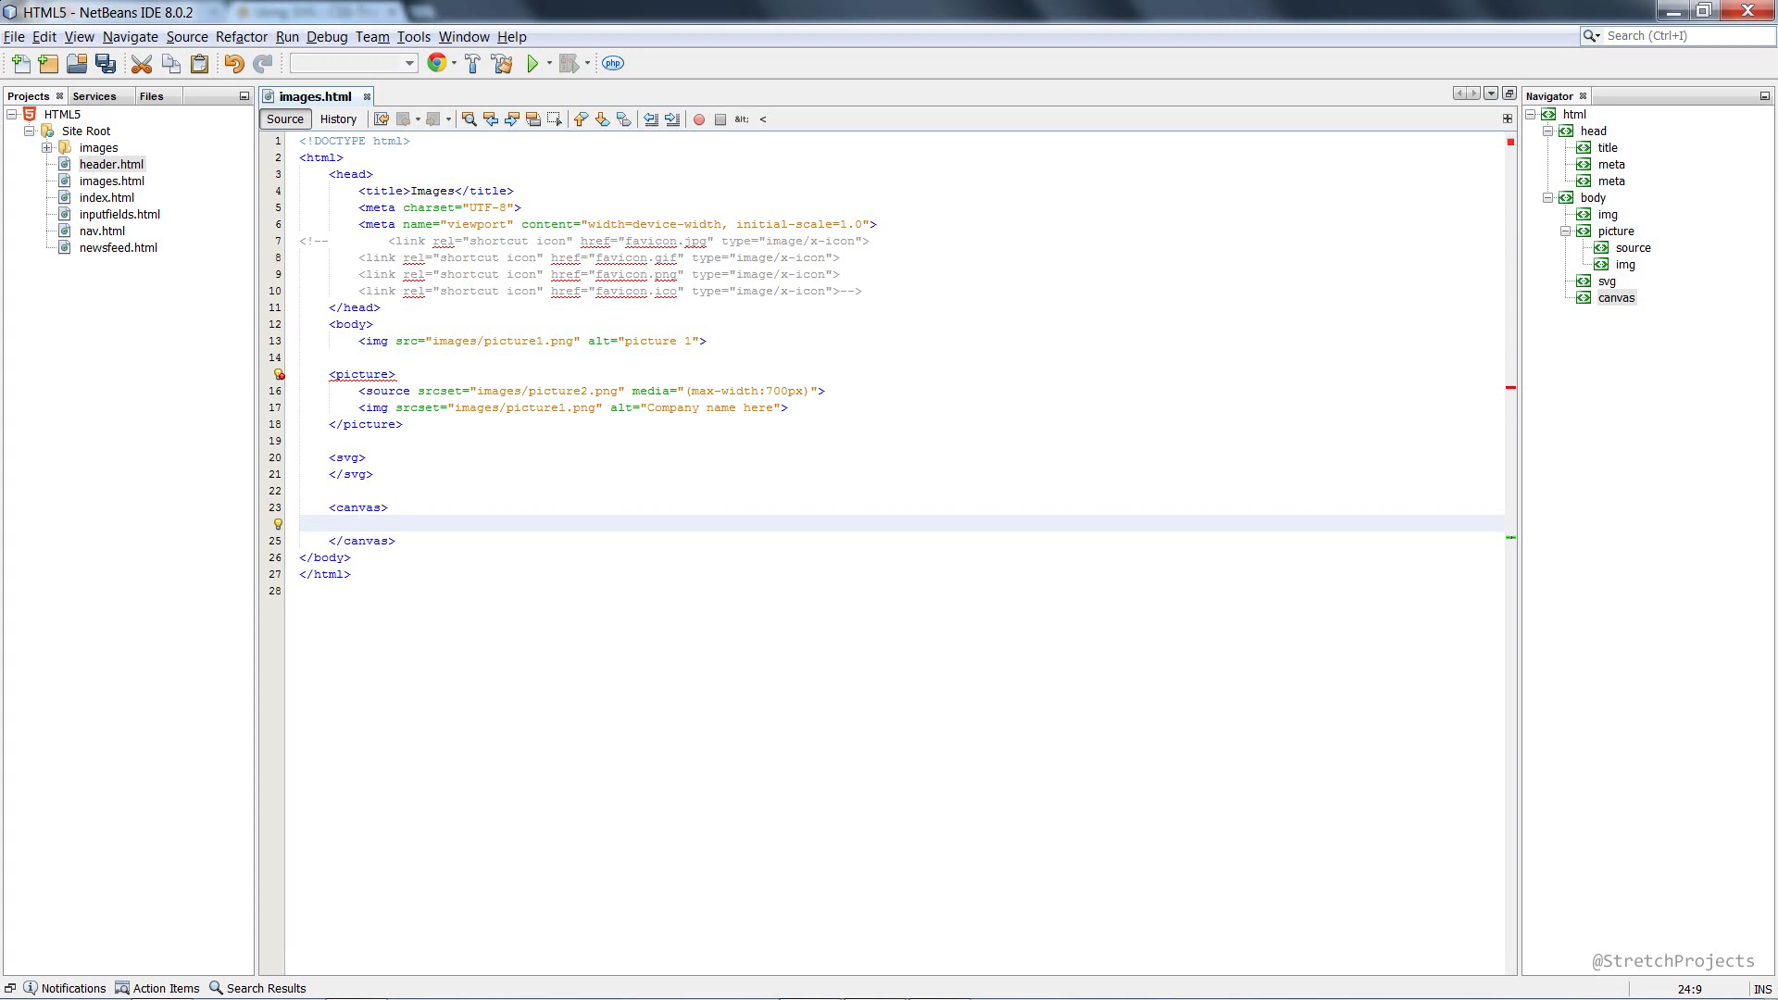
left_click(359, 522)
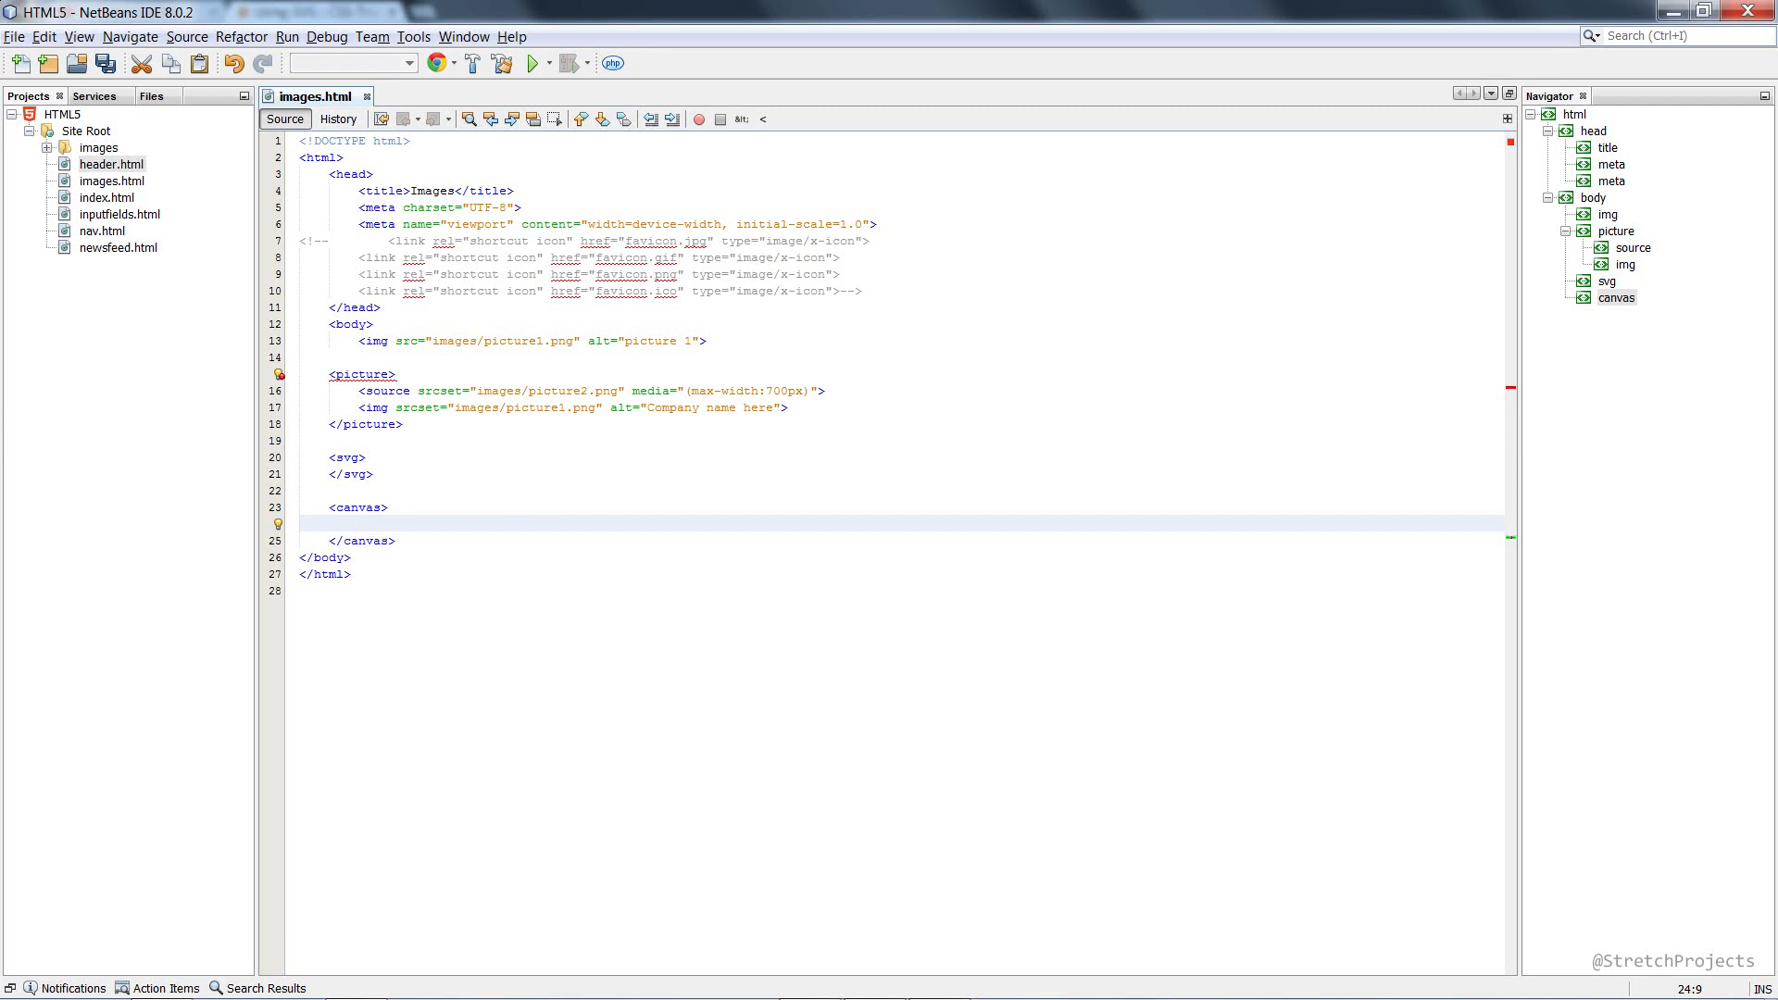
left_click(358, 524)
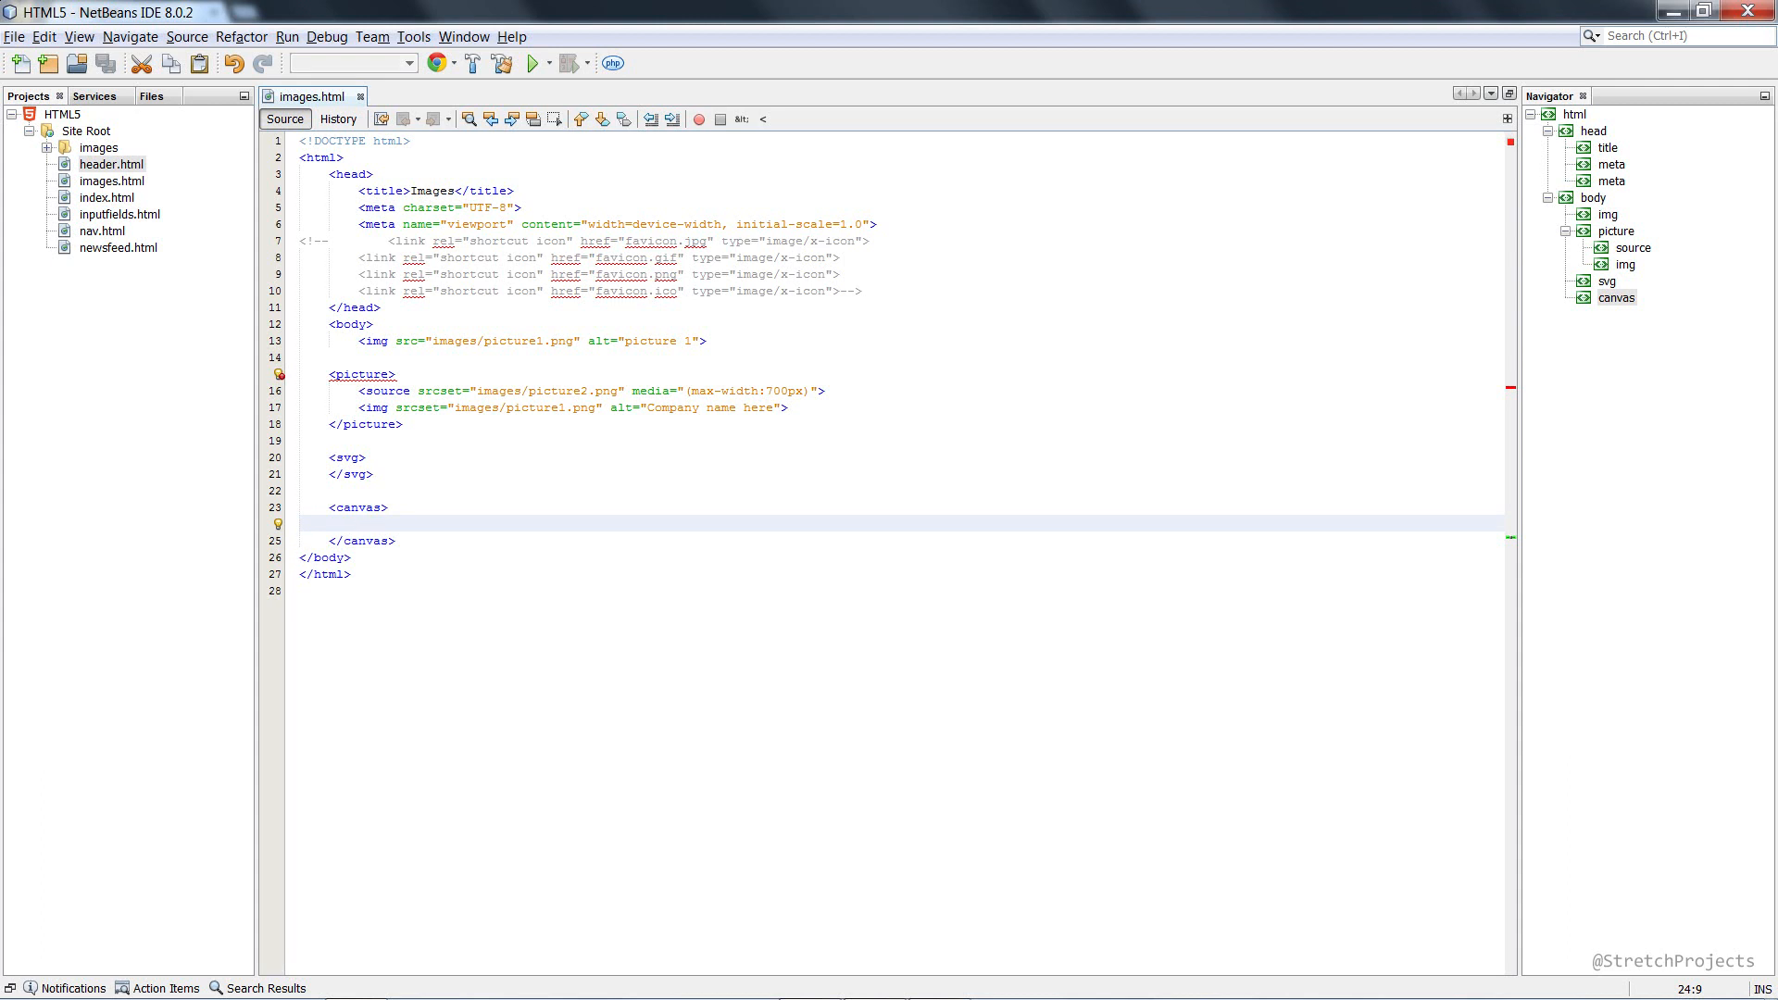
left_click(360, 523)
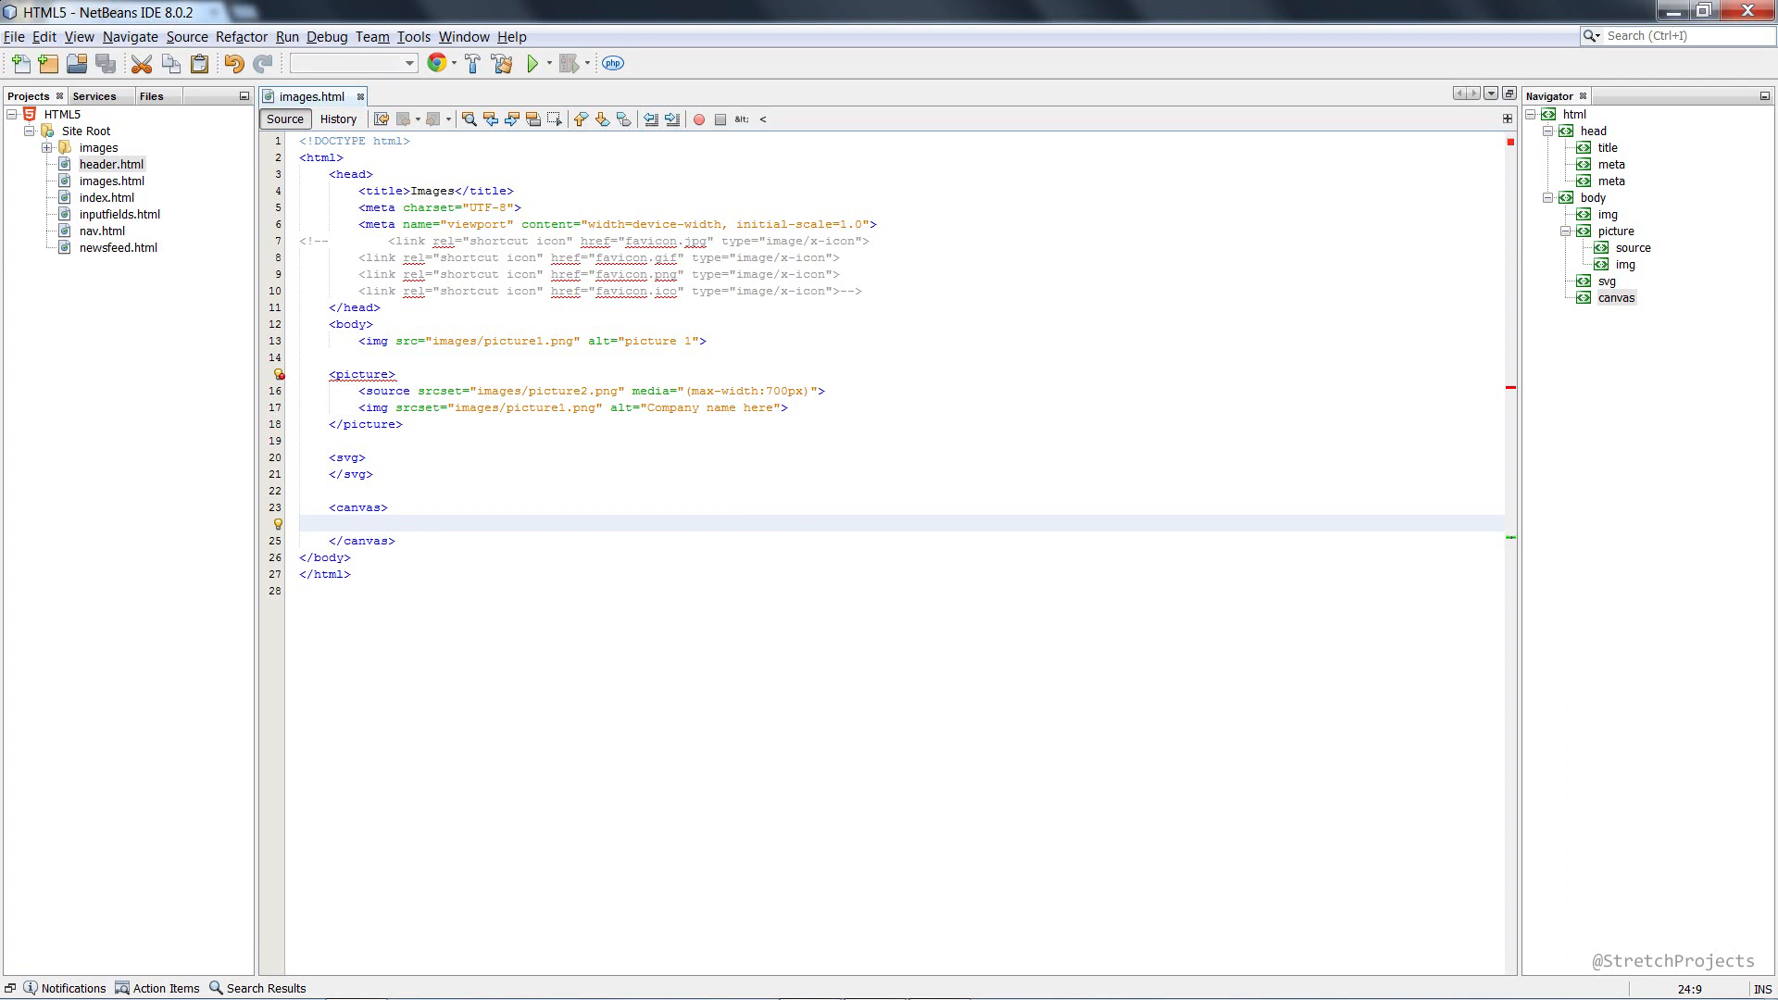
left_click(358, 524)
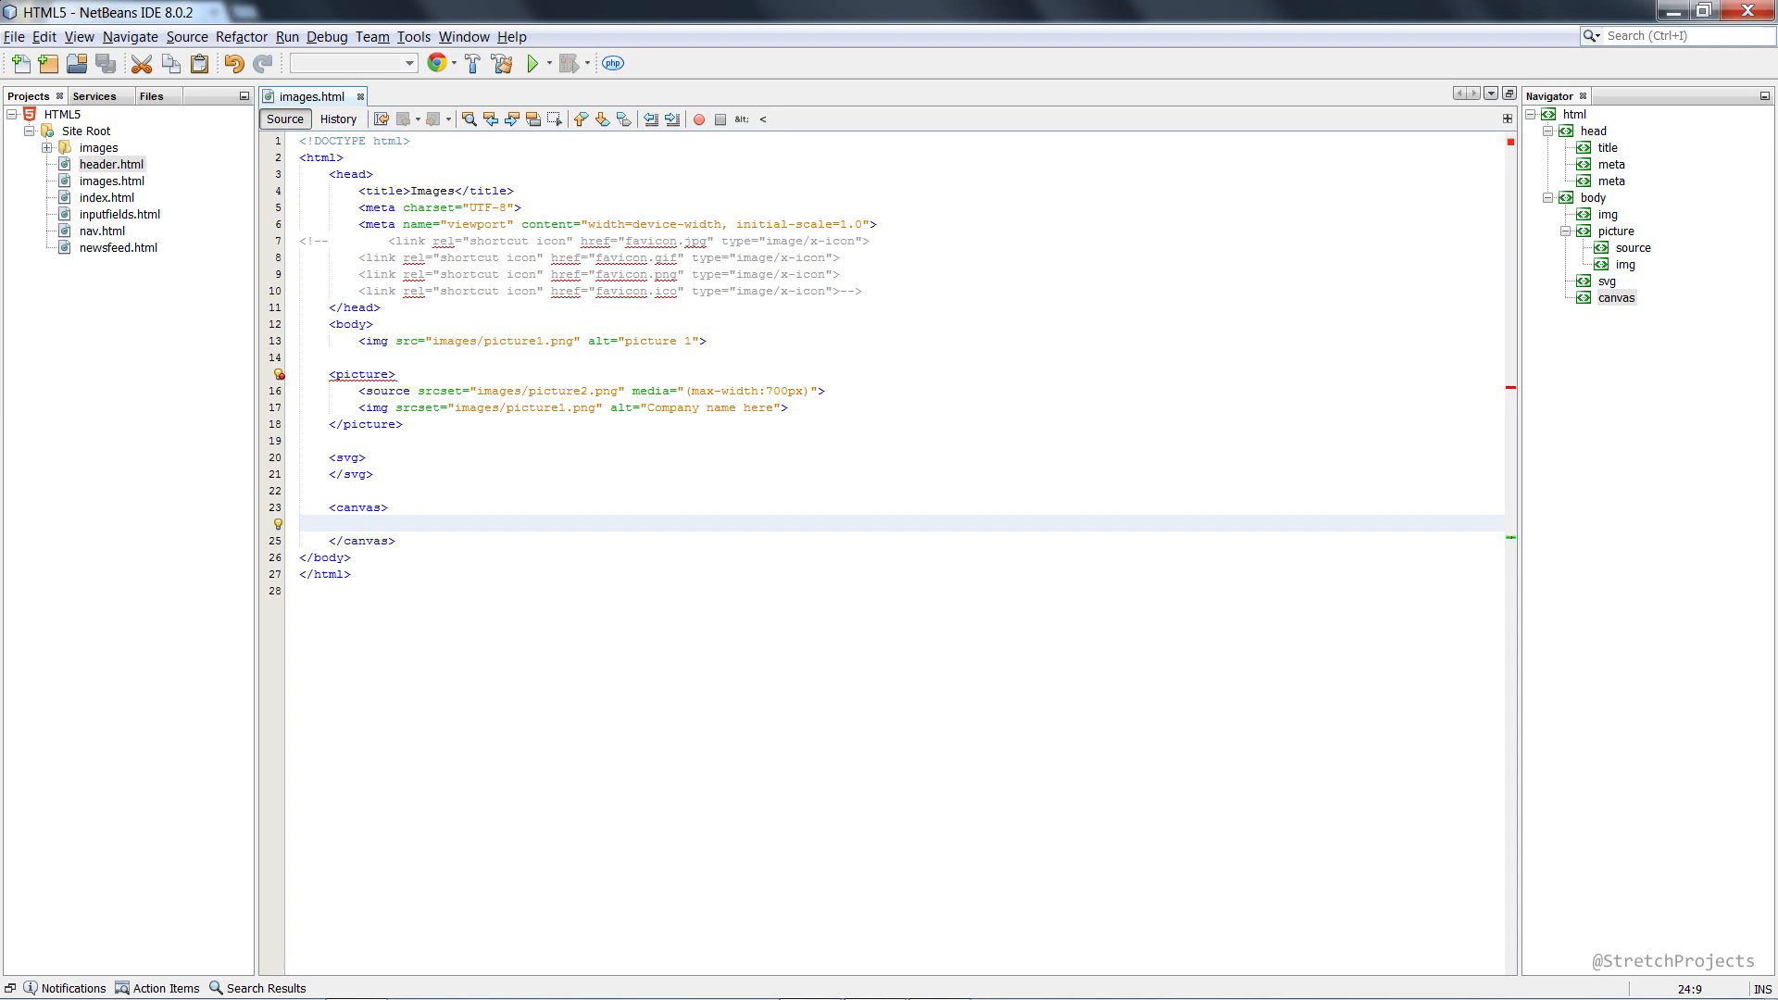
left_click(359, 522)
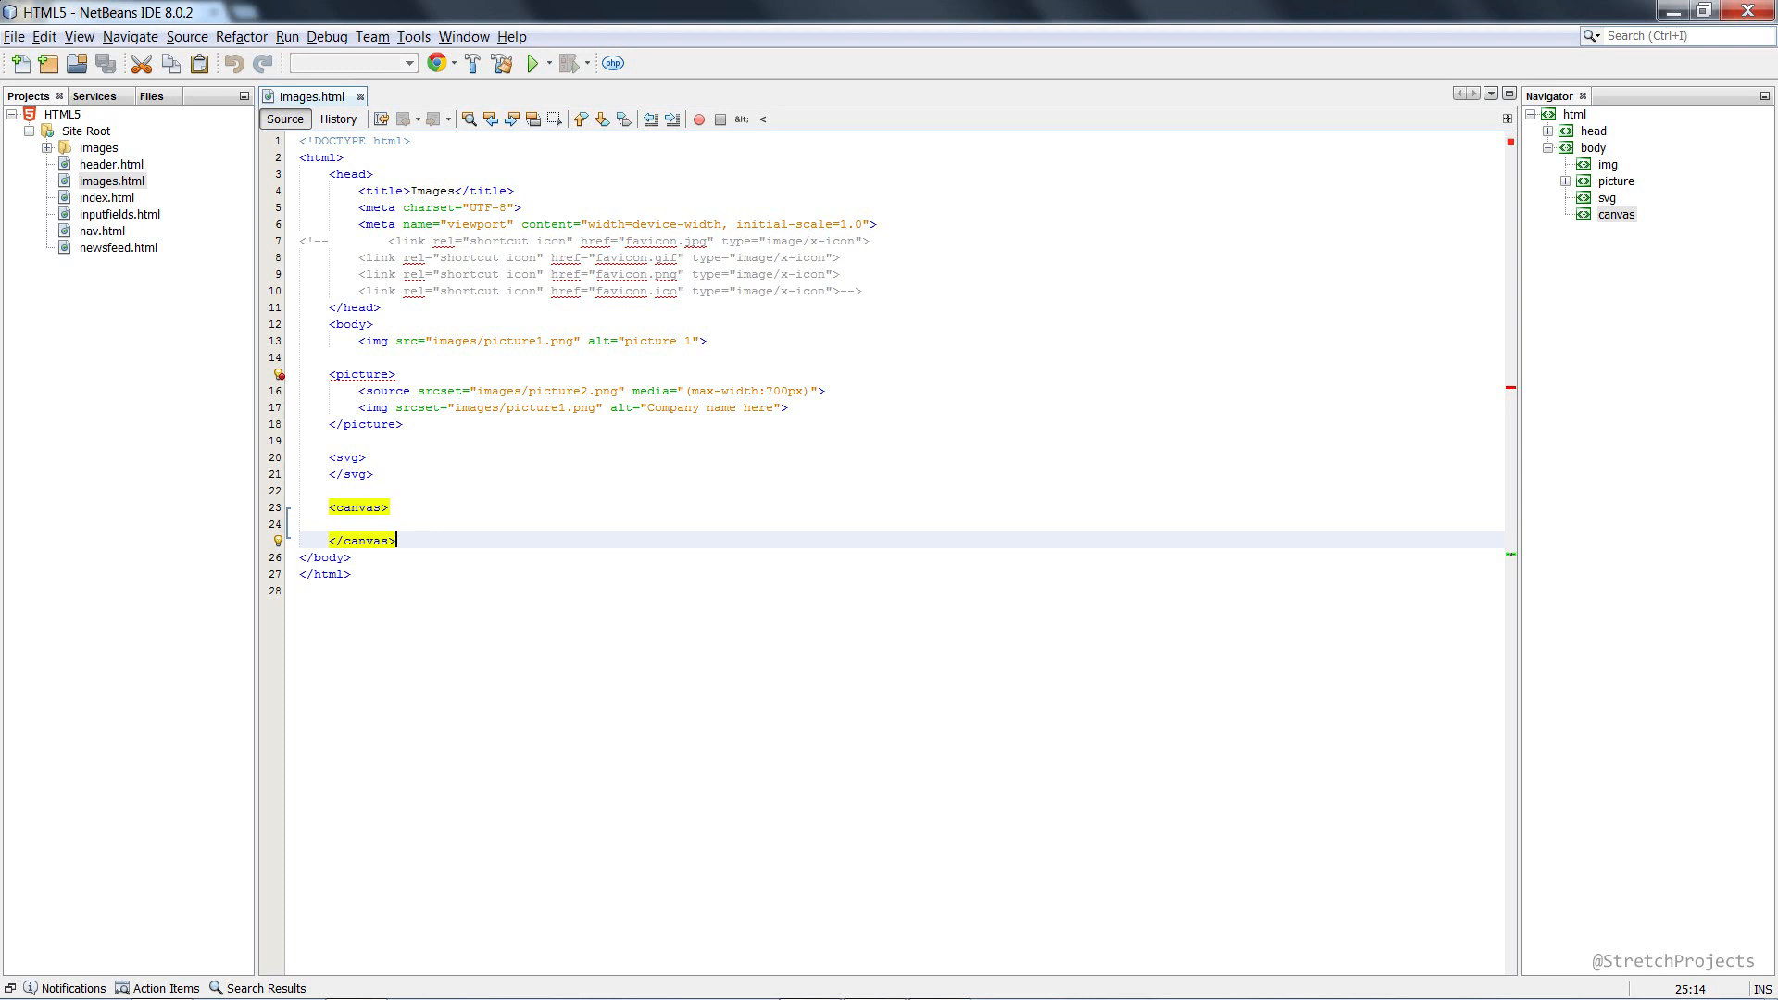
Step: Wrap the picture element in <figure> and </figure> tags
left_click(307, 356)
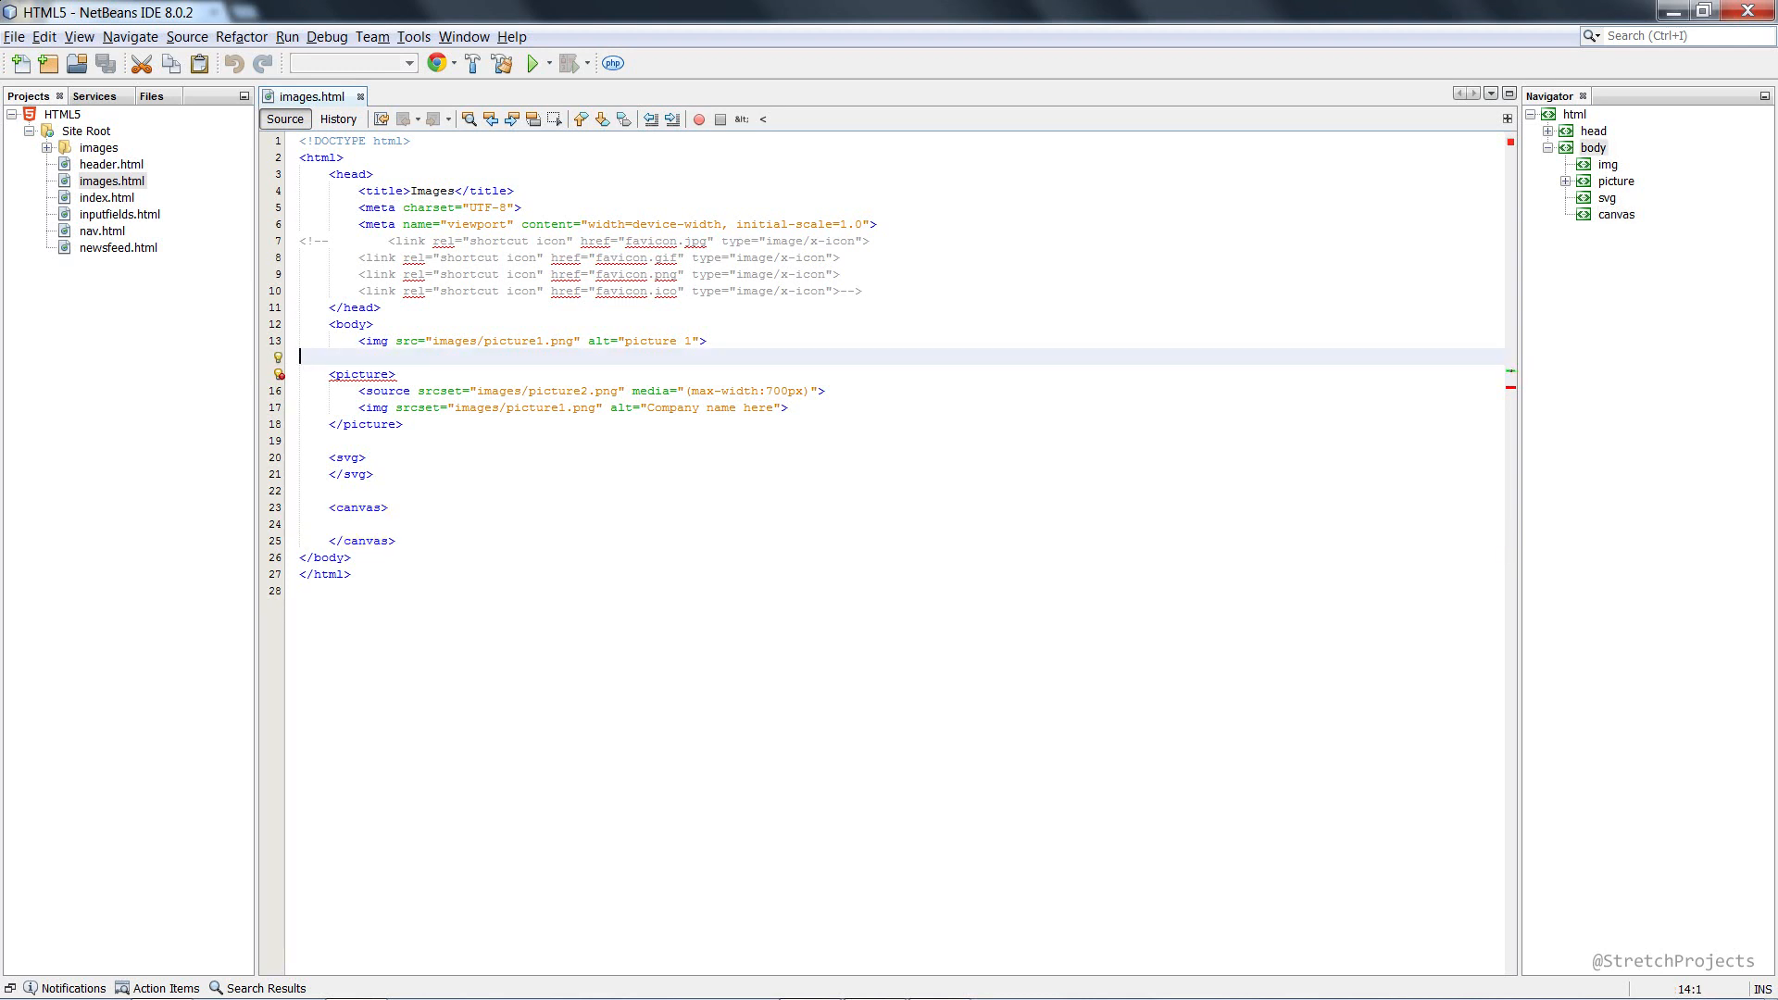
type("<figure>")
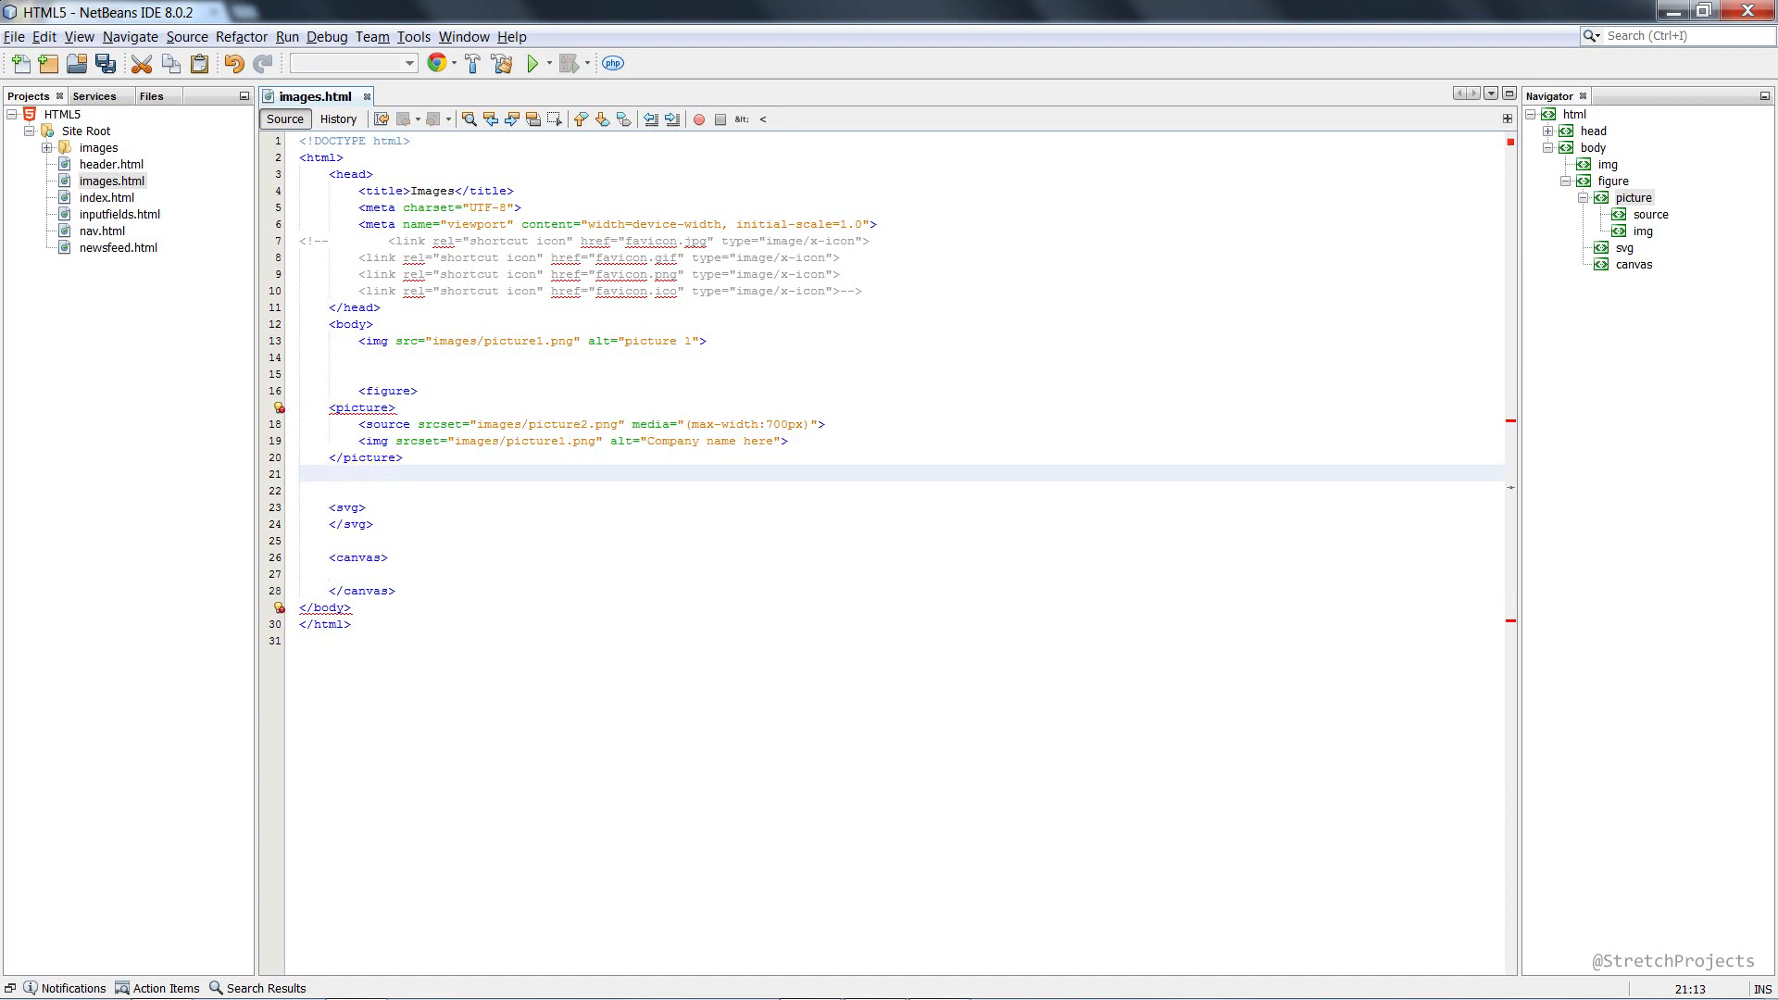
type("</figure>")
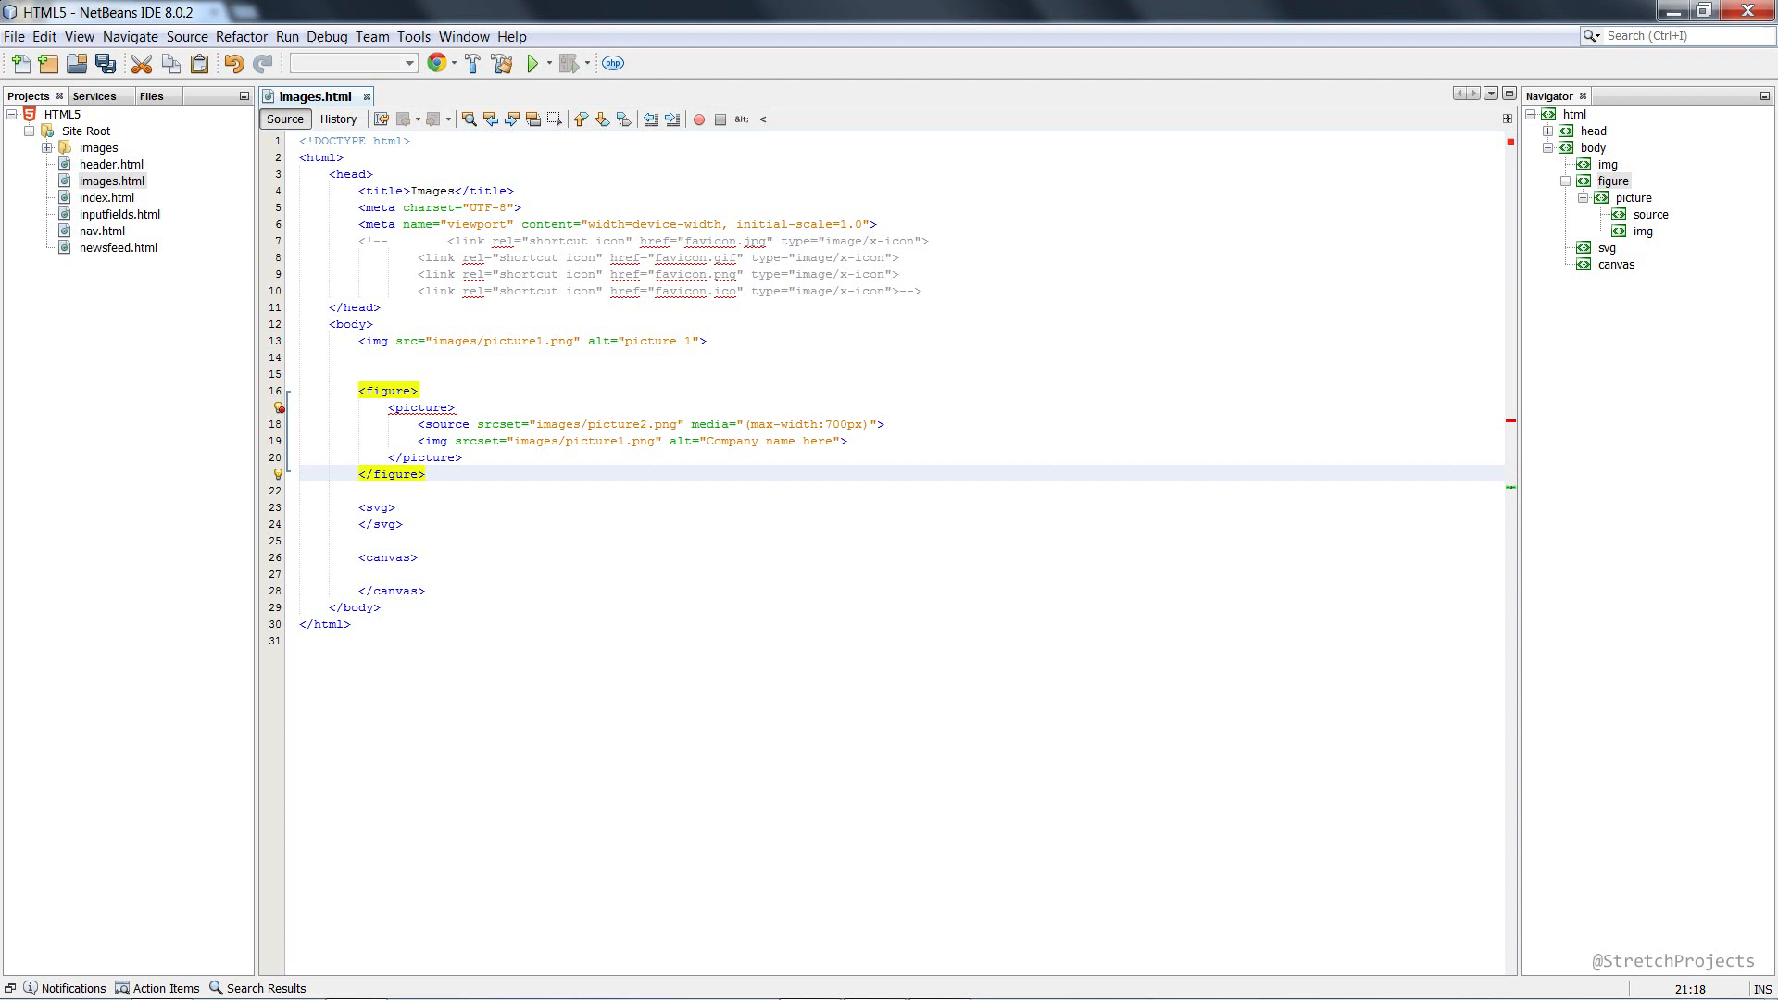
Step: Add a figcaption reading 'Some picture' after the picture inside the figure
left_click(425, 456)
type("<")
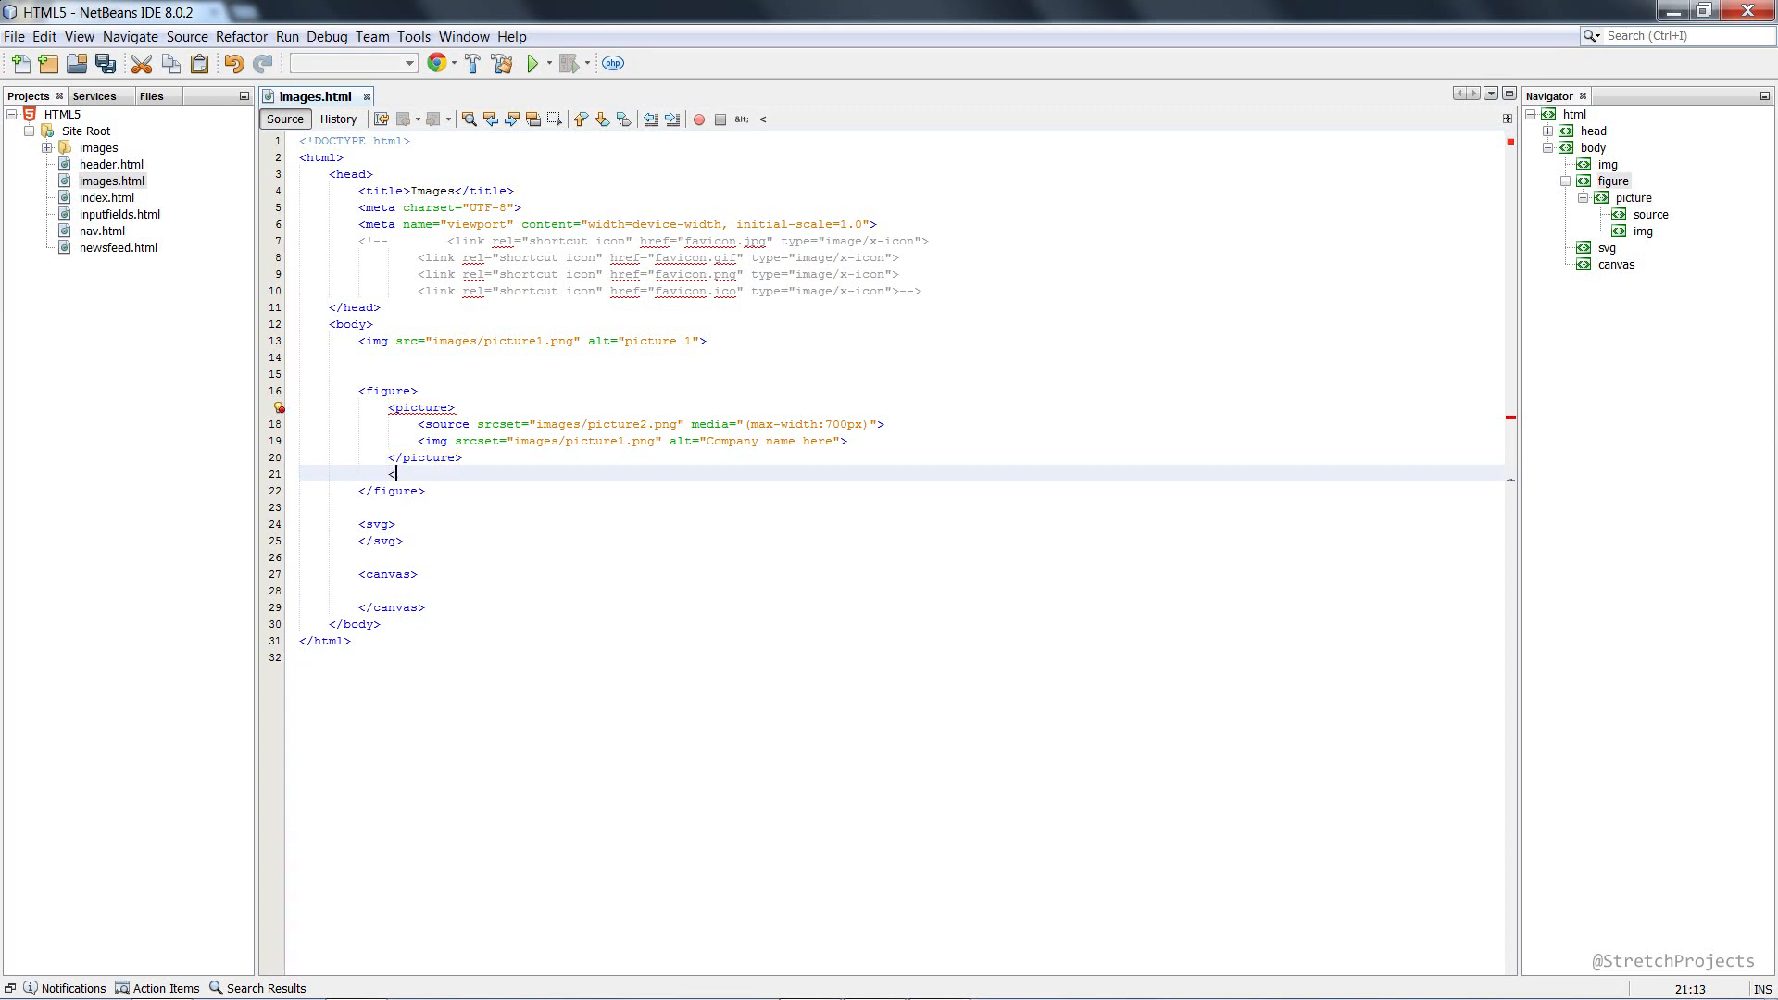
type("figcaption></figcaption>")
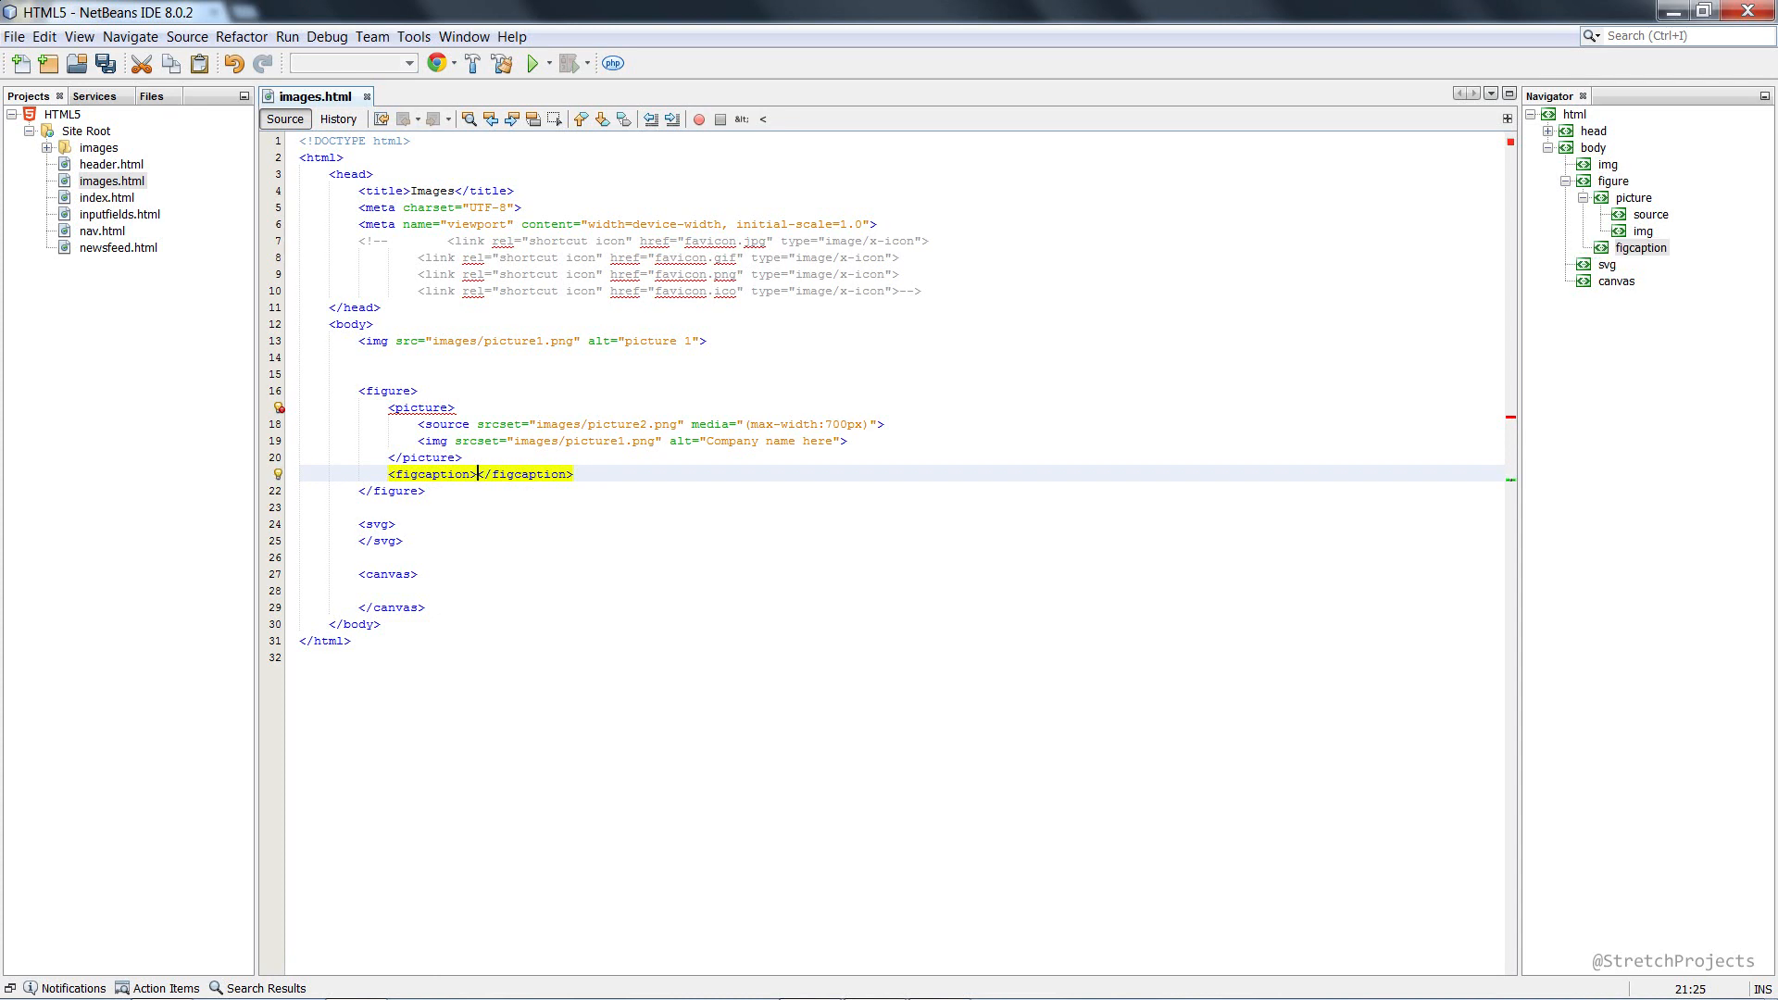
type("Some picture")
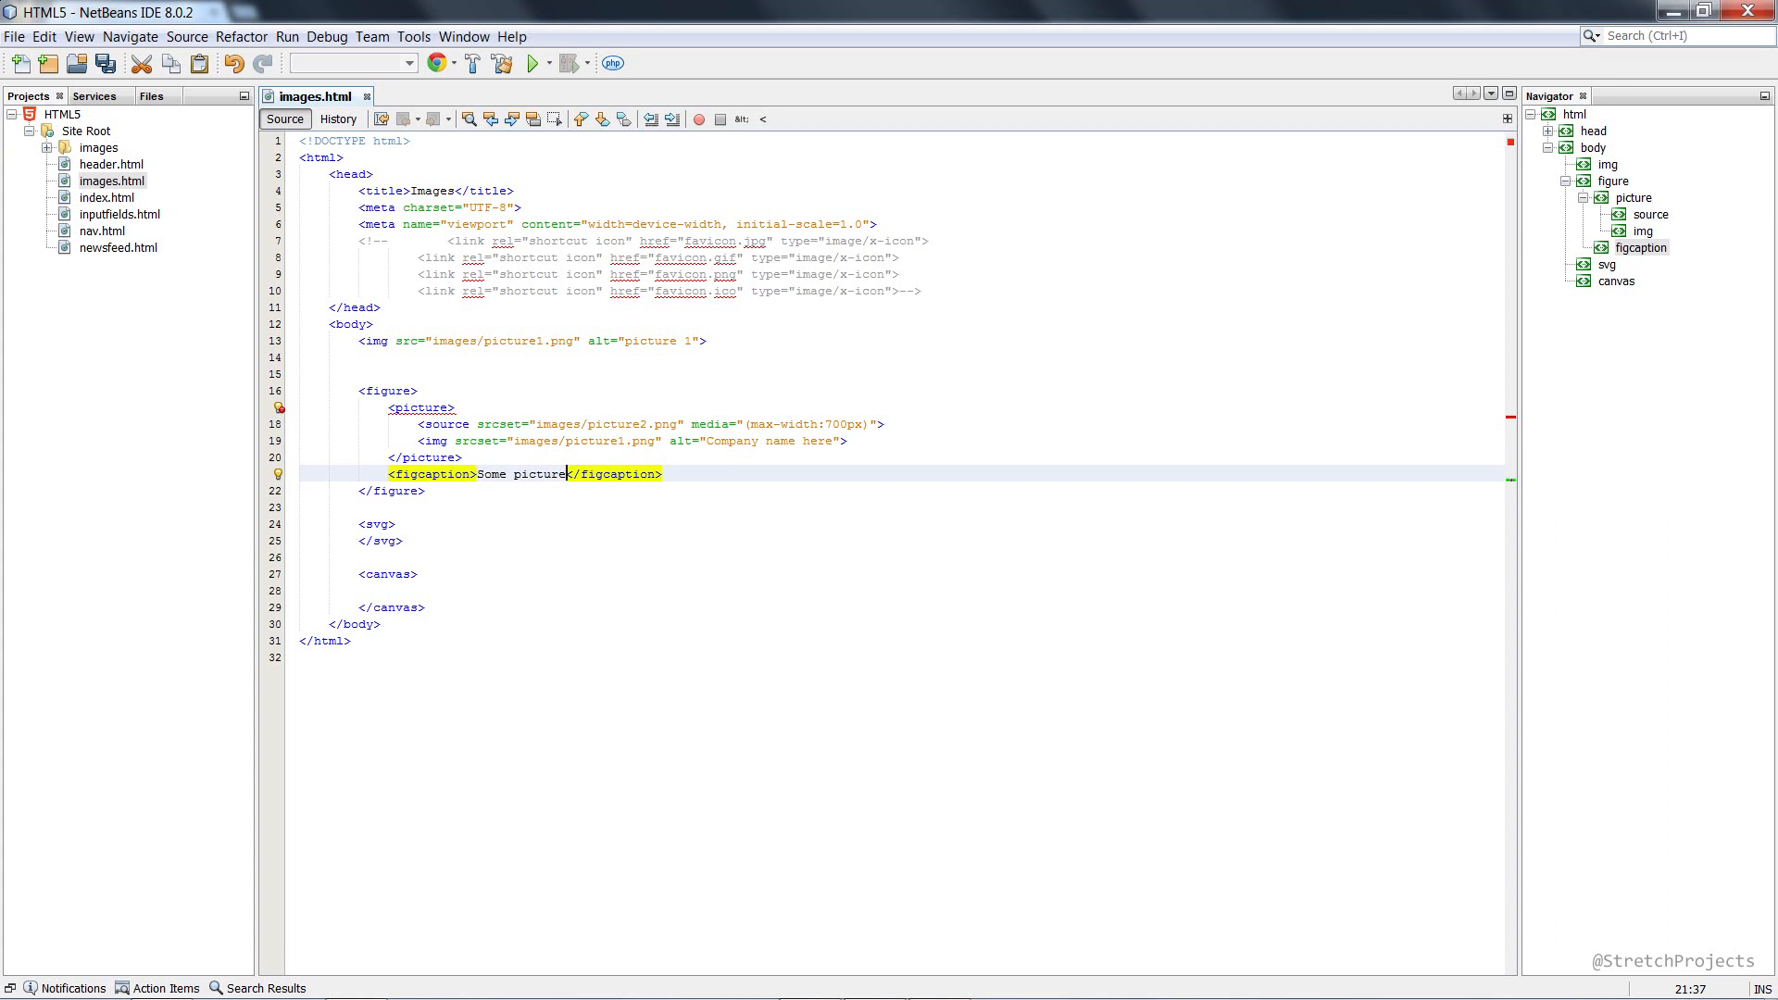
Step: Run images.html in Chrome to view both images and the 'Some picture' caption
left_click(566, 474)
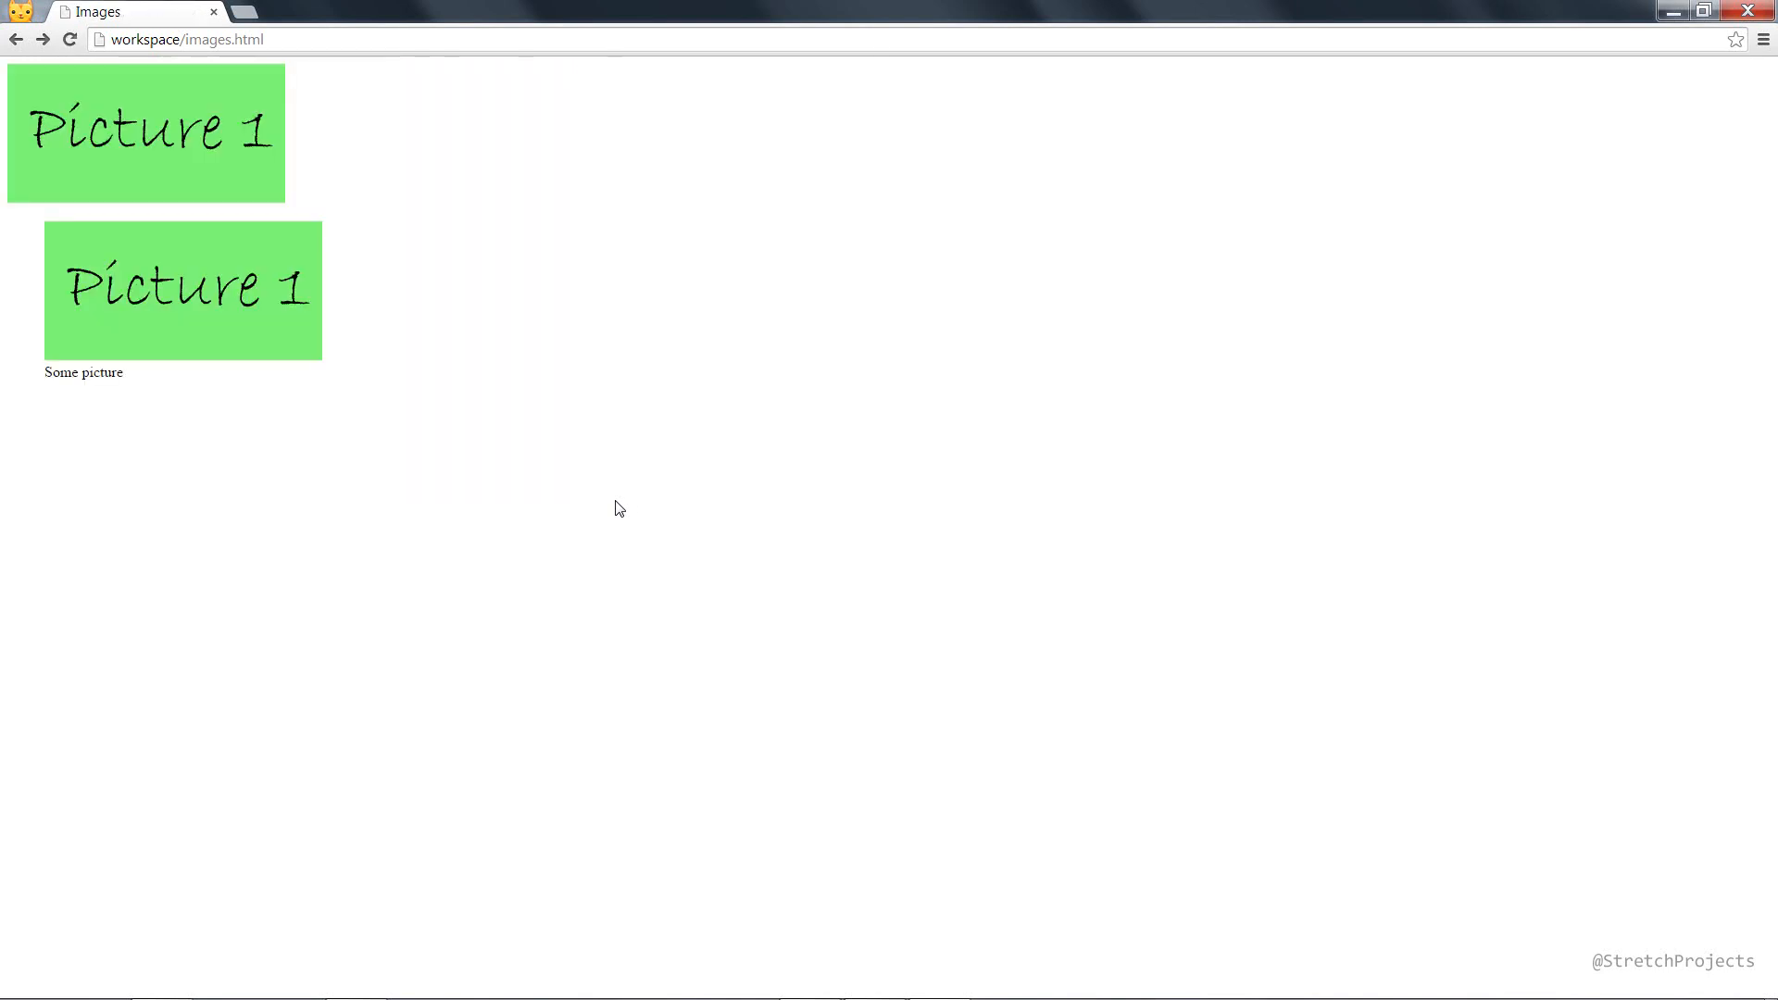
mouse_move(9, 357)
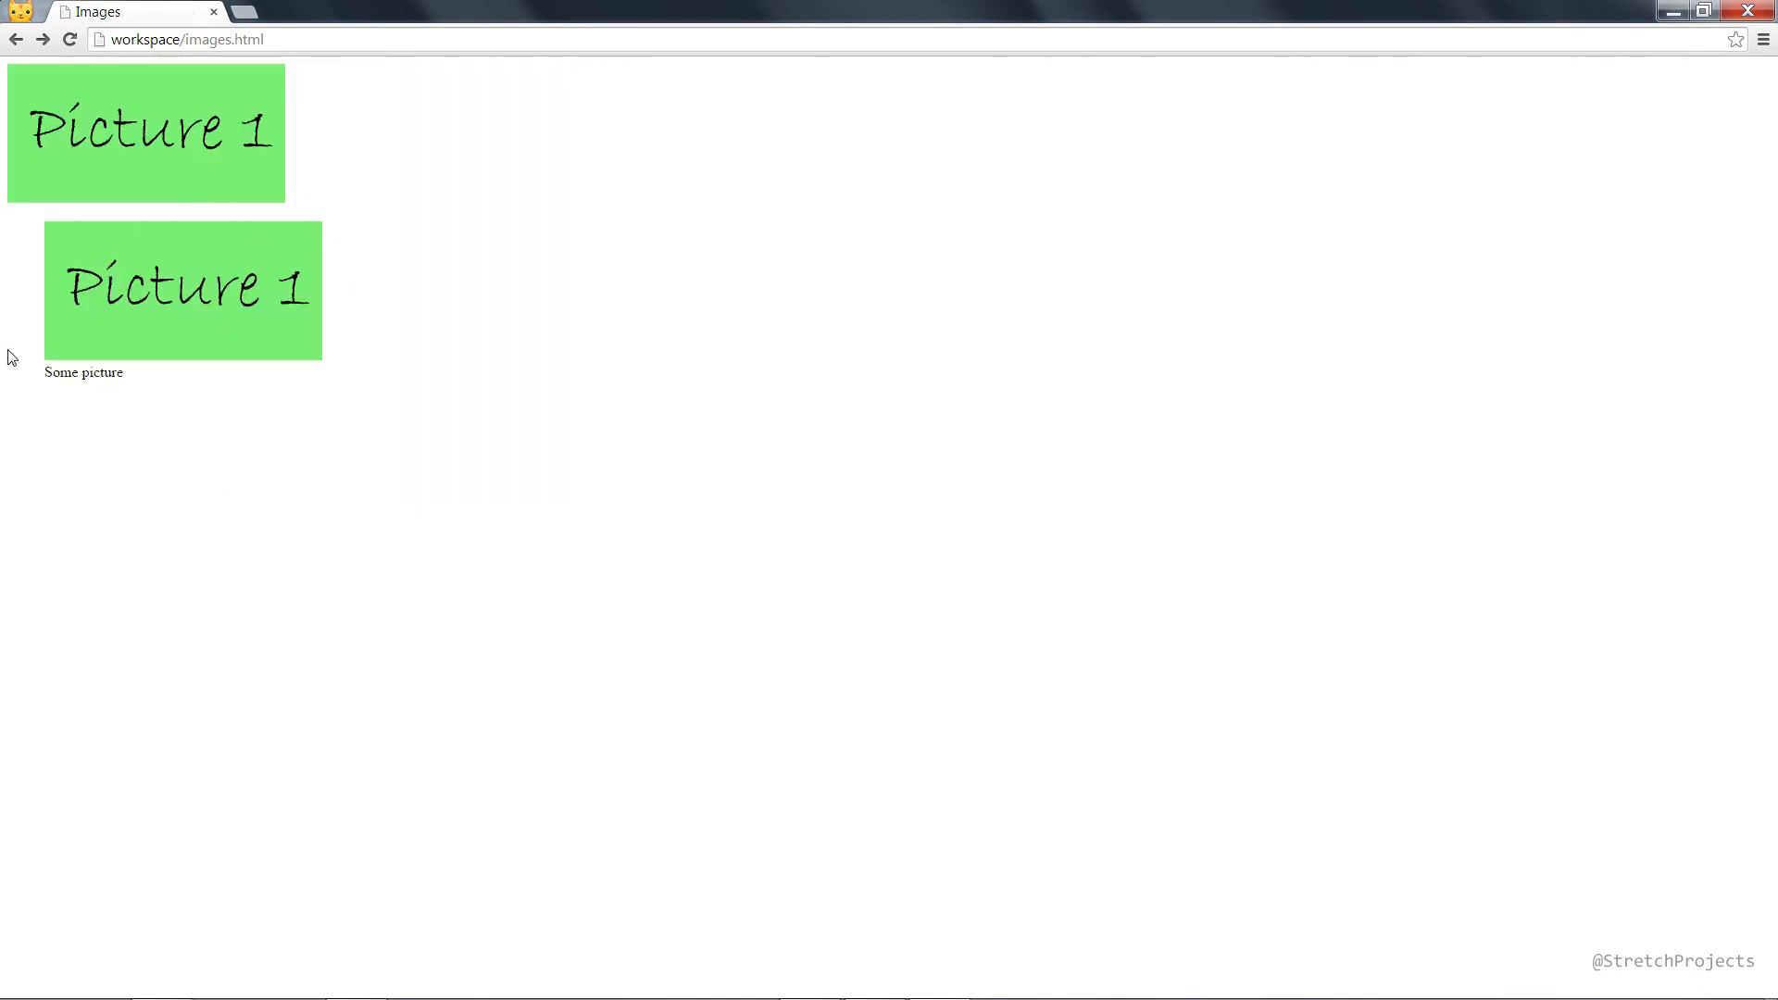
mouse_move(379, 342)
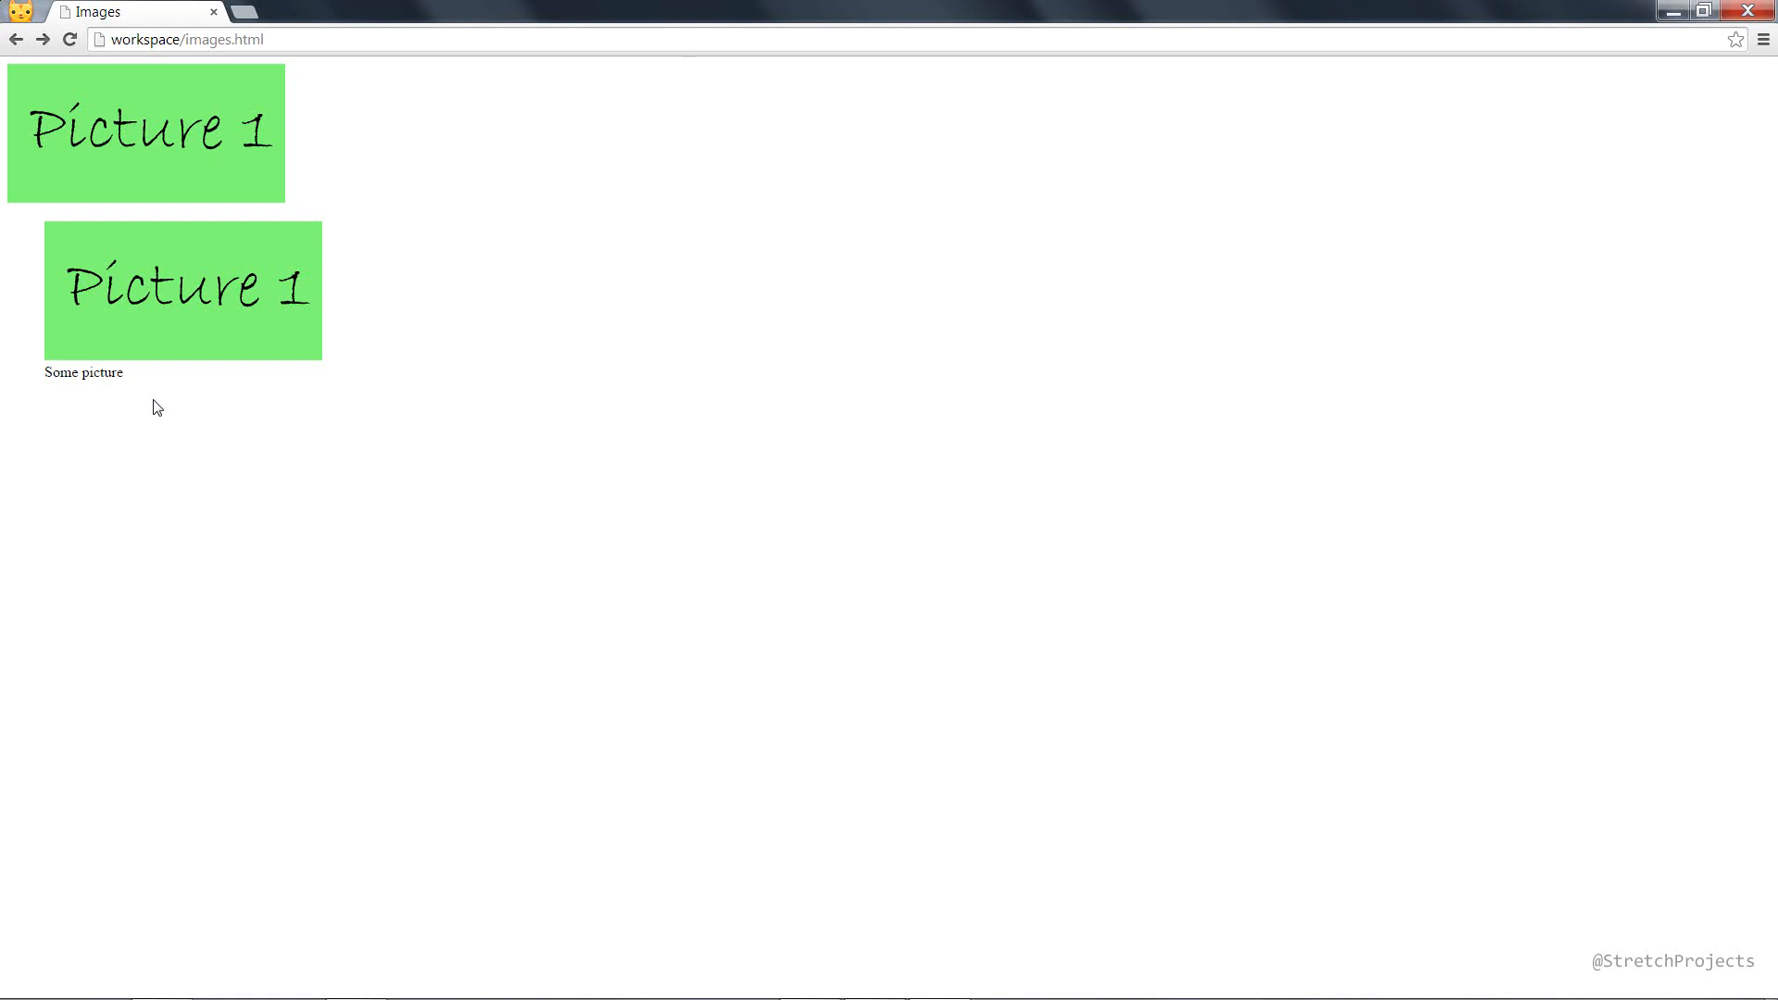
mouse_move(135, 281)
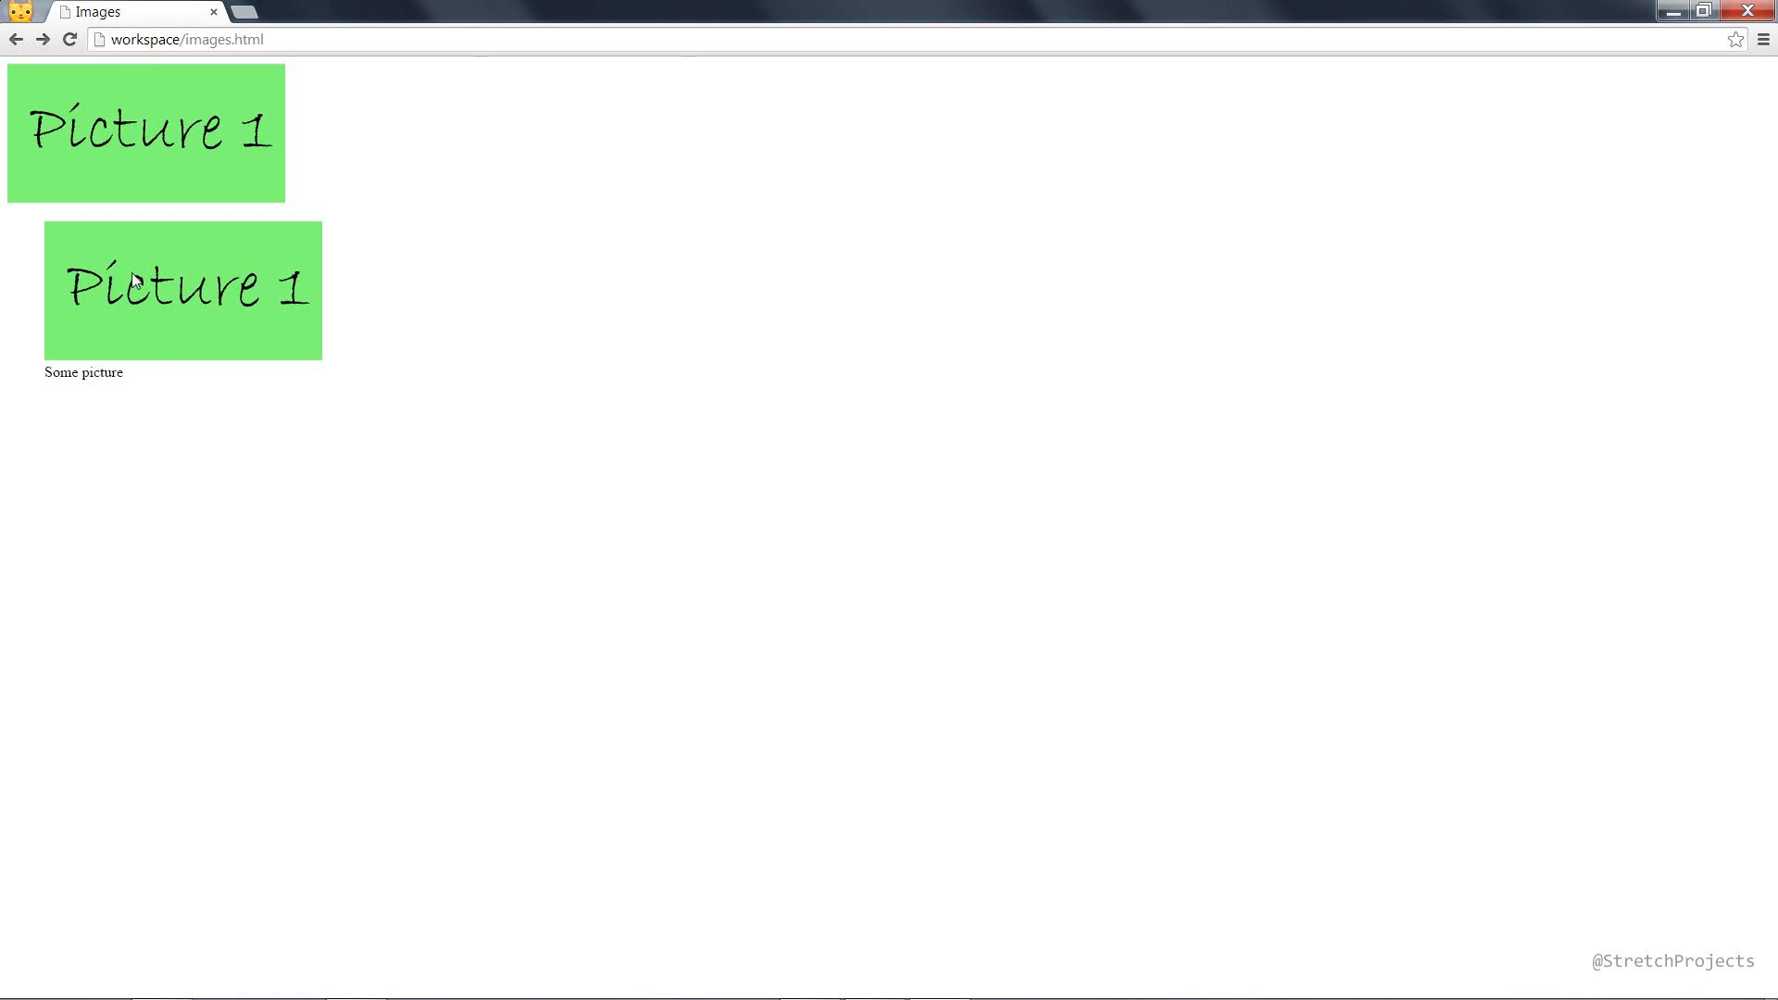
mouse_move(374, 343)
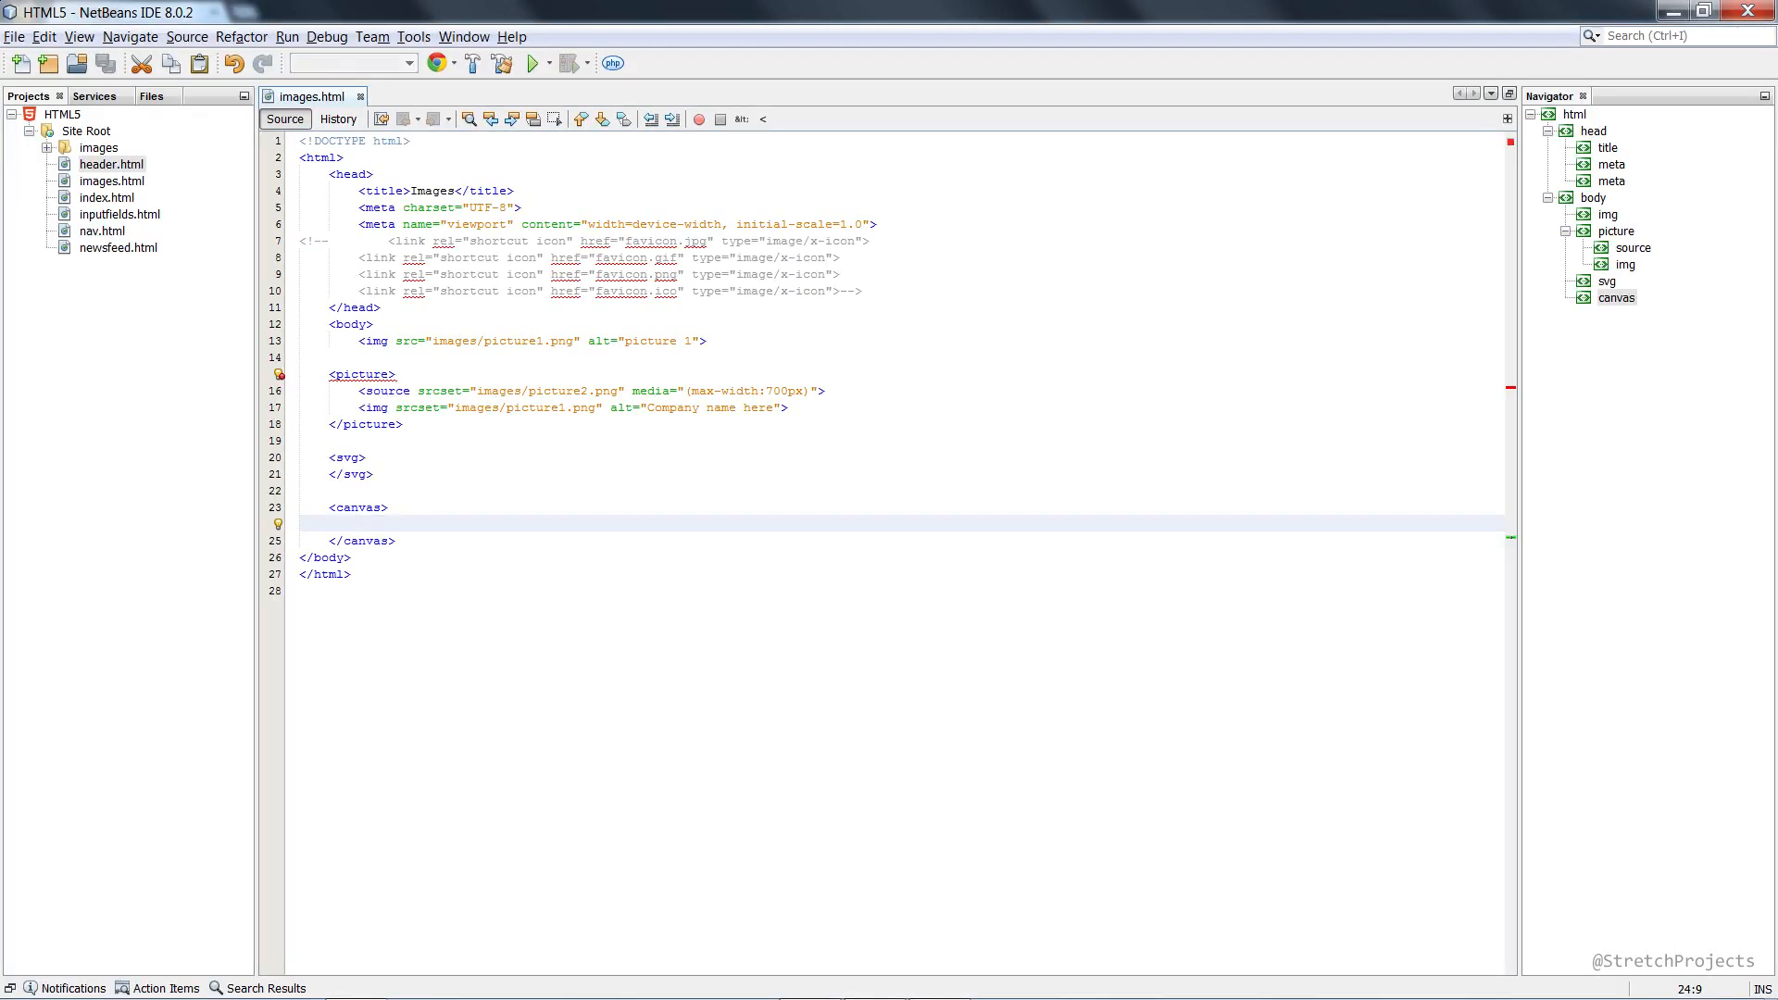
left_click(359, 522)
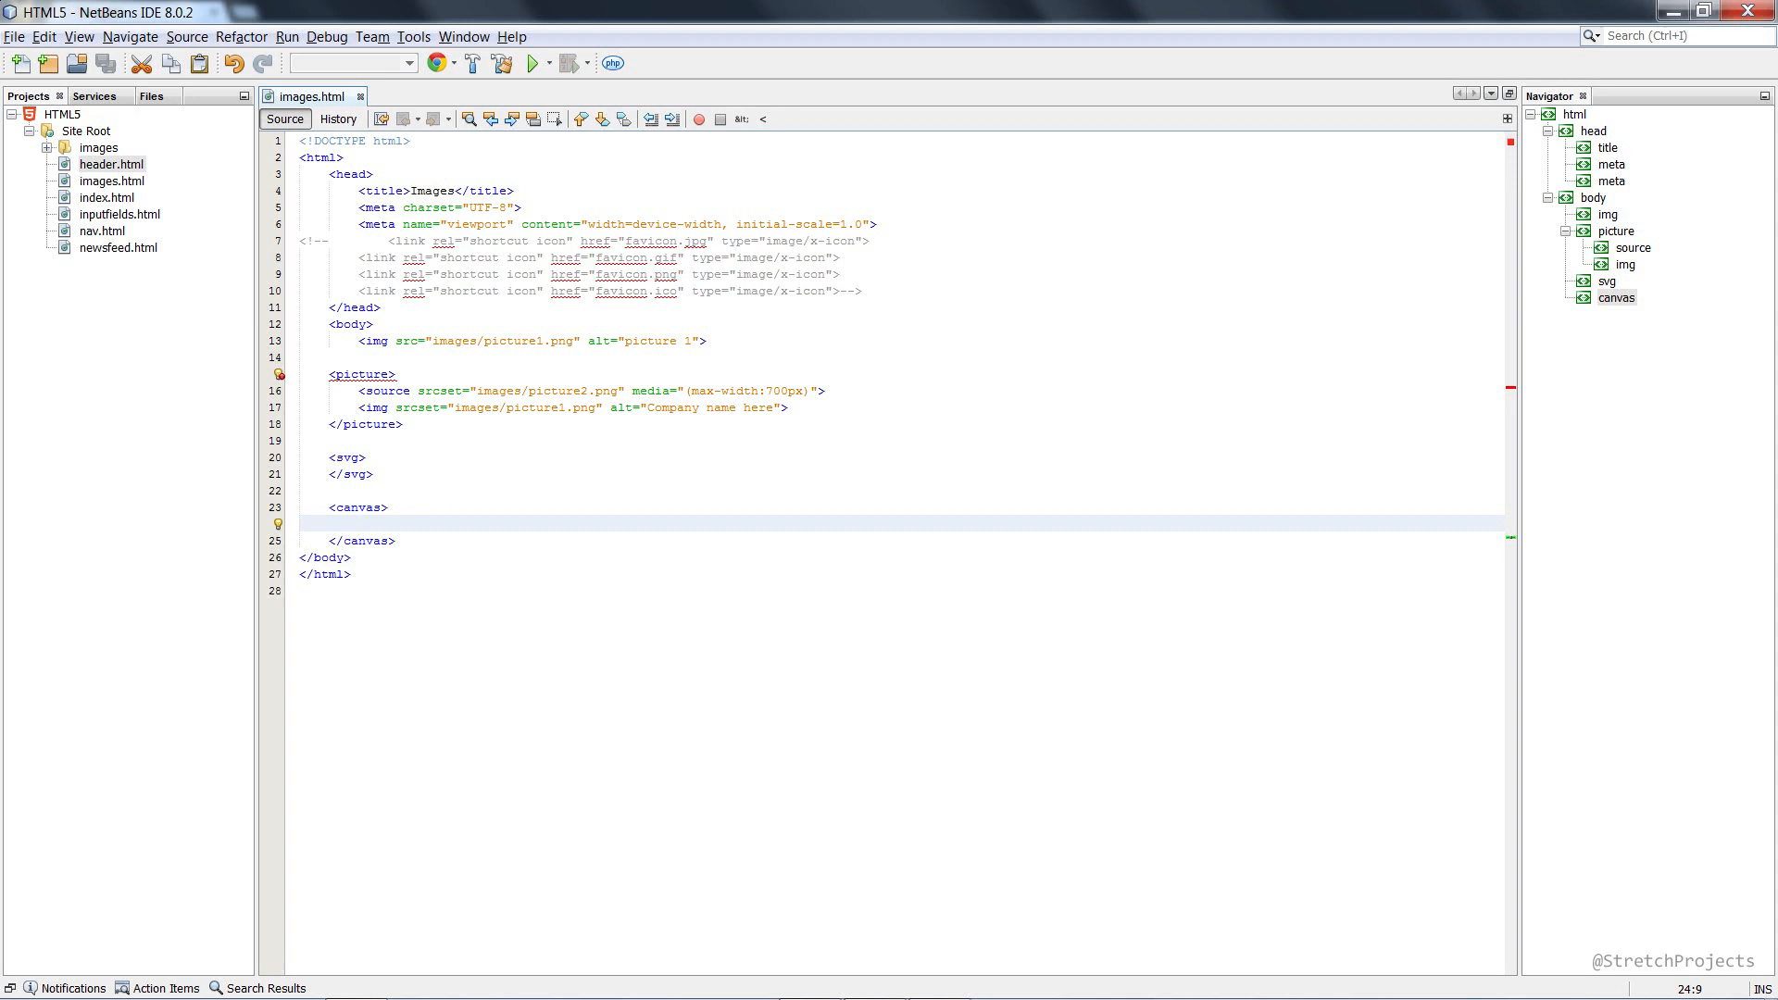
left_click(359, 523)
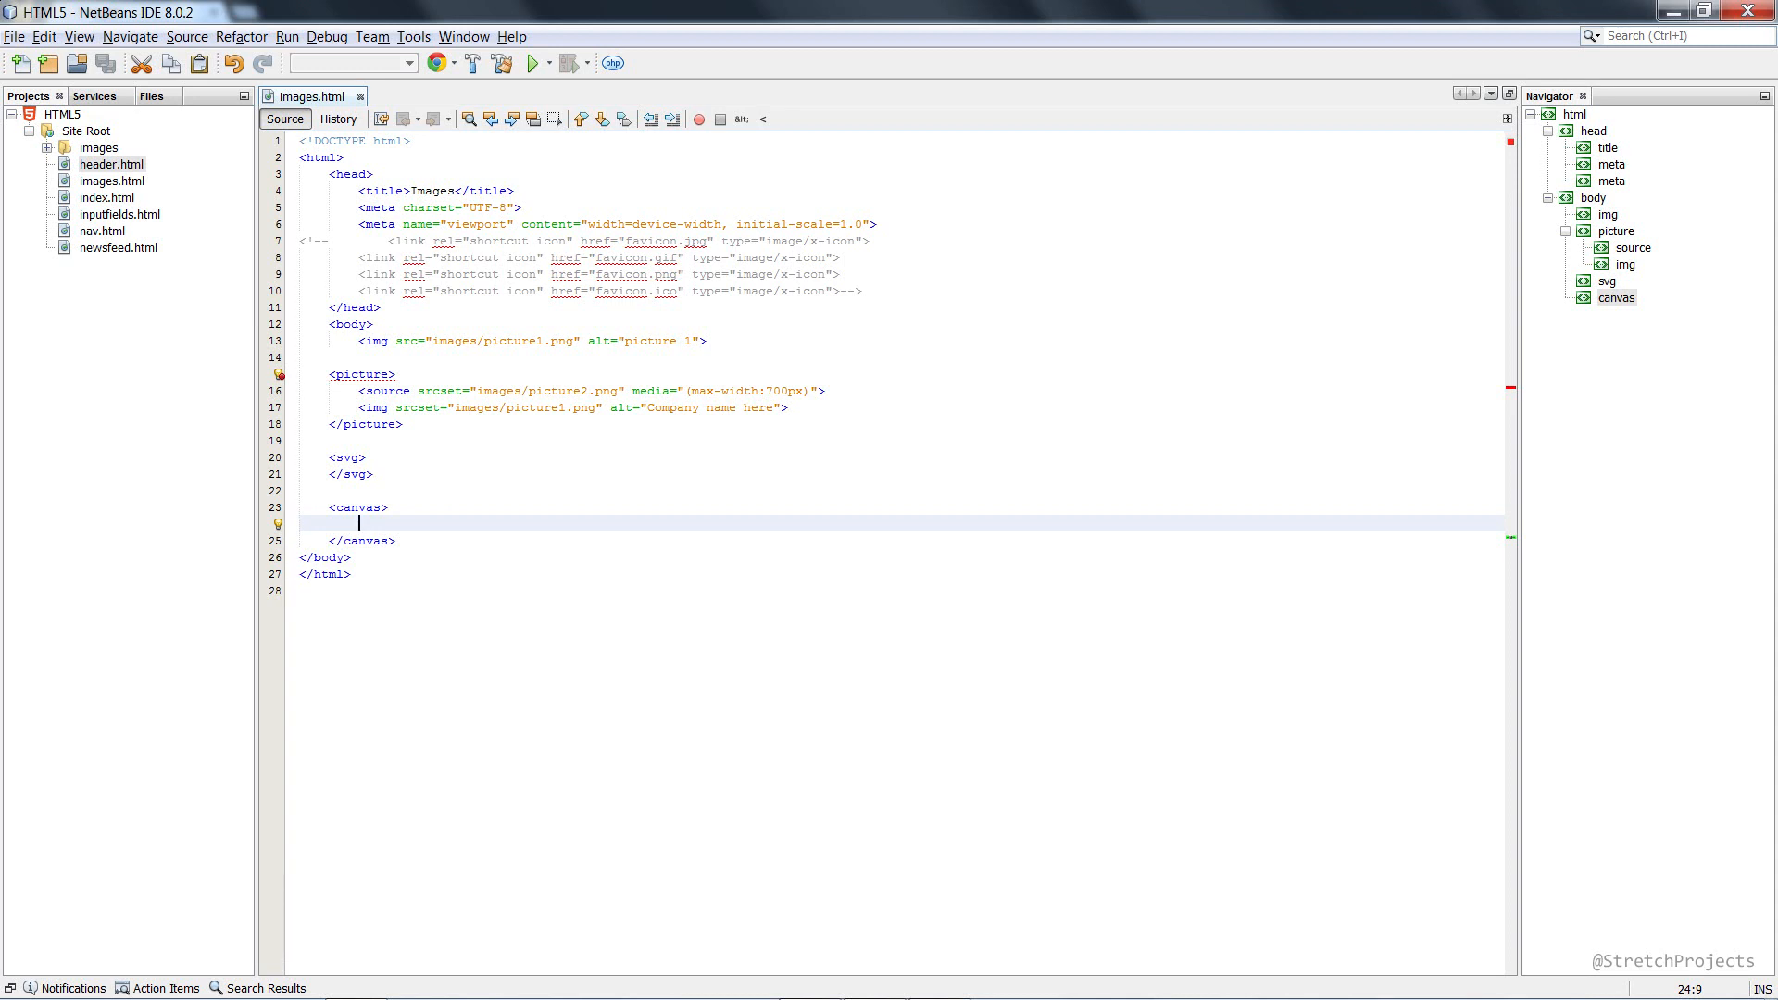